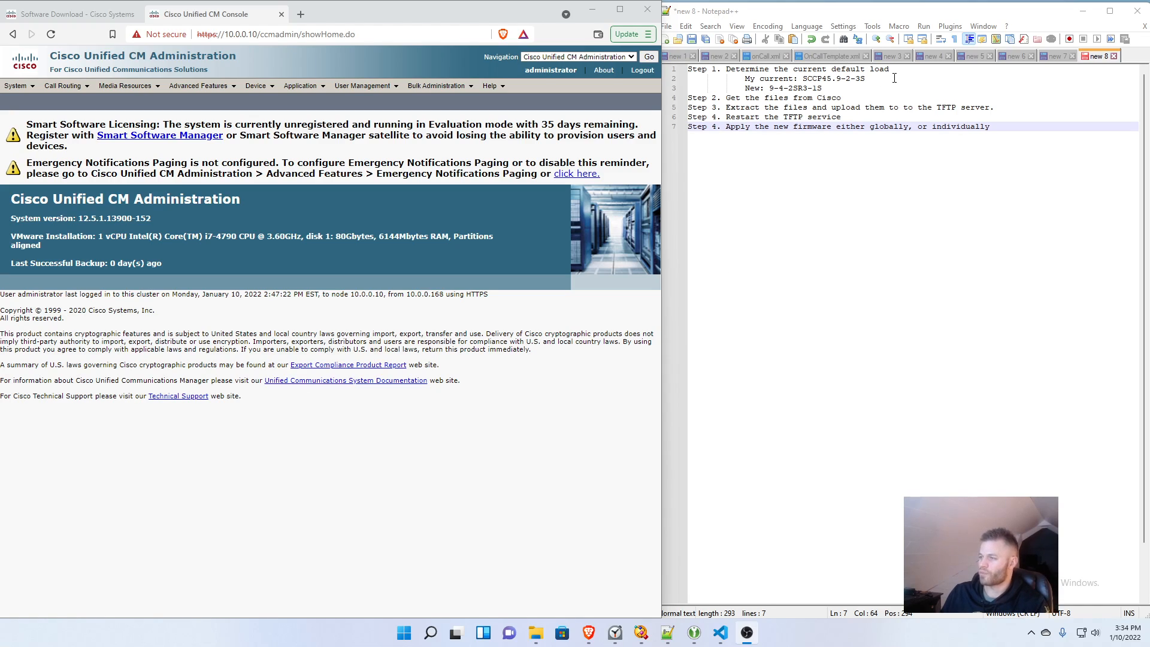
pyautogui.moveTo(300, 86)
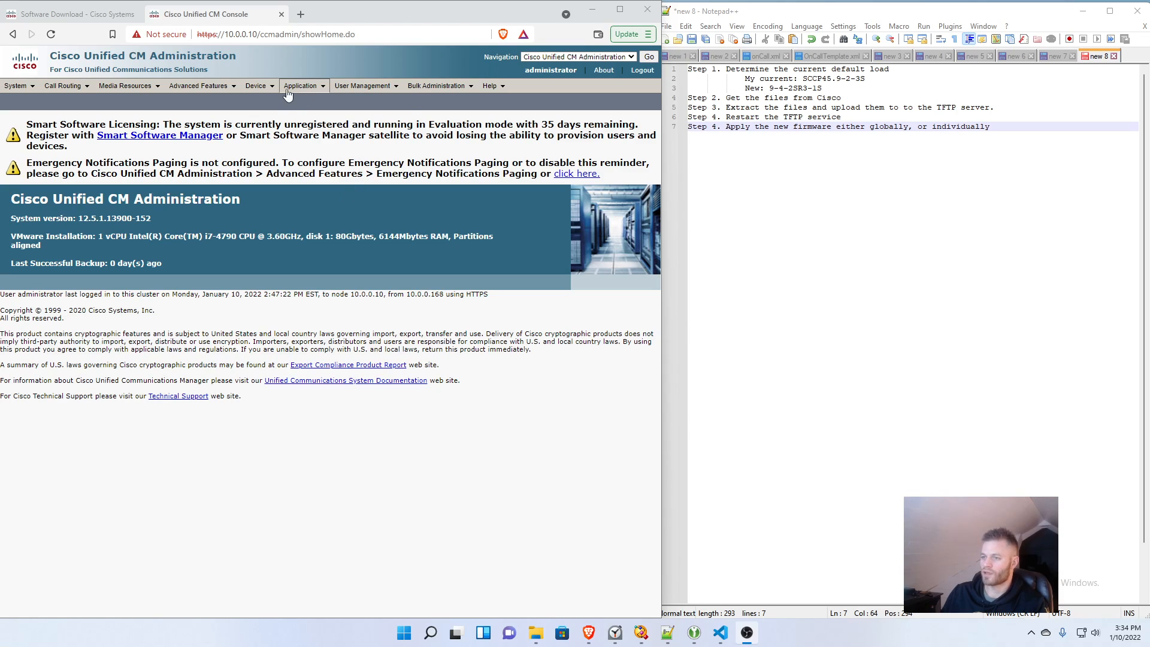
# Step: Open the Cisco 7945 phone under Device > Phone and note its active load, SCCP45.9-2-3S
pyautogui.click(257, 85)
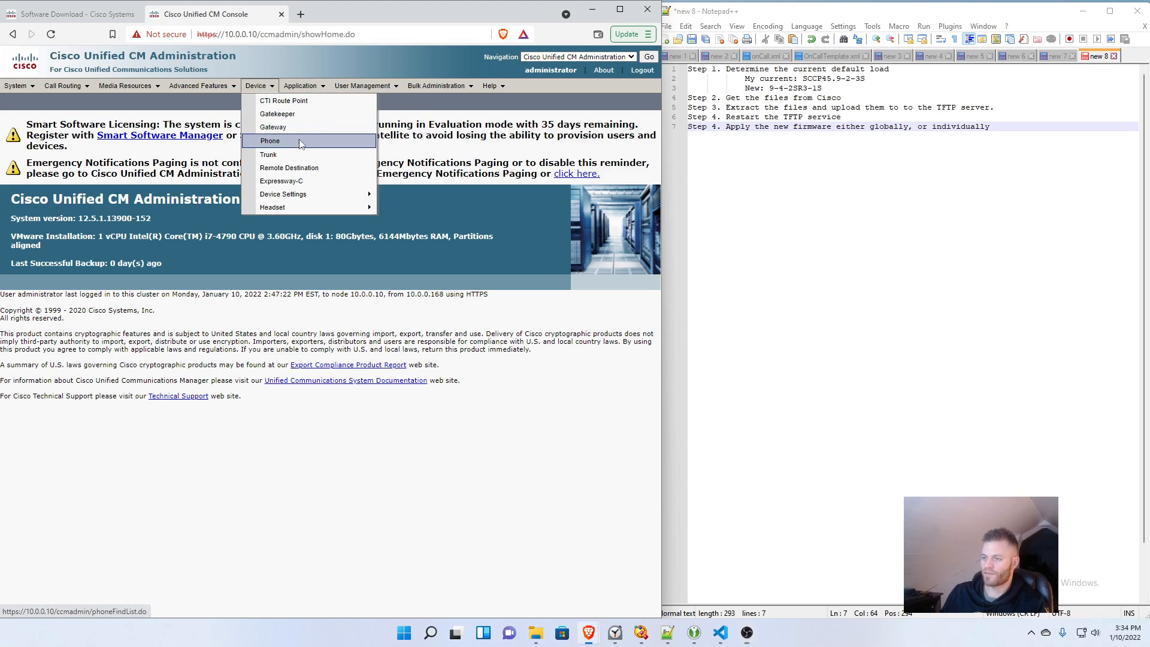
pyautogui.click(270, 141)
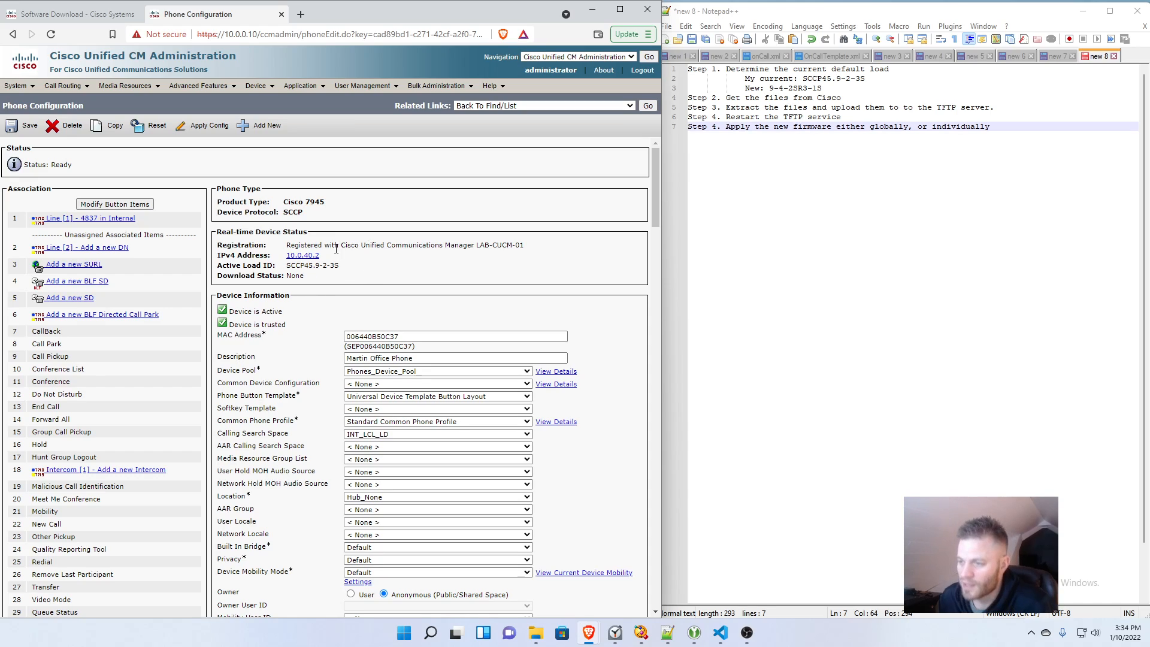
pyautogui.doubleClick(261, 232)
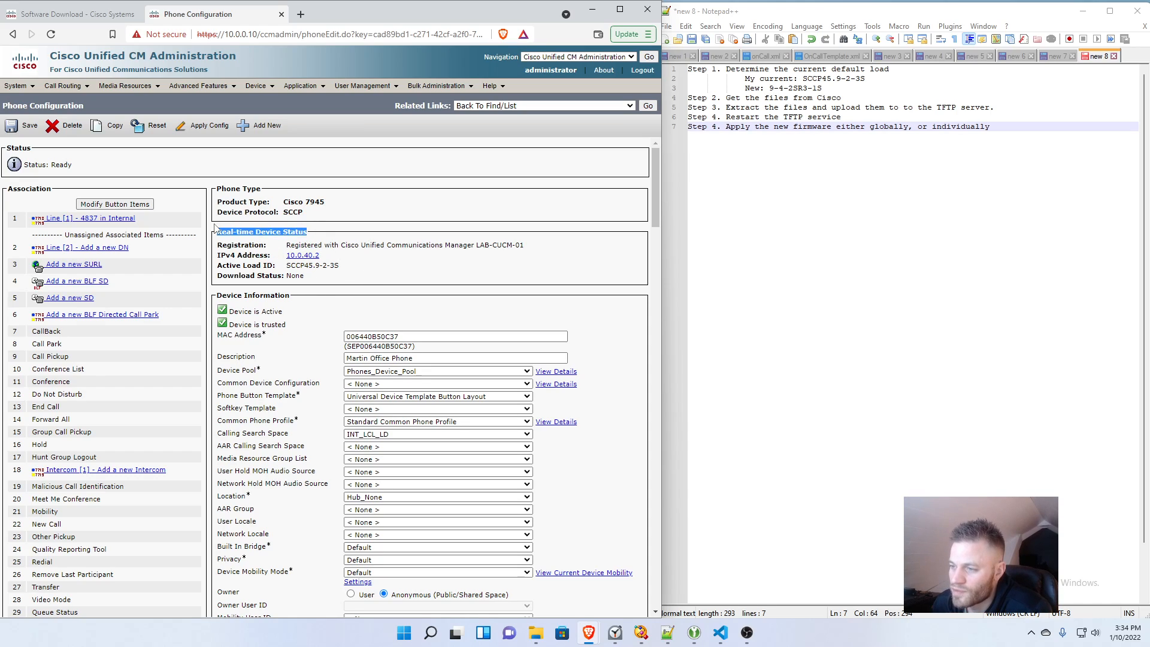
pyautogui.doubleClick(311, 265)
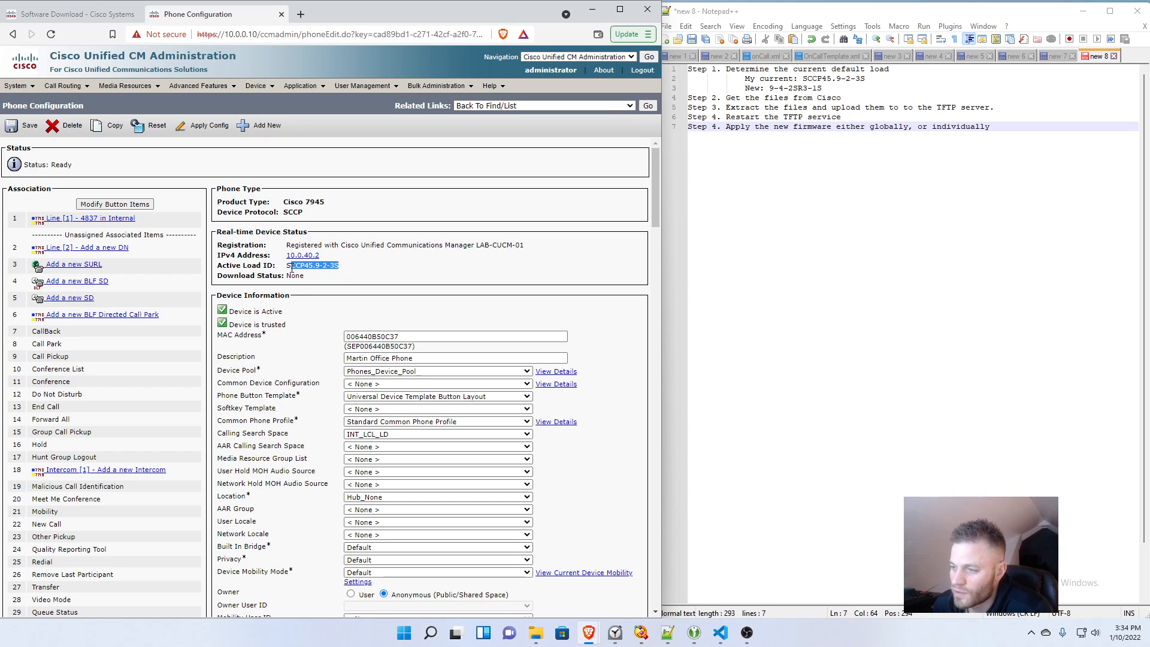
pyautogui.moveTo(411, 267)
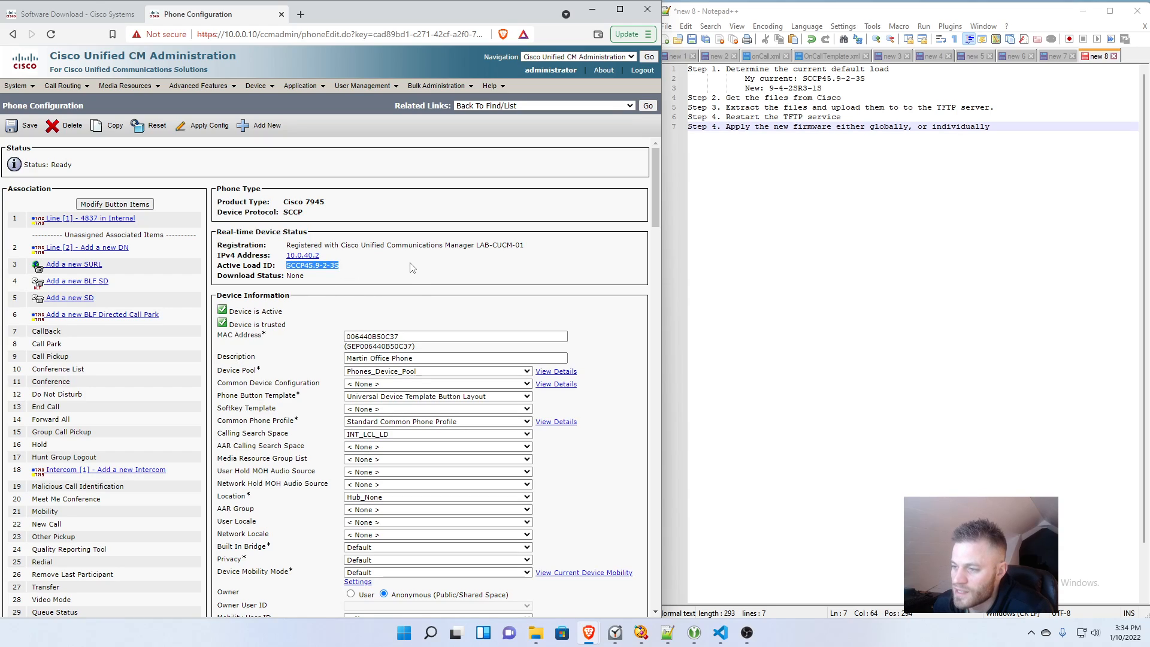
pyautogui.moveTo(412, 267)
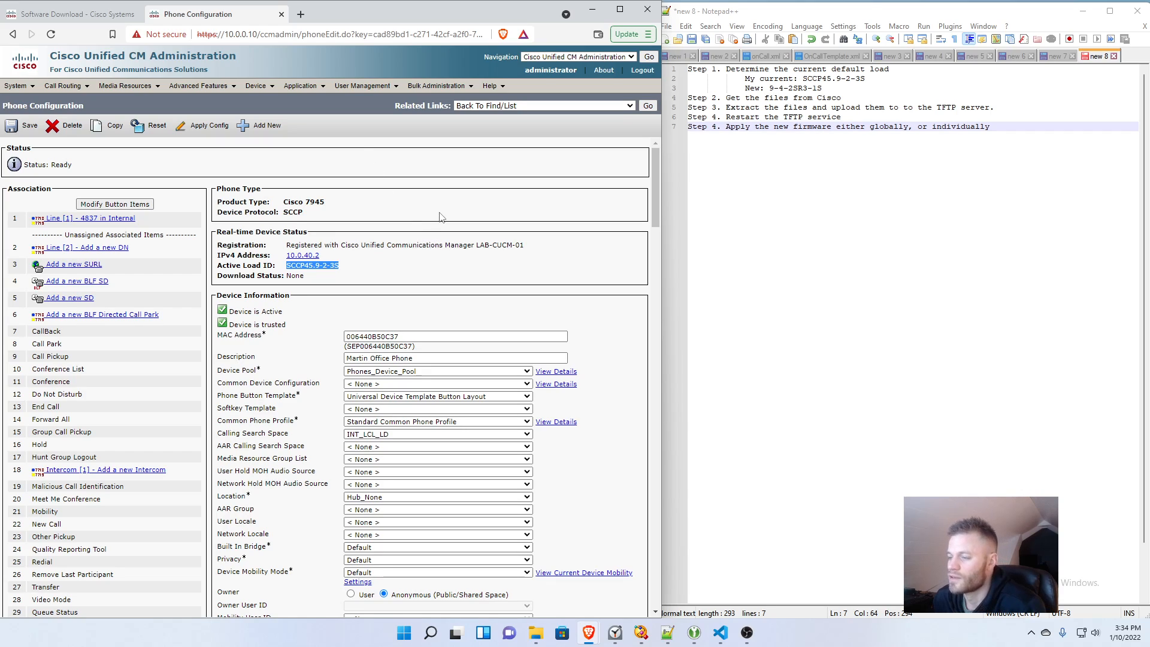
pyautogui.moveTo(264, 58)
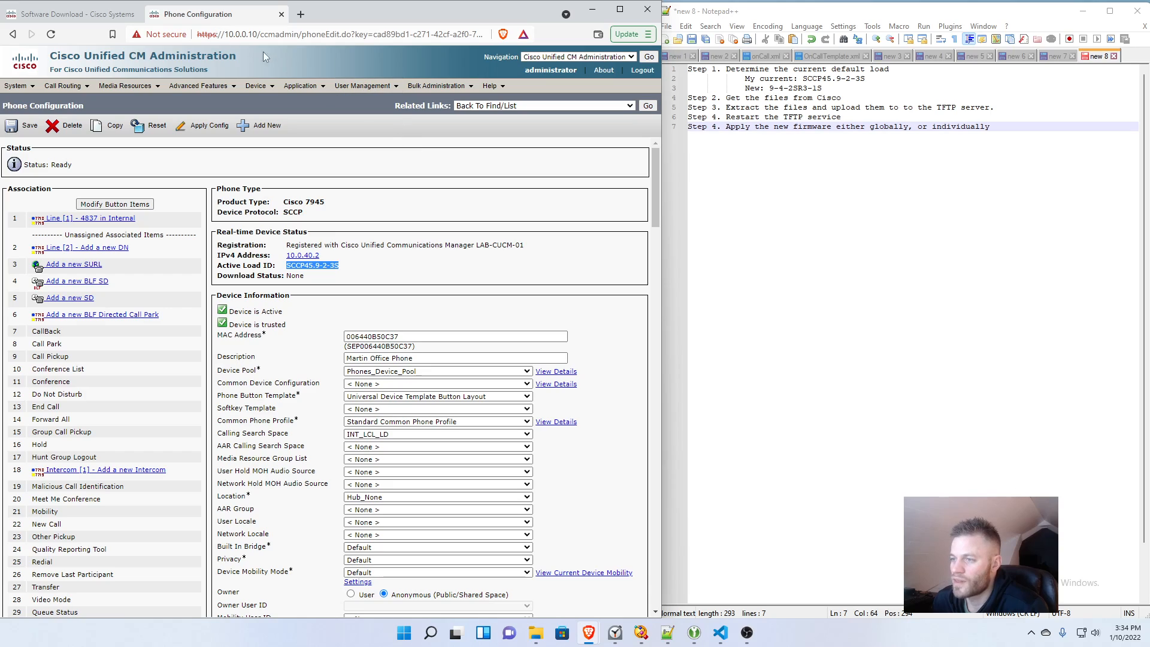
# Step: Open Device Defaults and select the Cisco 7945 SCCP load value, SCCP45.9-2-3S
pyautogui.click(256, 85)
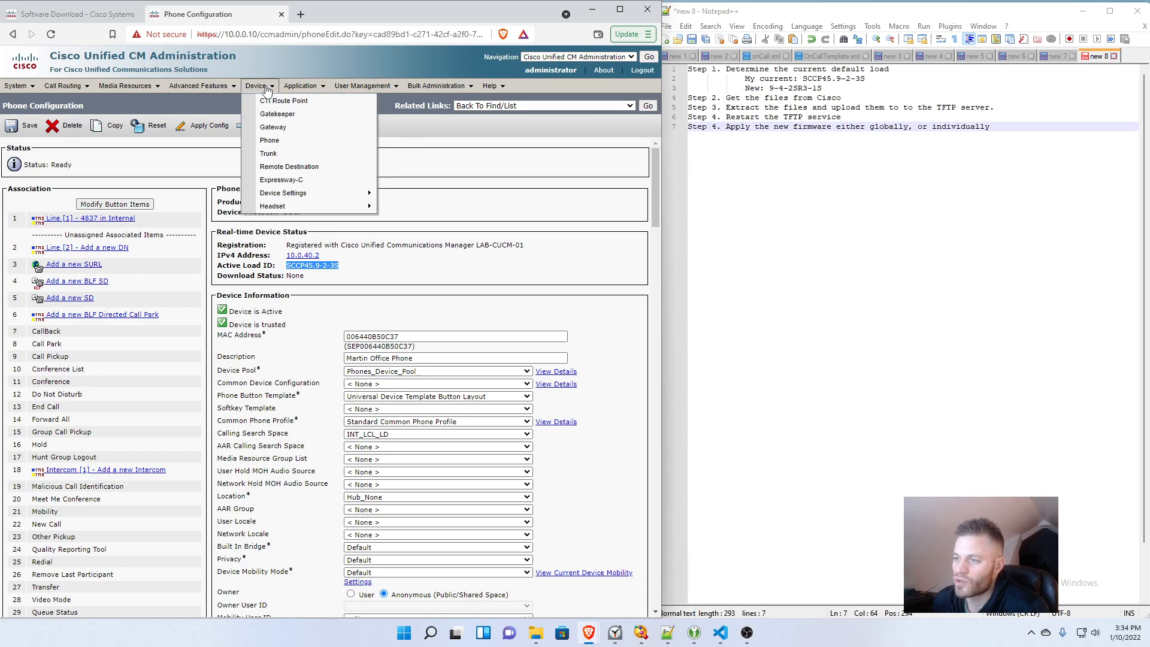
pyautogui.moveTo(282, 193)
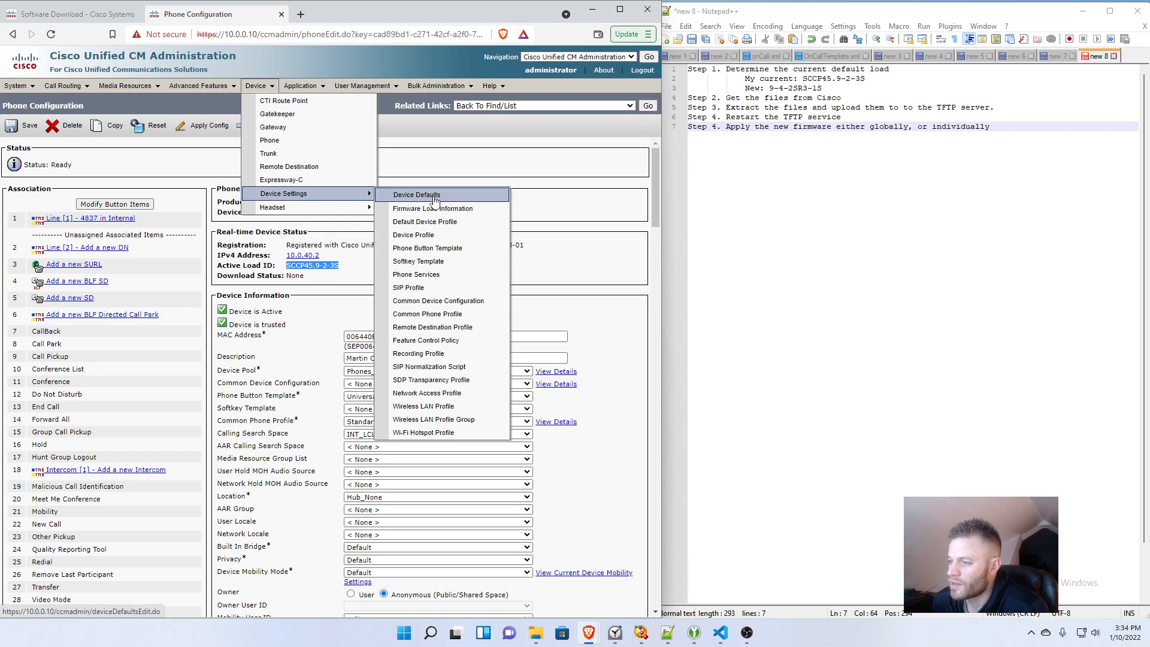
pyautogui.click(417, 194)
pyautogui.write('7945')
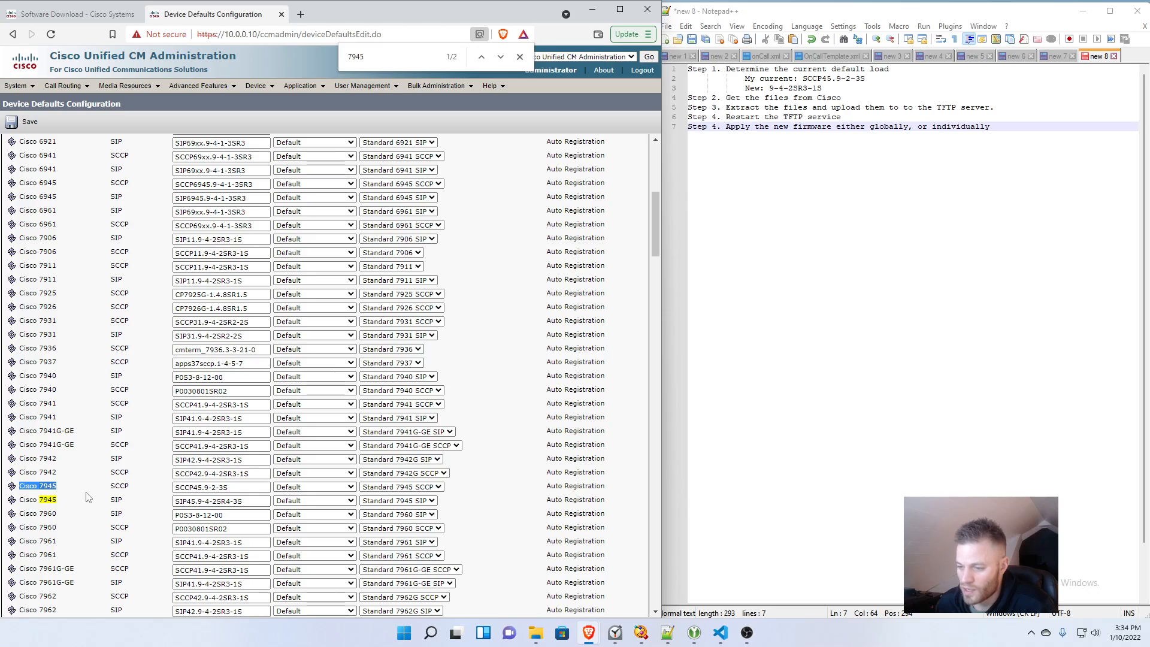
pyautogui.doubleClick(119, 486)
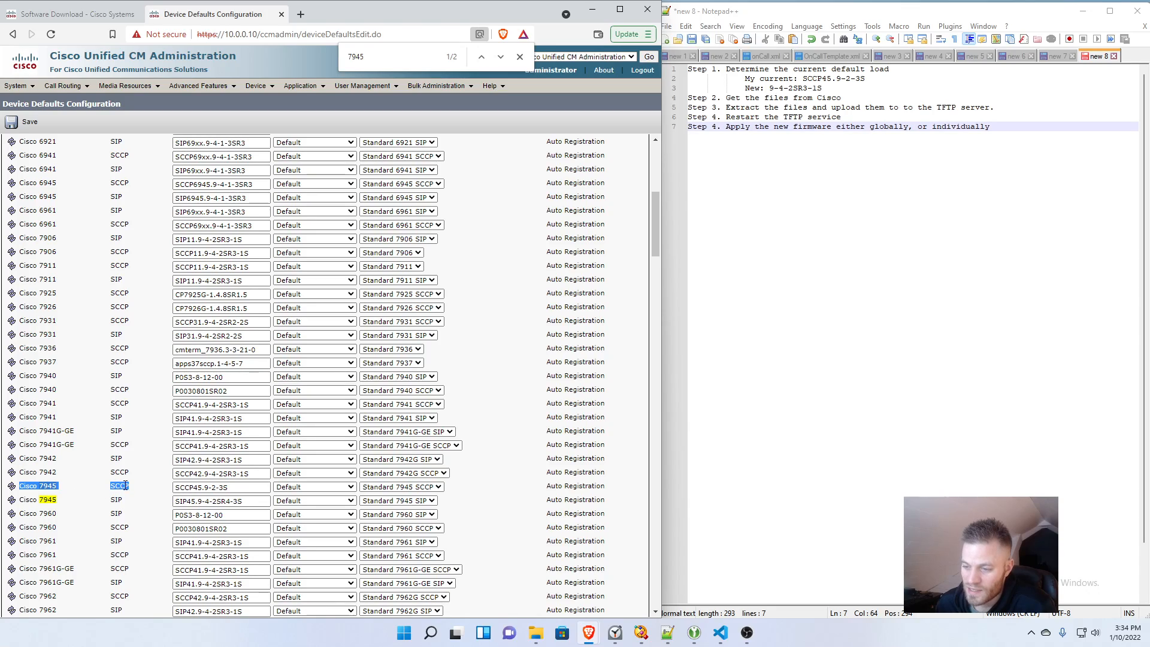
pyautogui.click(219, 487)
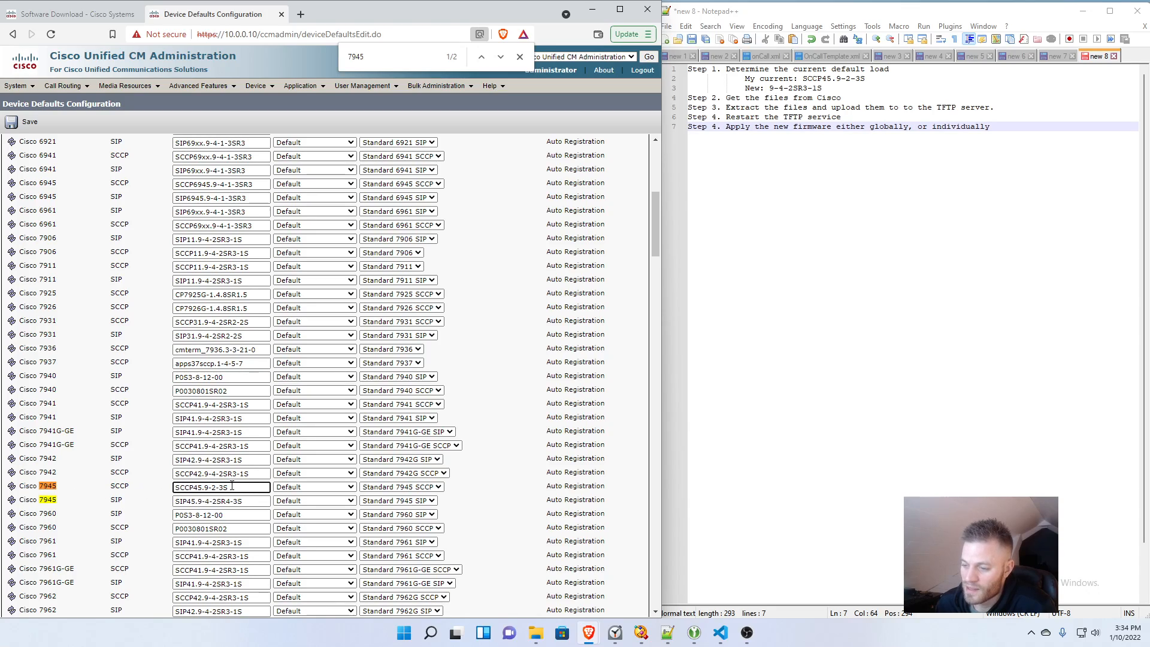
pyautogui.tripleClick(220, 487)
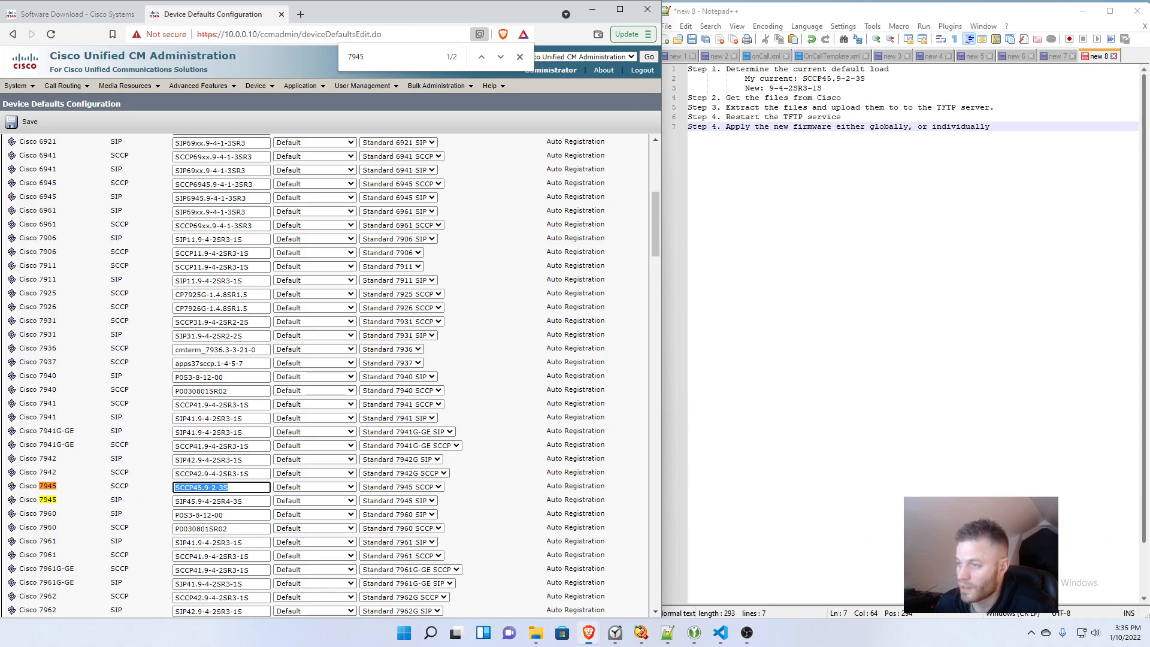
# Step: Review the COP file details on the download page and the upgrade notes
pyautogui.click(69, 13)
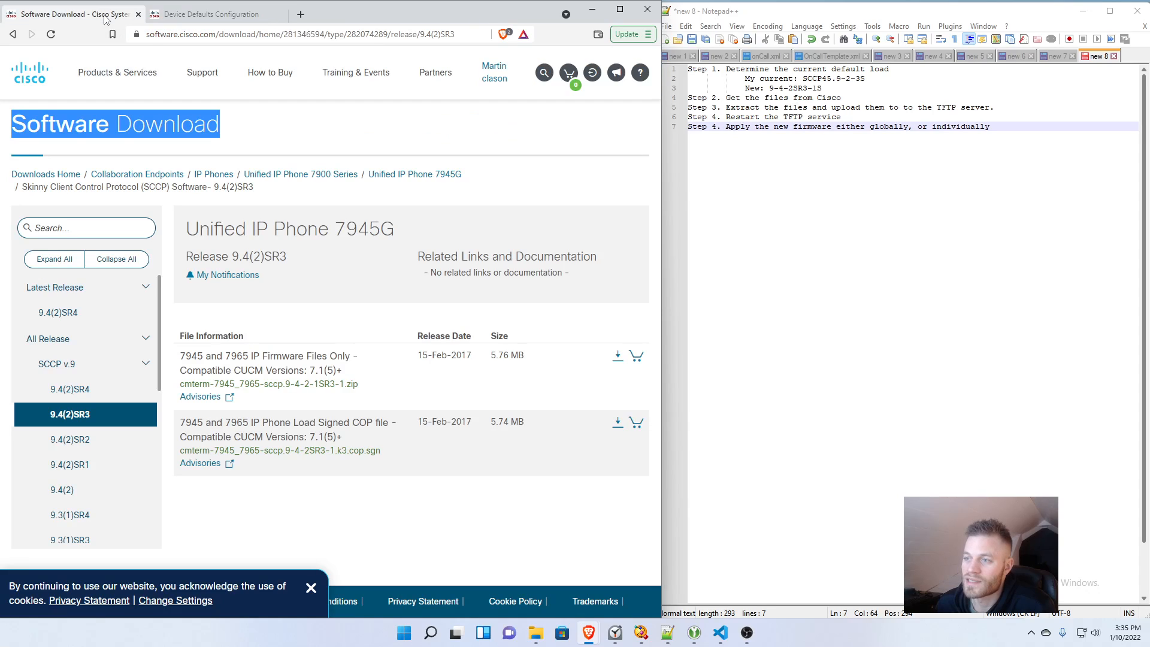
pyautogui.click(494, 532)
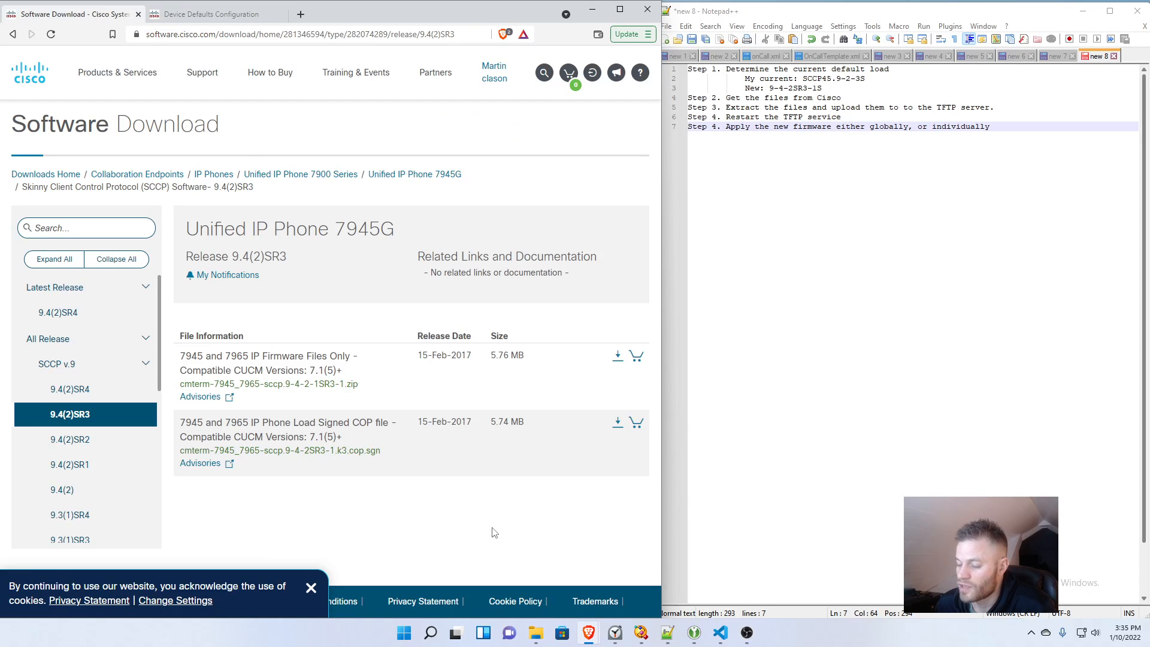
pyautogui.moveTo(354, 566)
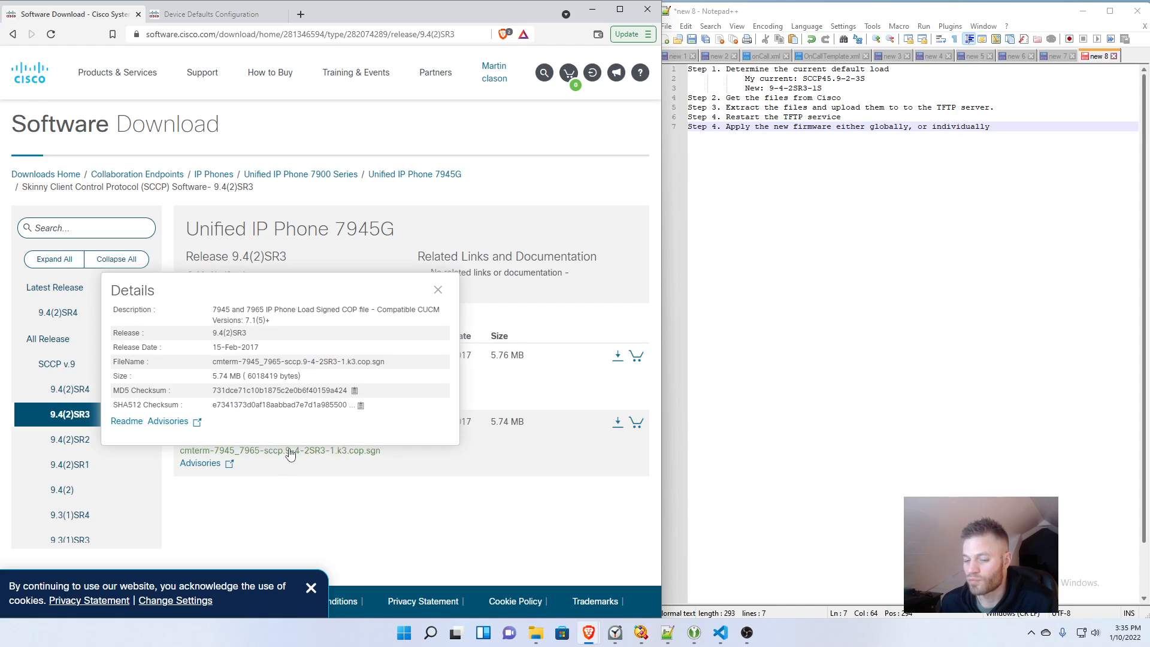
pyautogui.click(438, 289)
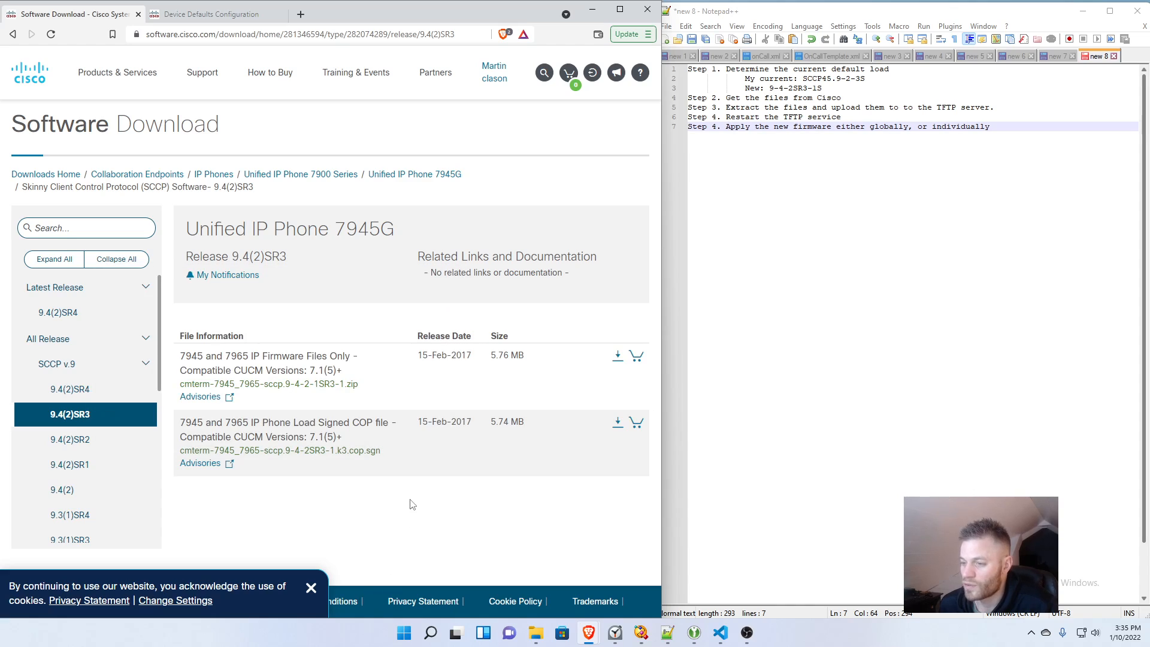
pyautogui.moveTo(681, 188)
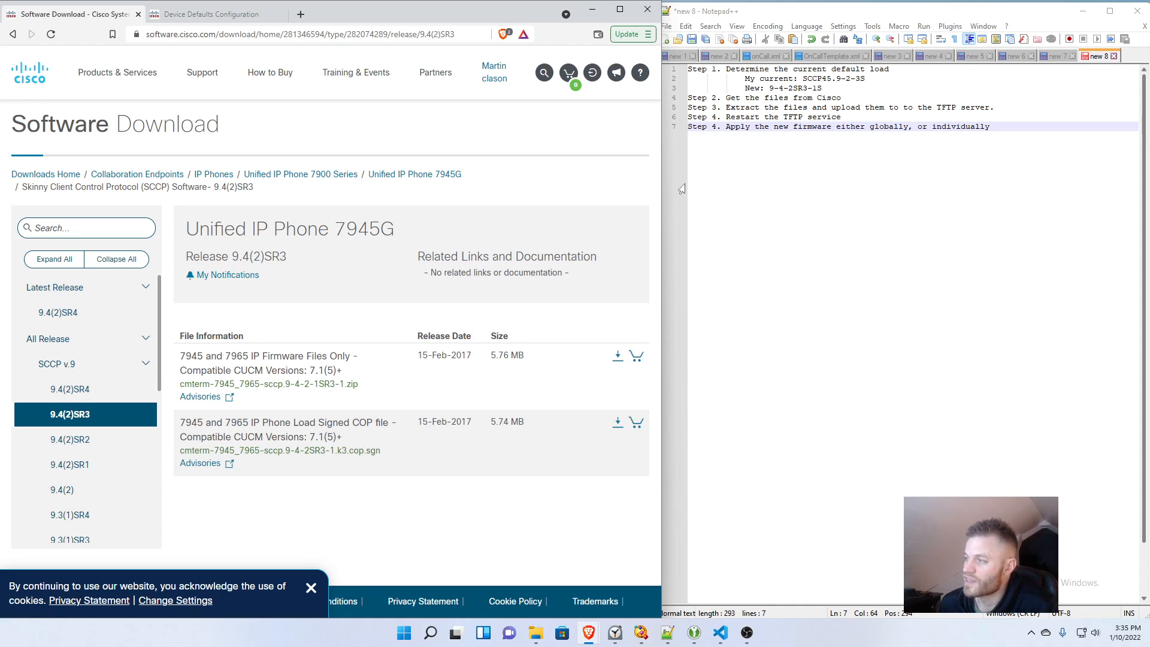
pyautogui.click(821, 88)
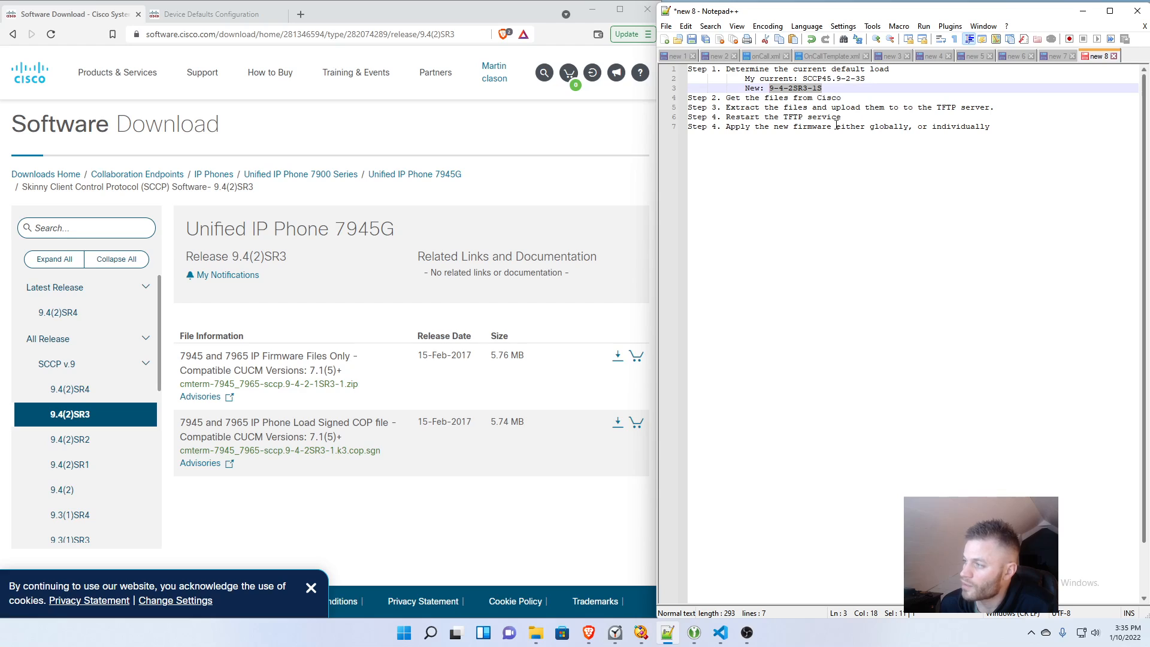
pyautogui.moveTo(597, 442)
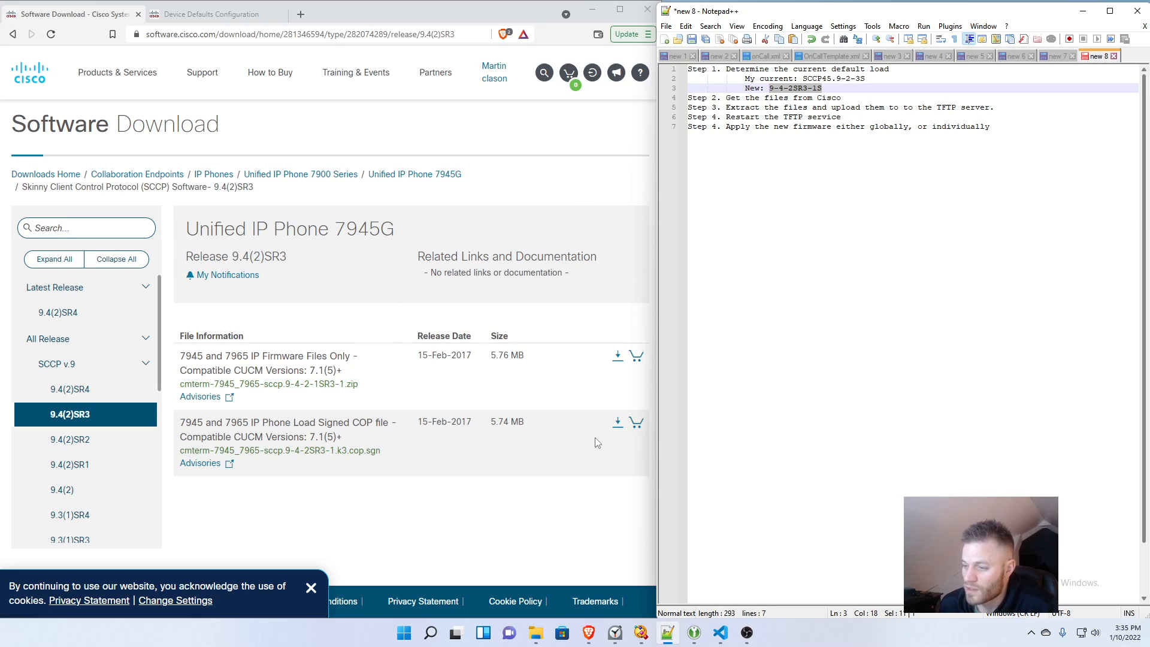
pyautogui.moveTo(385, 376)
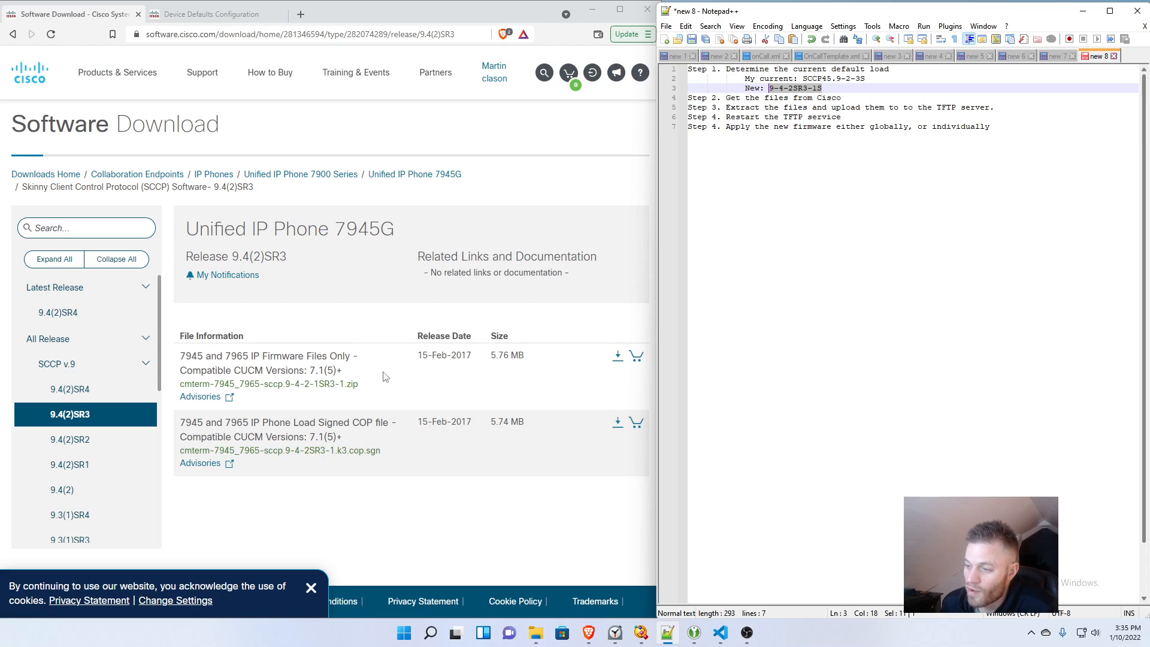
pyautogui.click(69, 514)
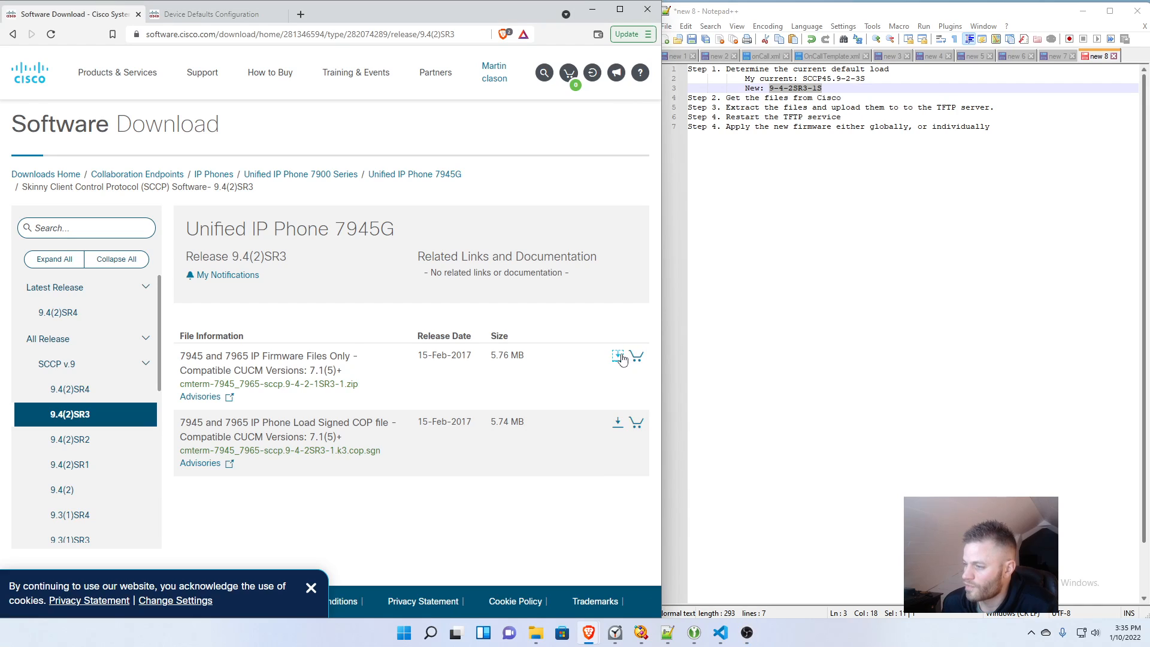
# Step: Download the 7945/7965 SCCP 9.4(2)SR3 firmware zip into Downloads after accepting the license
pyautogui.click(617, 355)
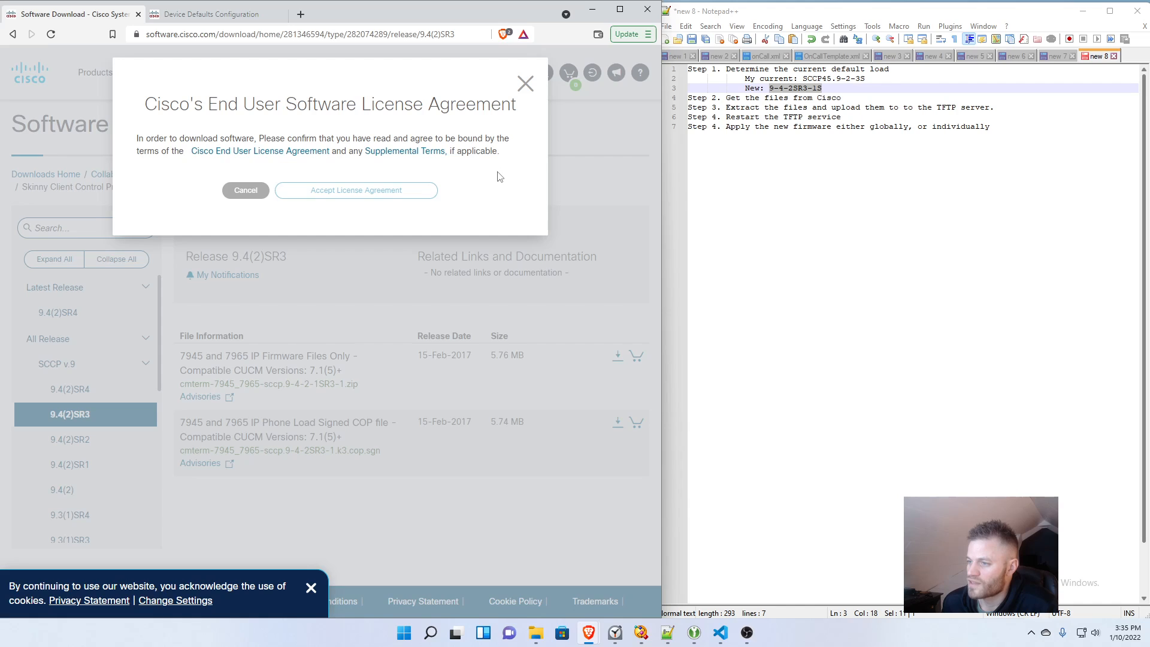
pyautogui.click(356, 190)
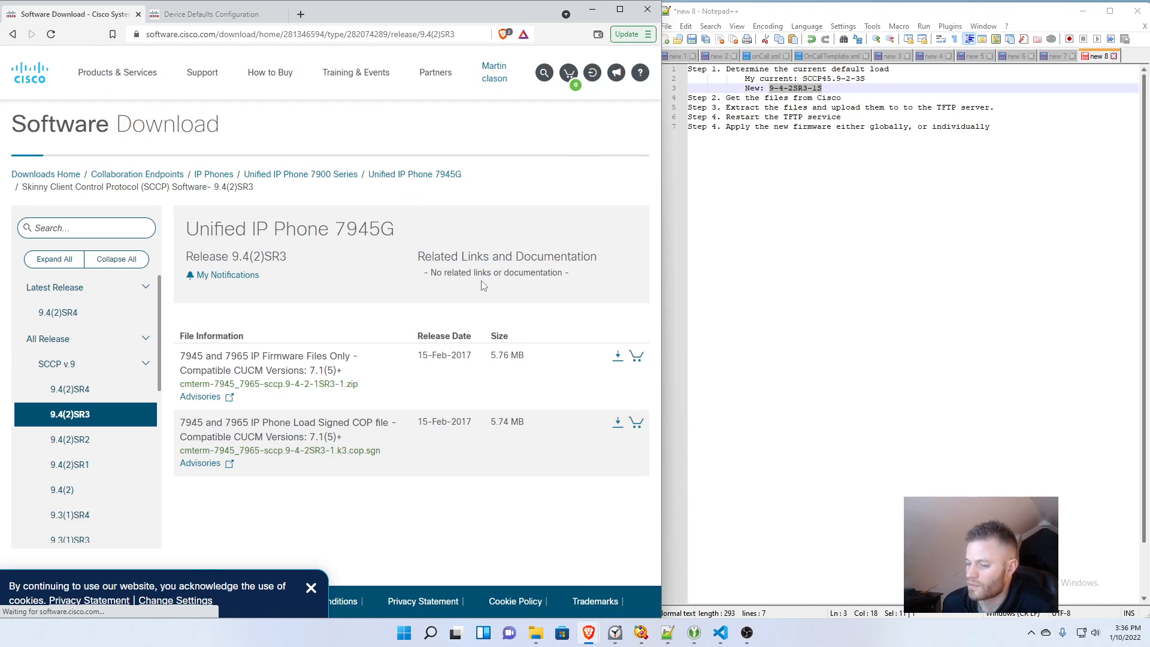
pyautogui.click(617, 356)
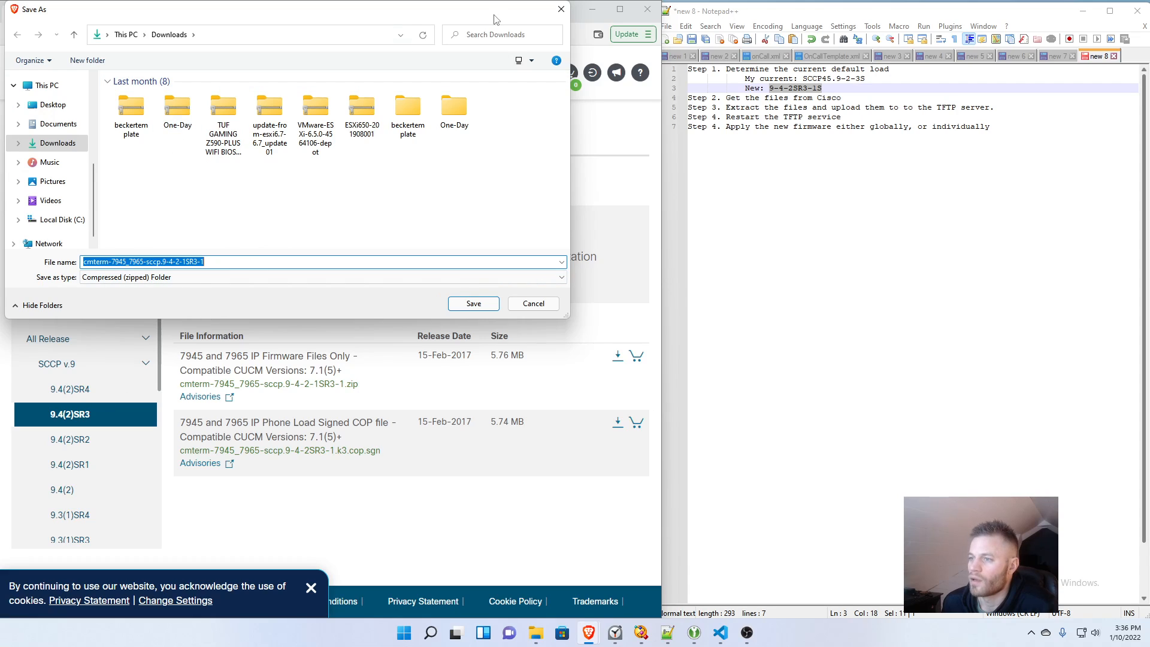
pyautogui.moveTo(414, 20)
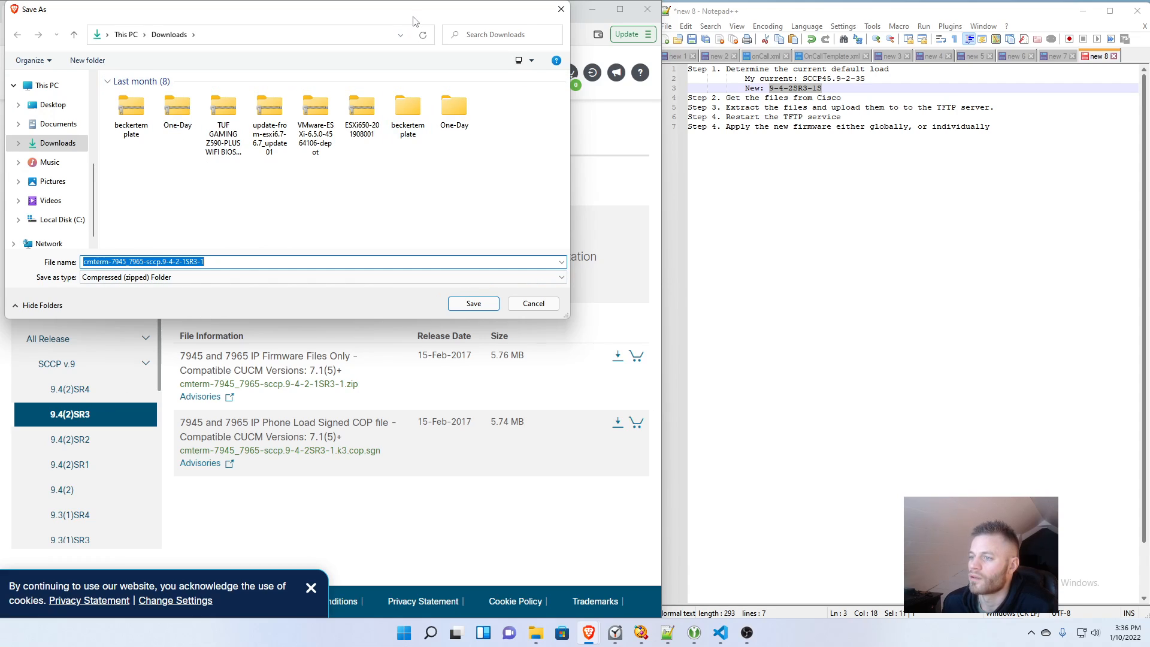
pyautogui.click(532, 303)
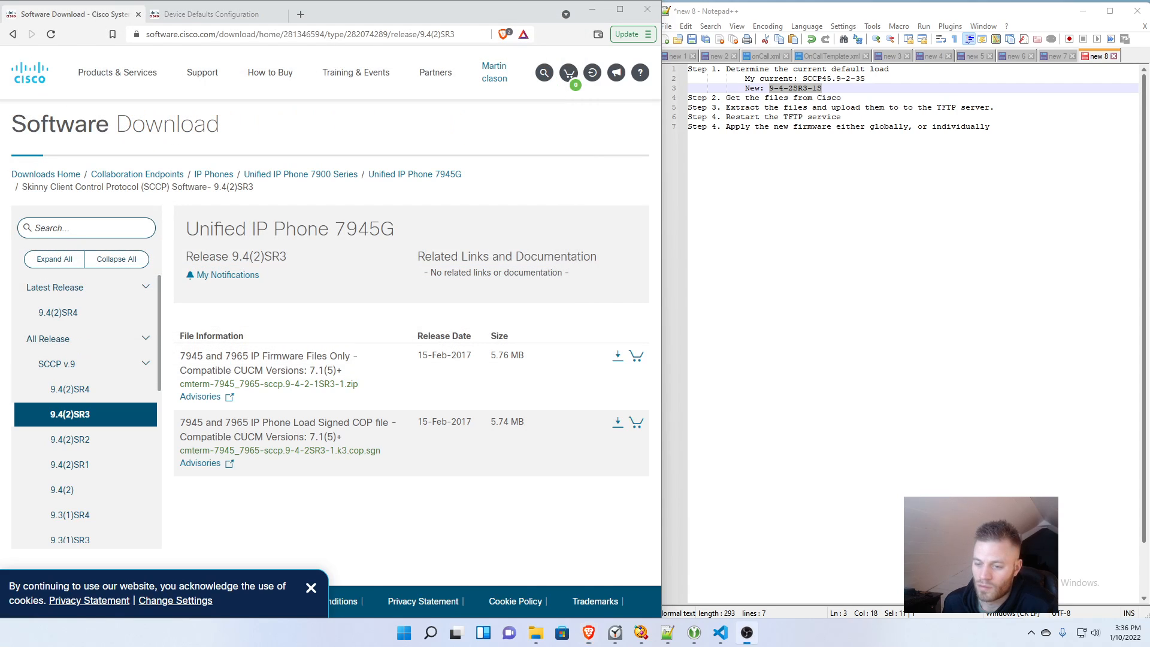
# Step: Extract the firmware zip into its own folder and close the File Explorer windows
pyautogui.click(616, 356)
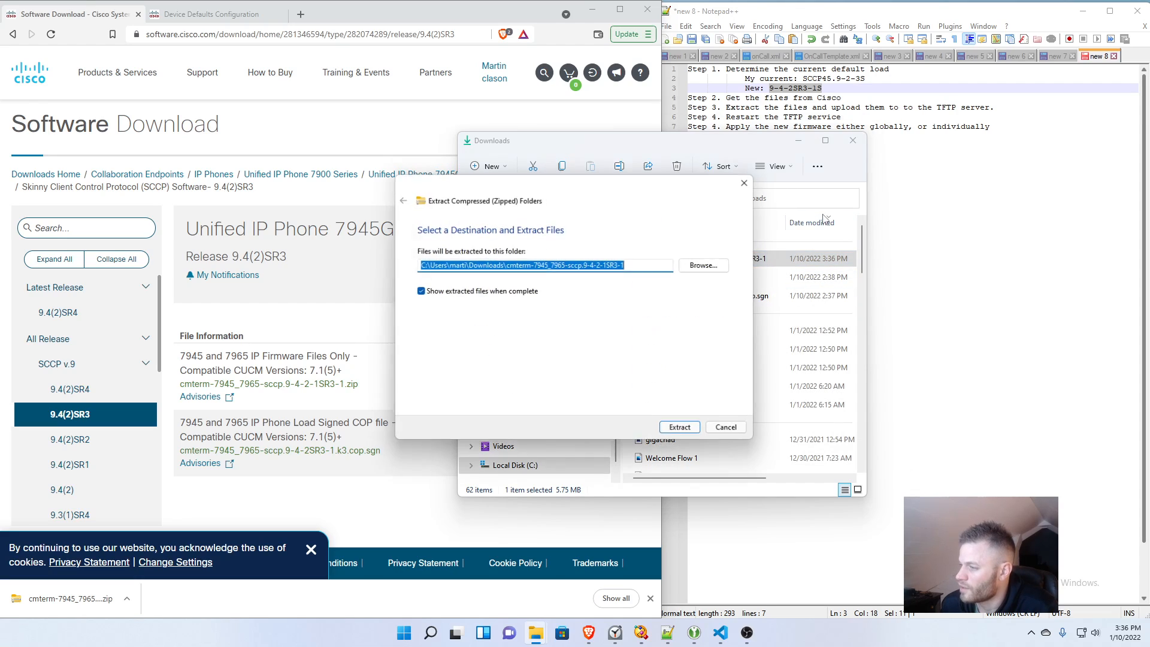
pyautogui.click(677, 427)
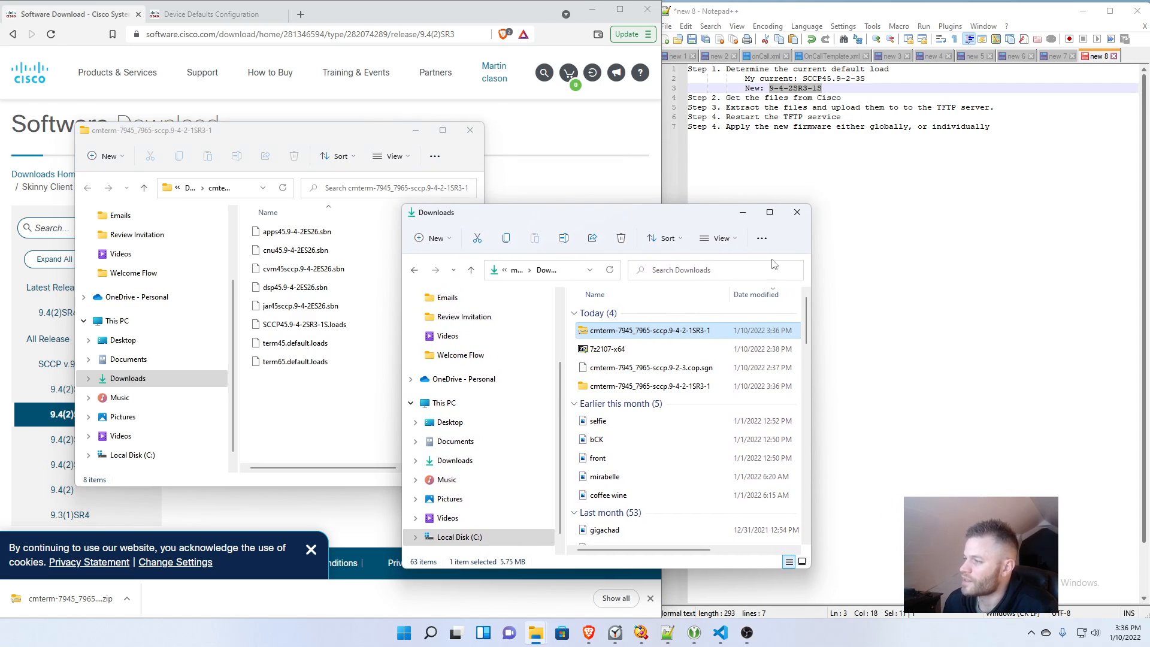
pyautogui.click(796, 212)
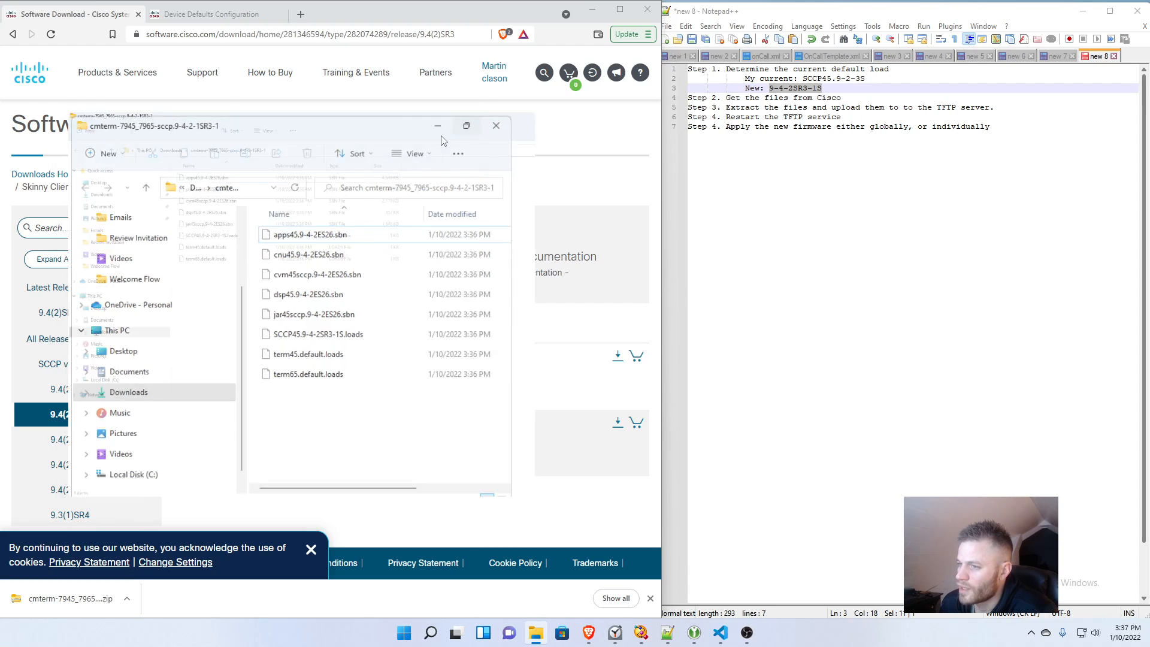
pyautogui.rightClick(198, 62)
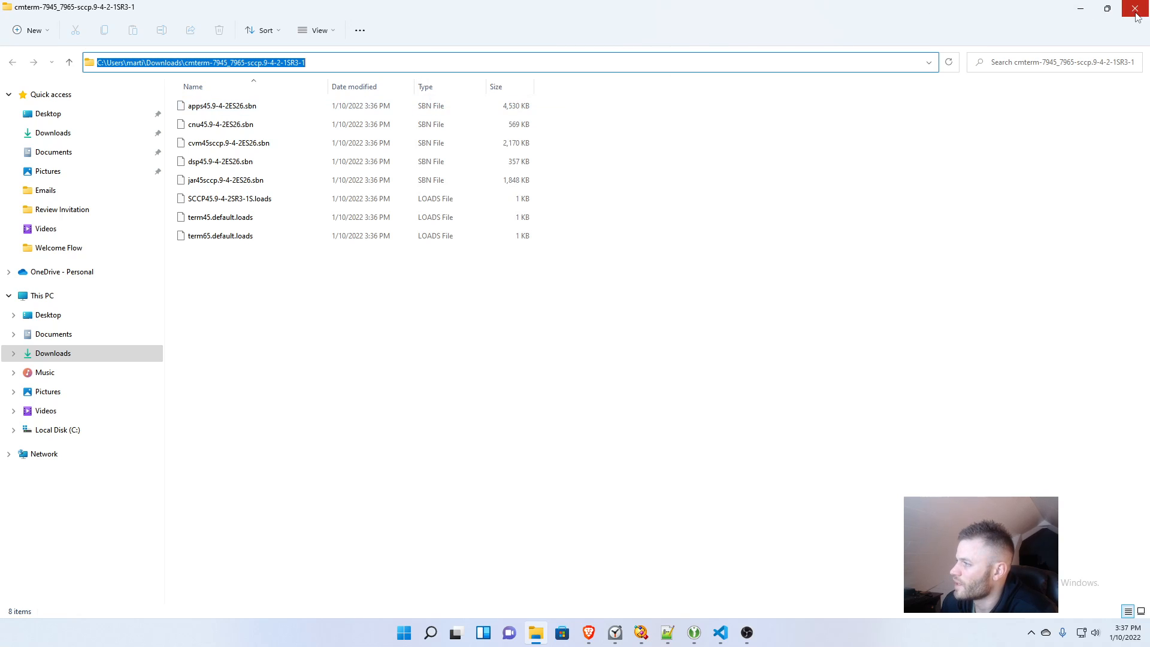
pyautogui.click(1136, 8)
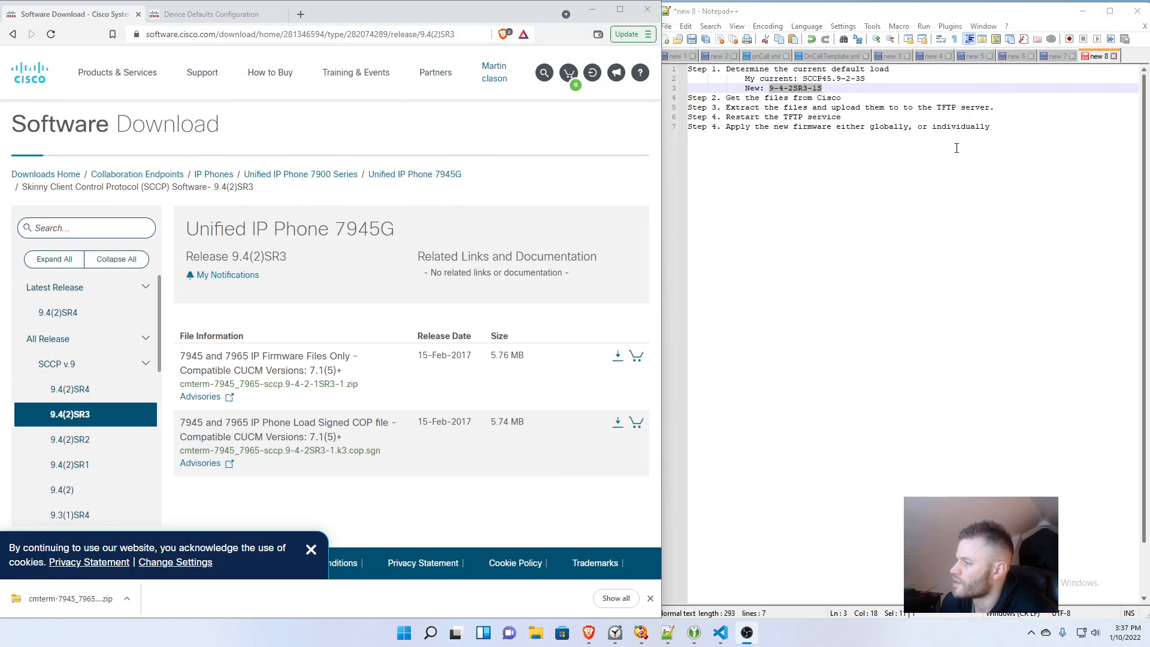
# Step: Highlight the 'upload them to the TFTP server' note, then return to Device Defaults
pyautogui.click(842, 98)
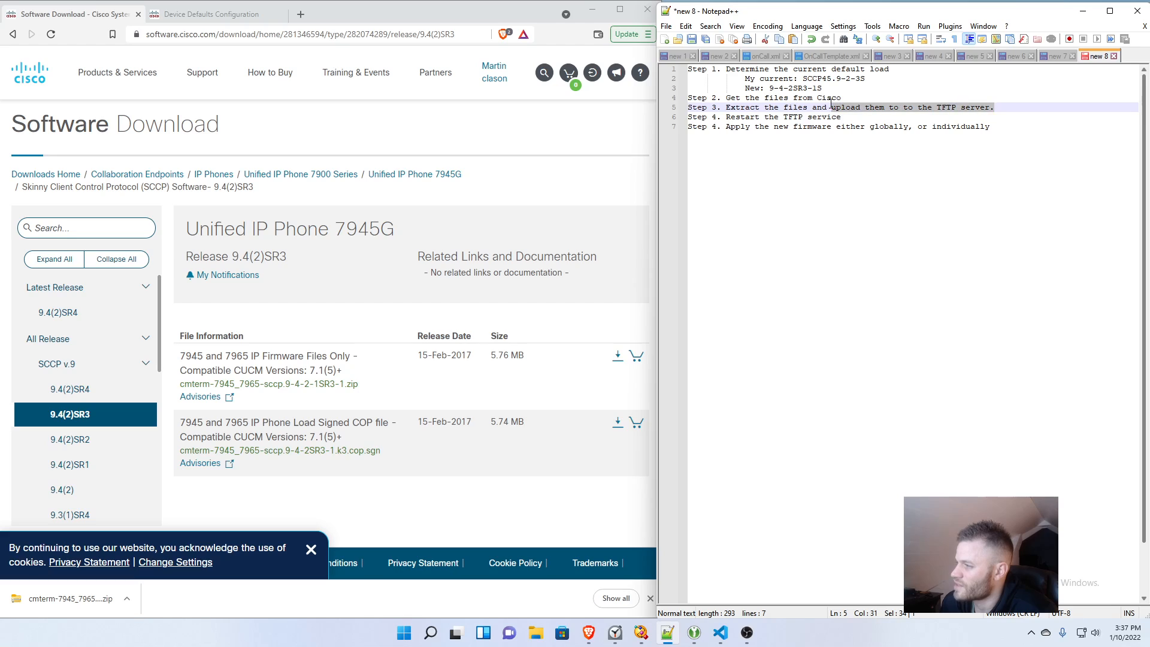
pyautogui.moveTo(540, 194)
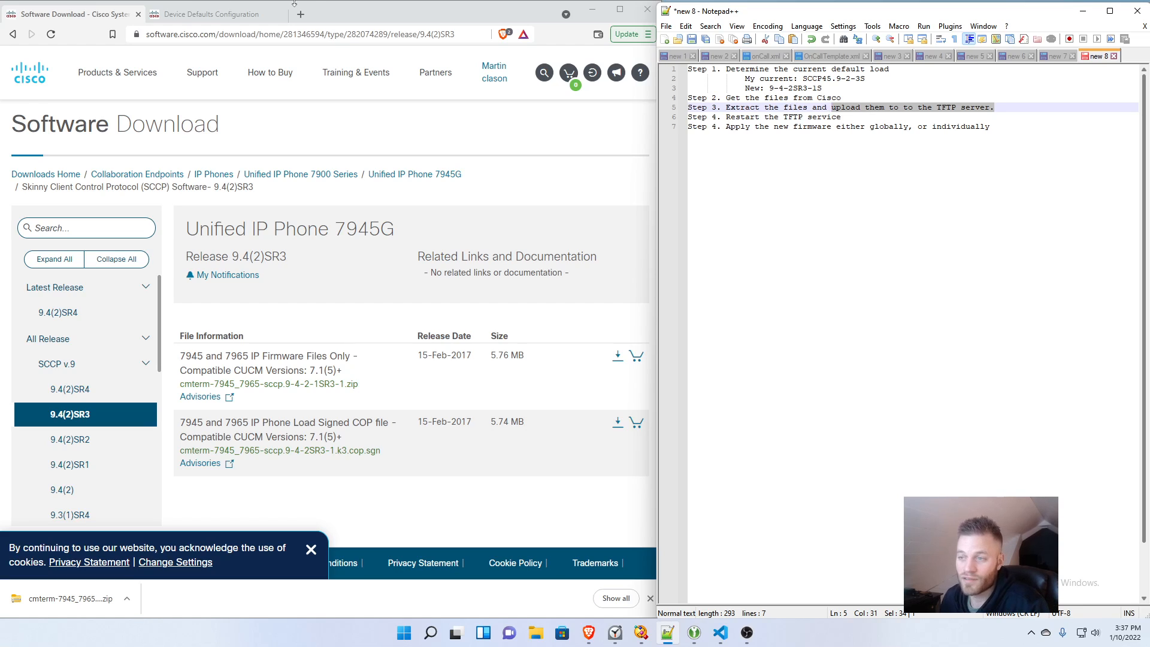
pyautogui.click(213, 14)
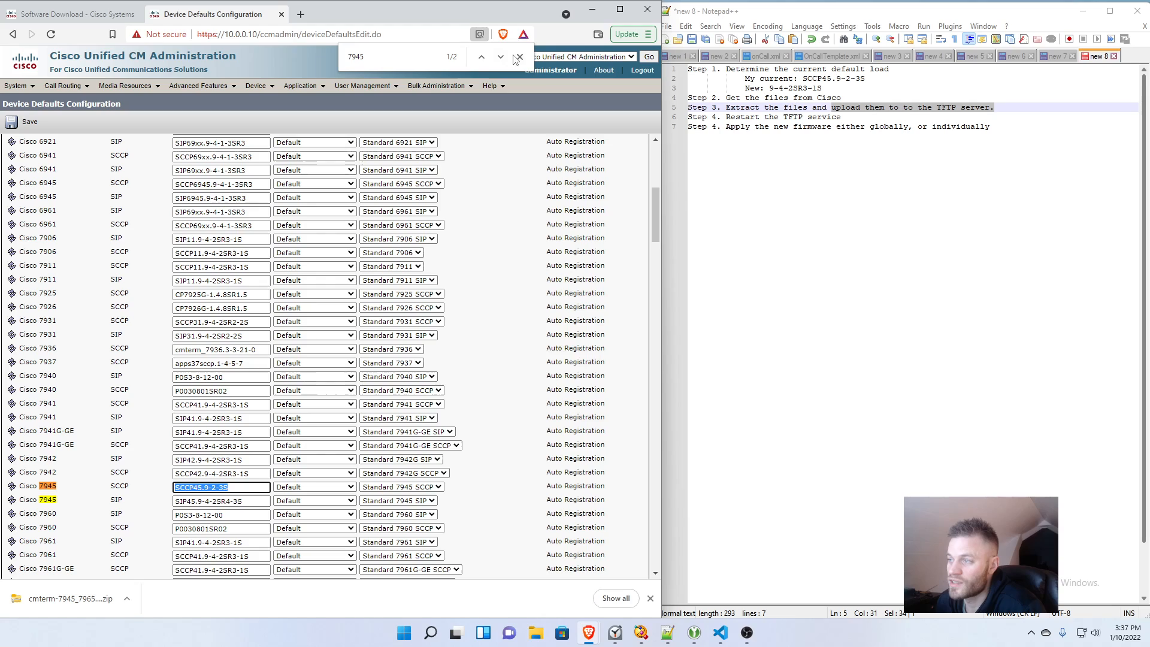
# Step: Close the find bar, sign in to Cisco Unified OS Administration, and reach TFTP File Management
pyautogui.click(517, 57)
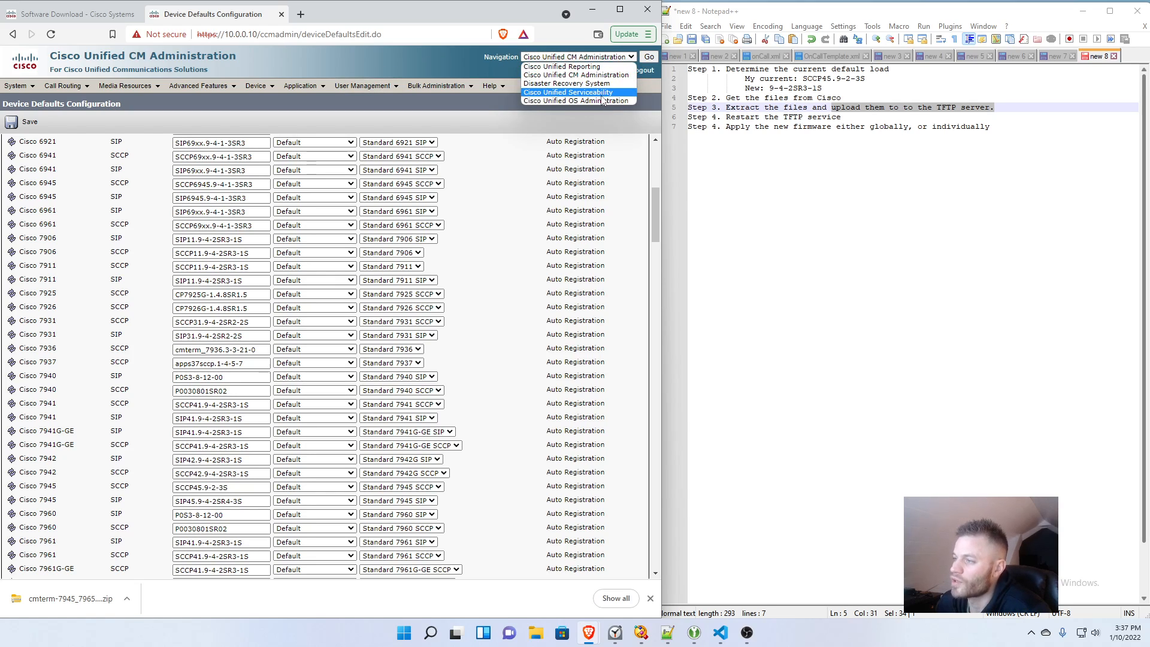
pyautogui.moveTo(578, 101)
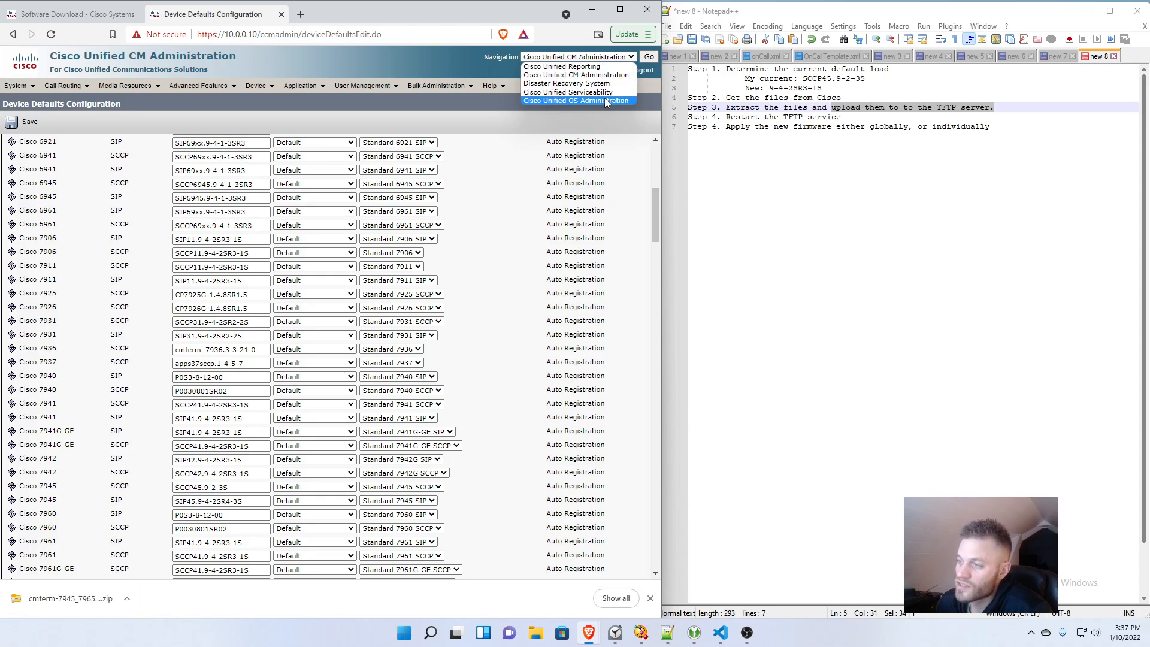
pyautogui.click(578, 101)
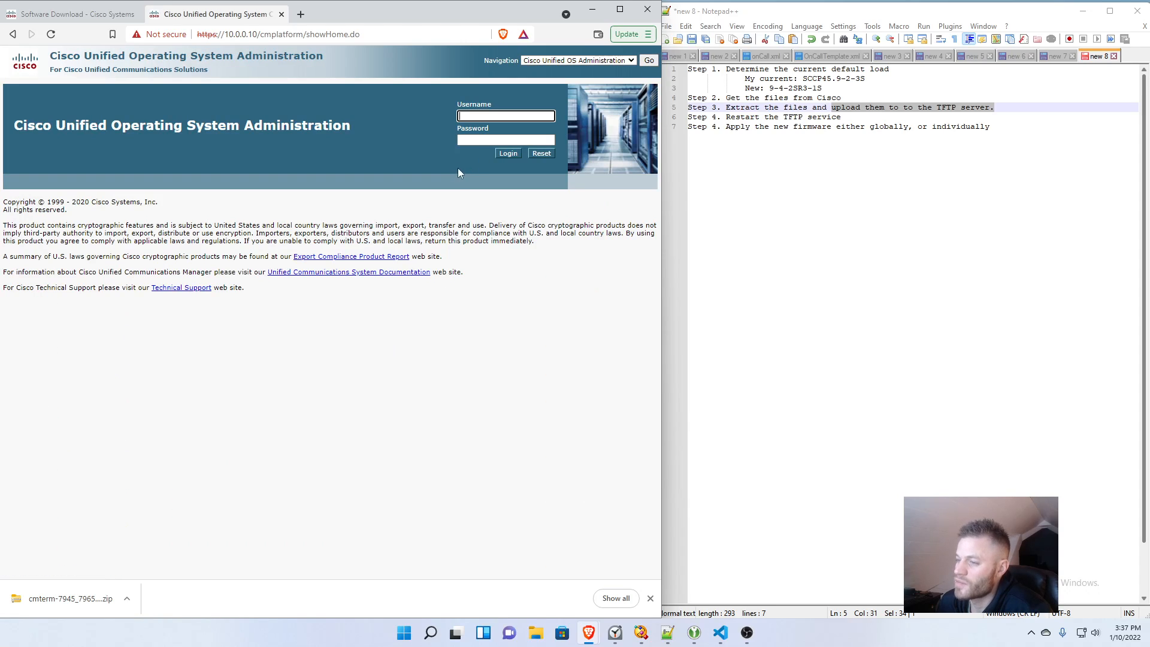
pyautogui.click(507, 153)
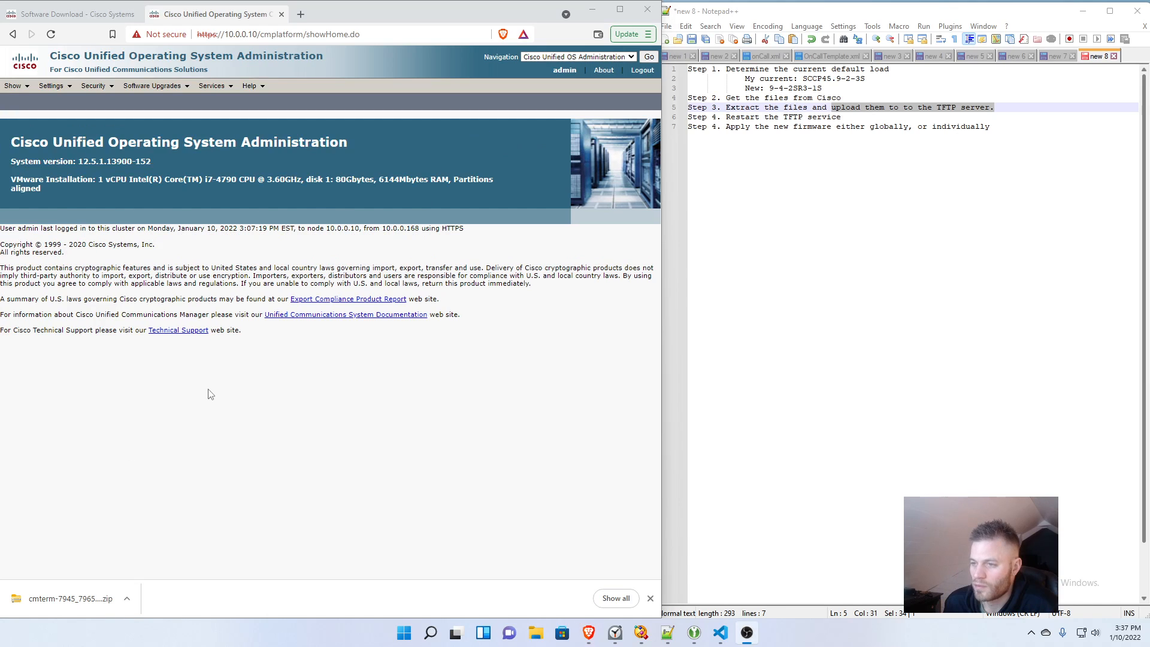
pyautogui.click(151, 86)
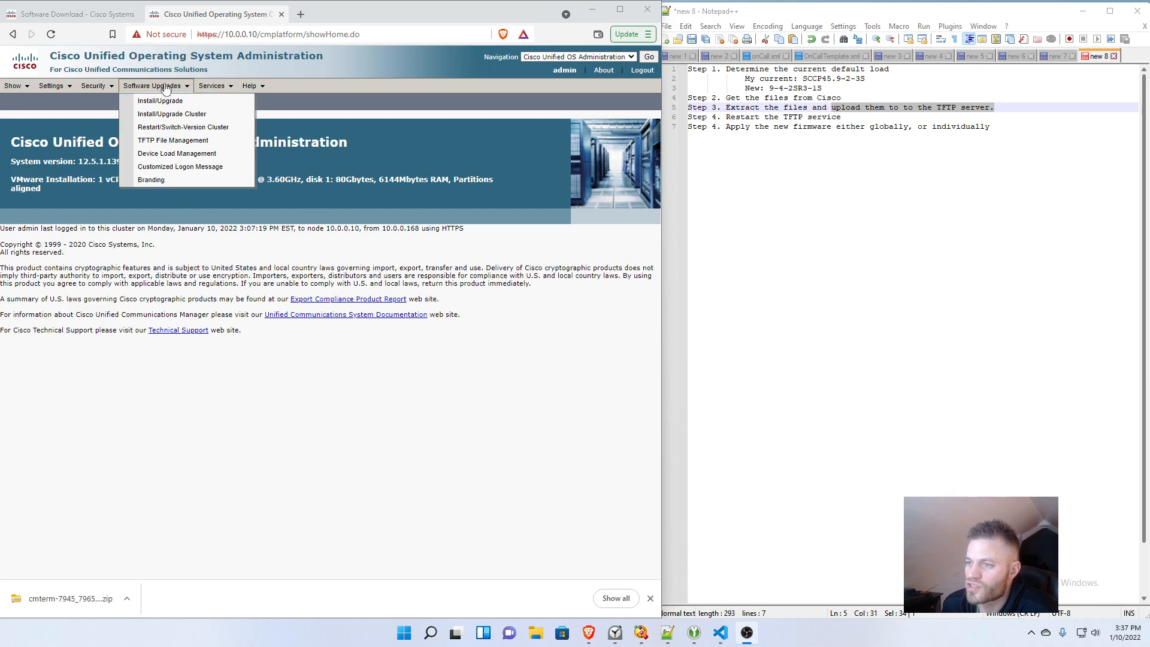
pyautogui.click(173, 140)
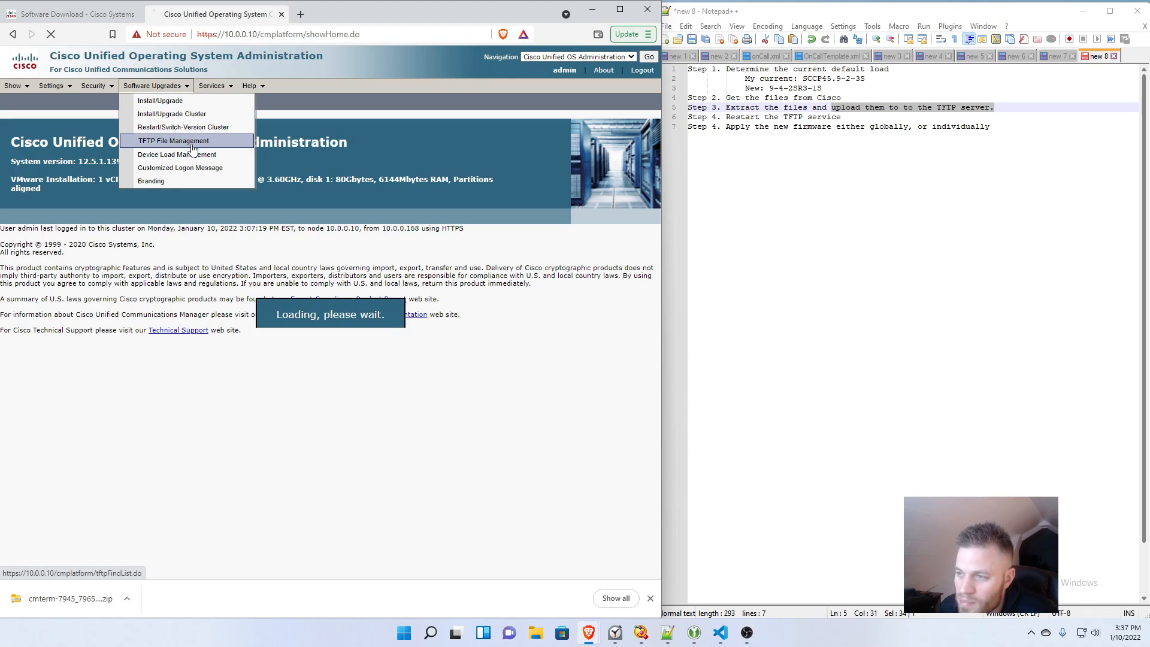
# Step: Upload the apps45 firmware file to the TFTP root directory
pyautogui.click(175, 141)
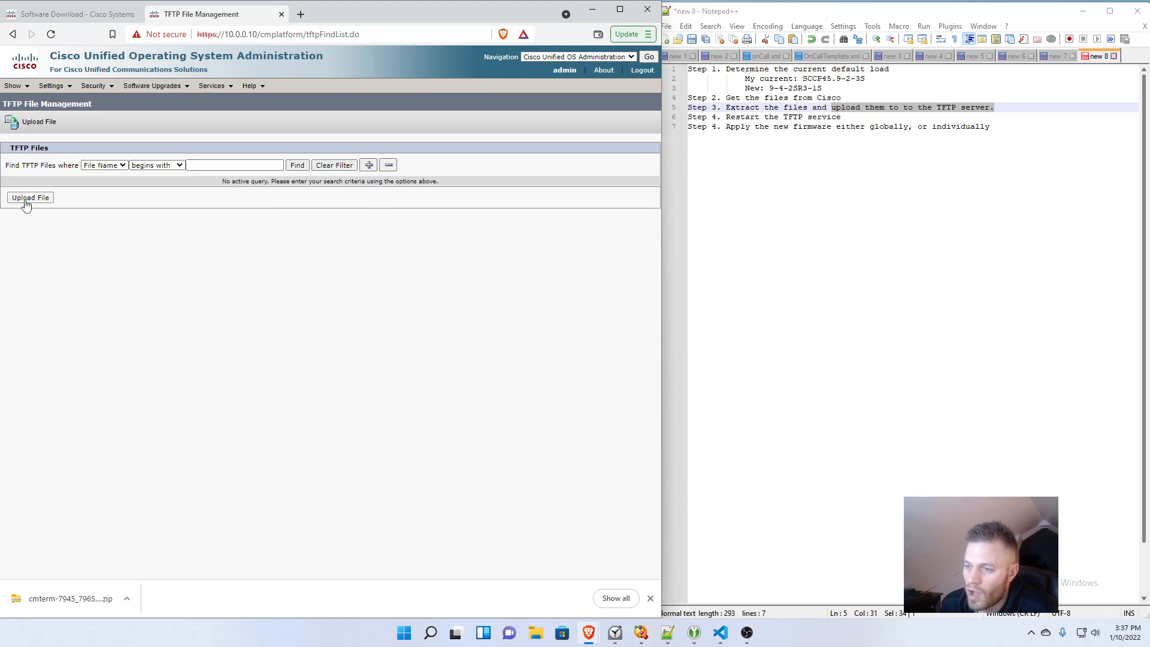
pyautogui.click(30, 197)
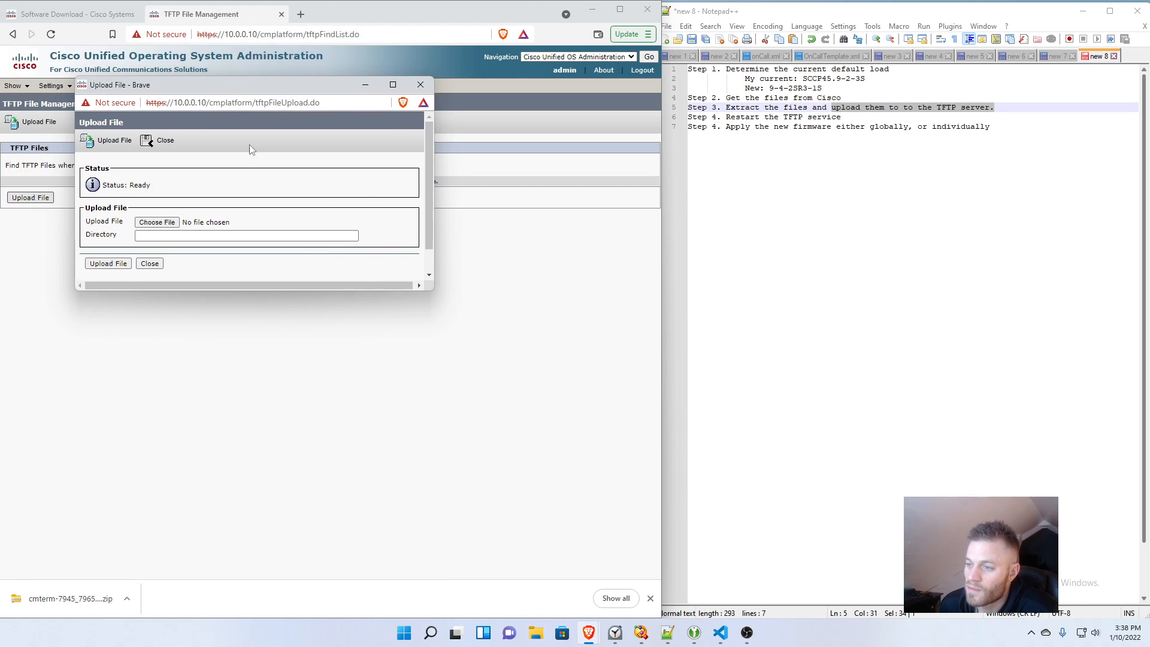
pyautogui.click(157, 222)
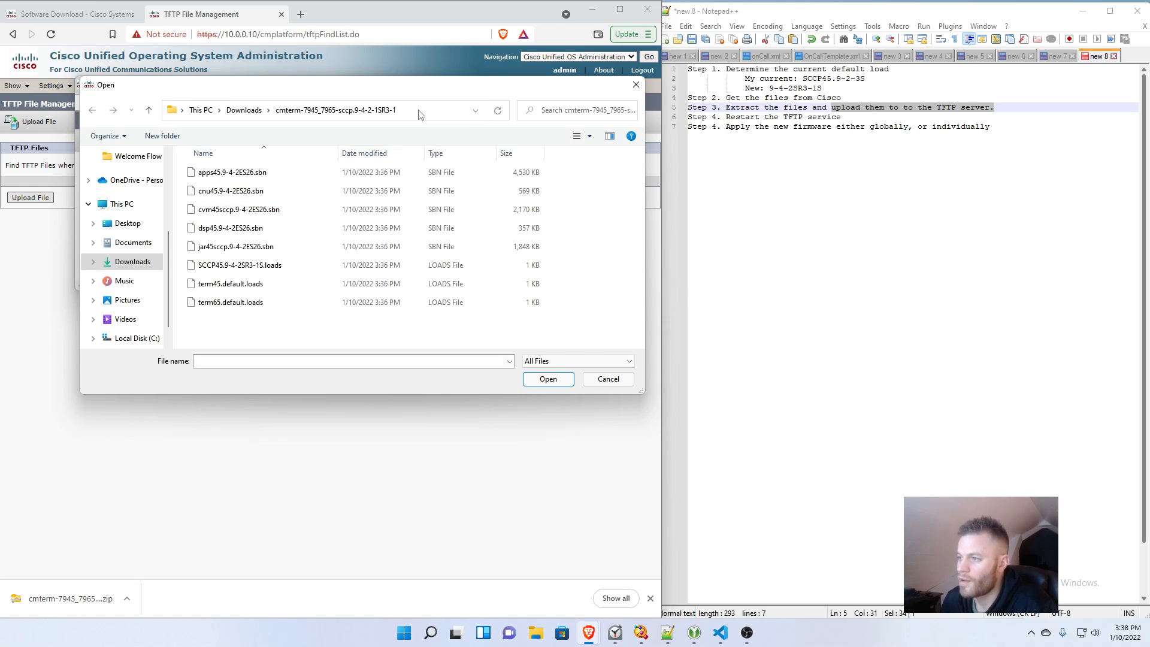
pyautogui.click(232, 172)
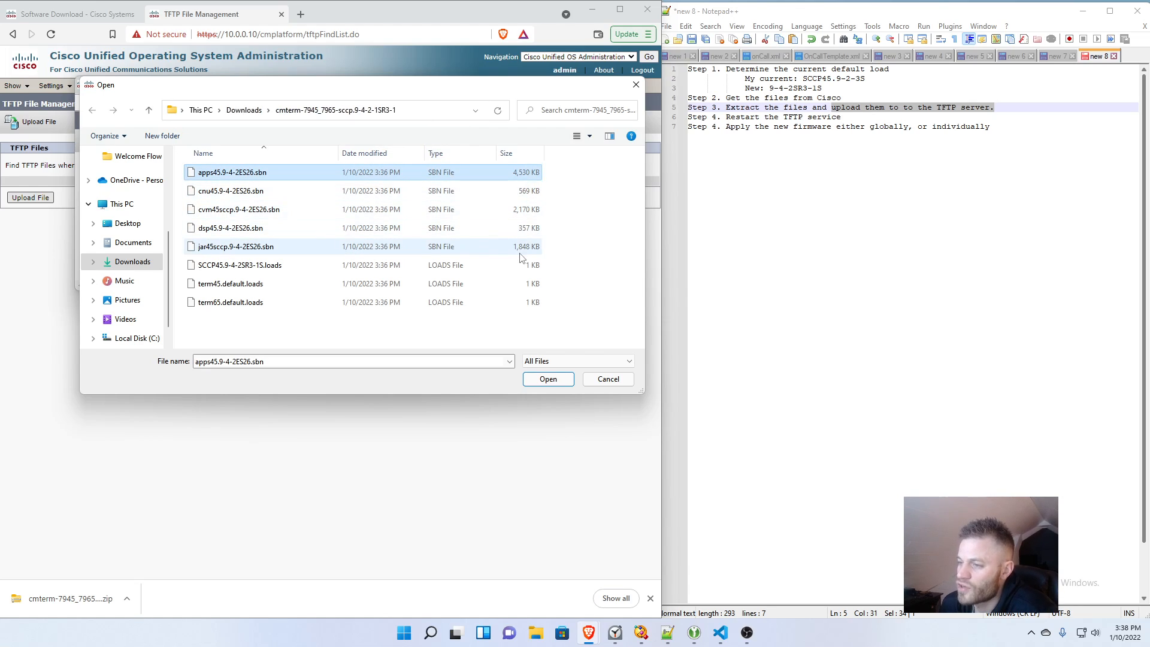
pyautogui.moveTo(237, 424)
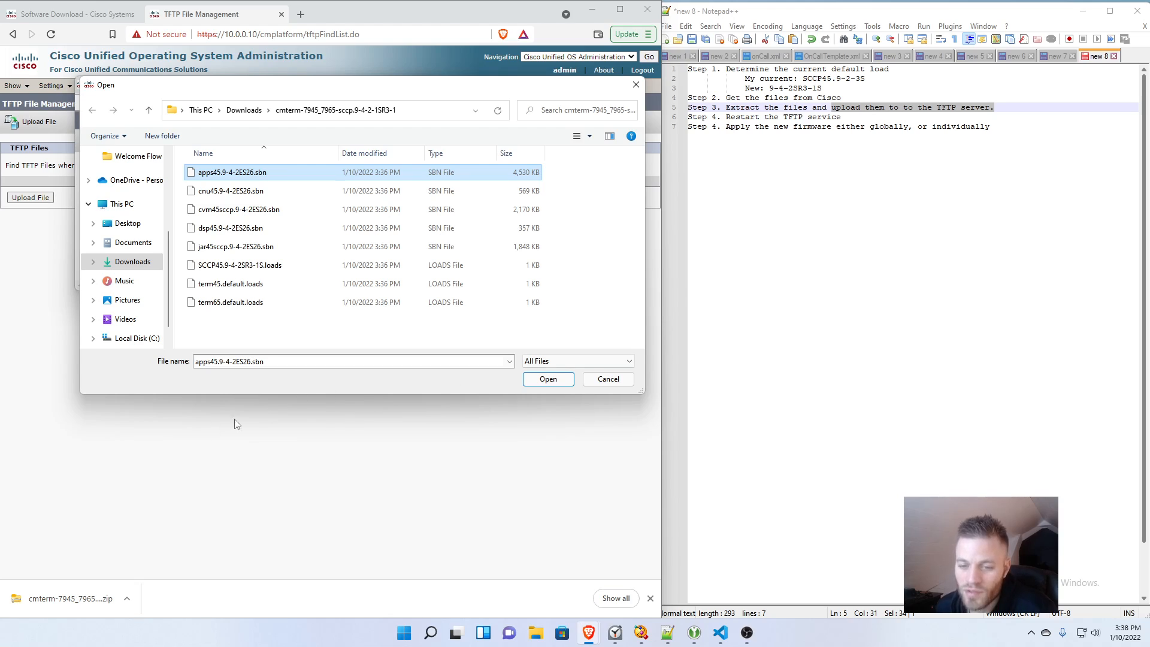
pyautogui.click(547, 379)
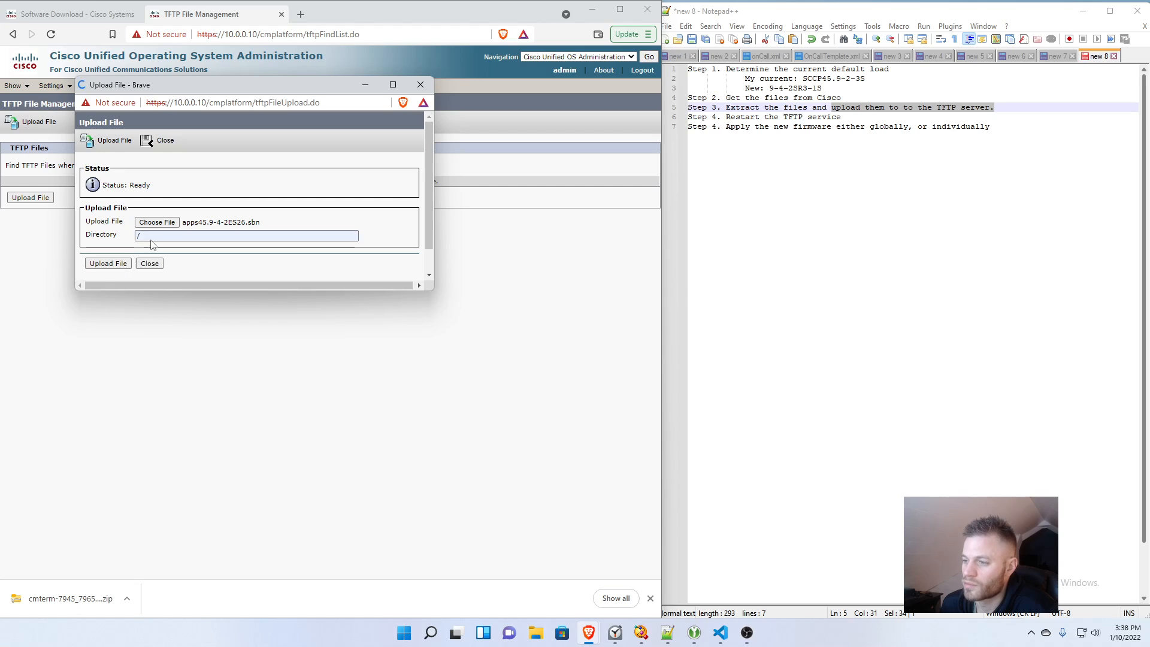
pyautogui.click(108, 264)
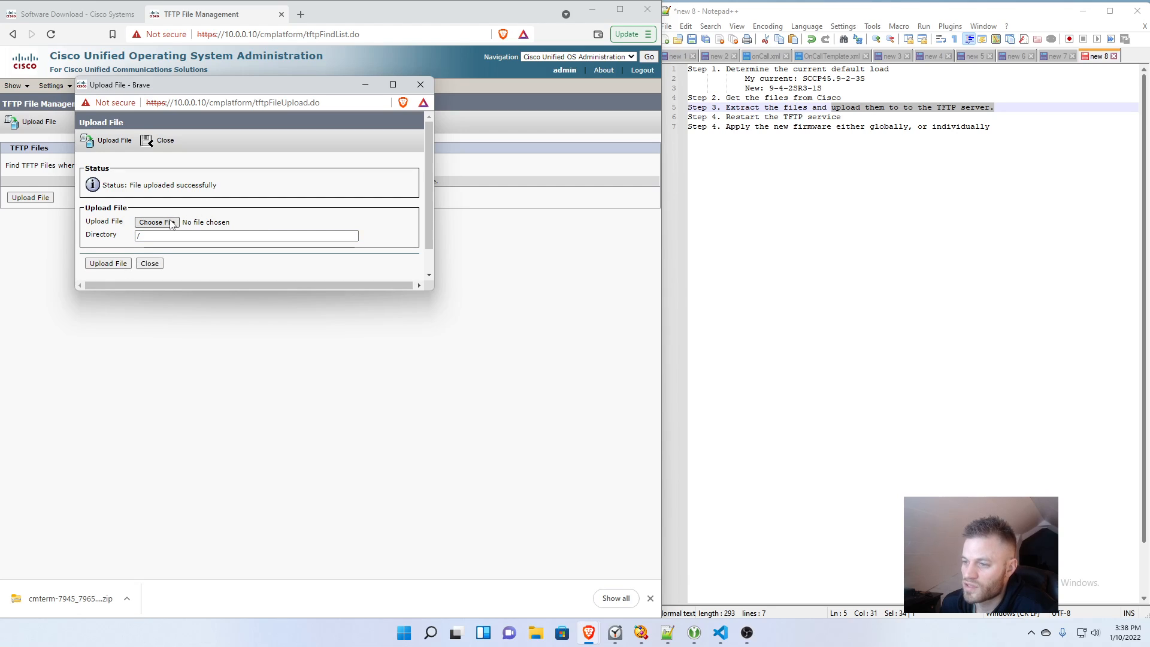
# Step: Upload cnu45 and select the cvm45sccp firmware file for upload
pyautogui.click(155, 223)
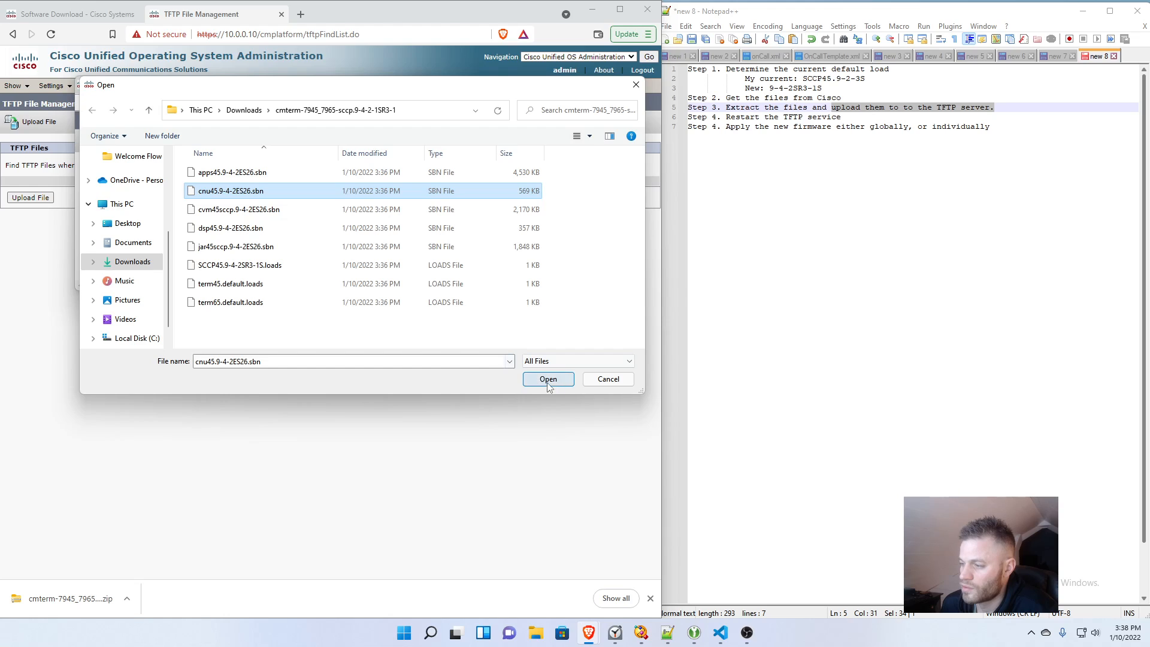
pyautogui.click(547, 380)
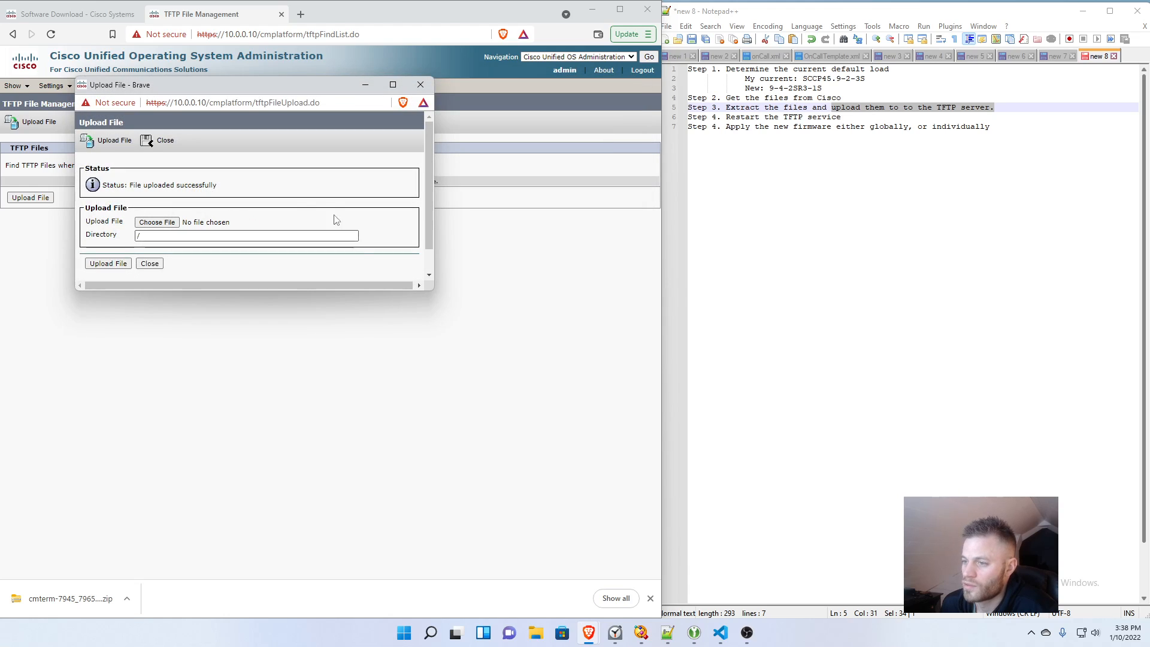
pyautogui.click(157, 222)
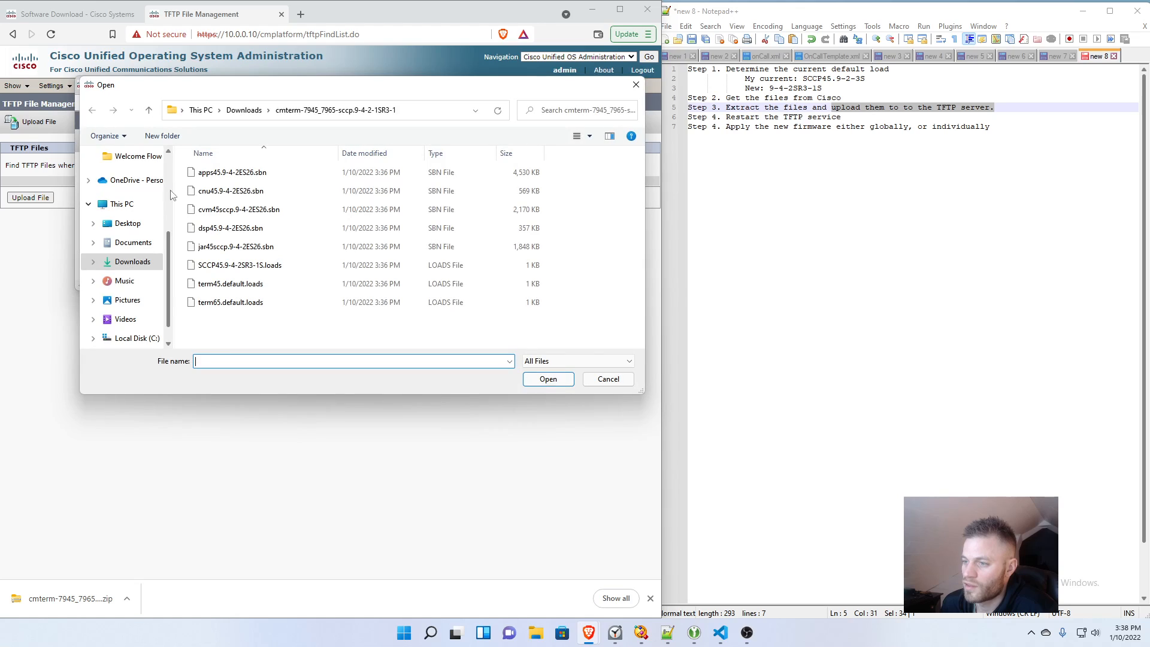
pyautogui.click(238, 209)
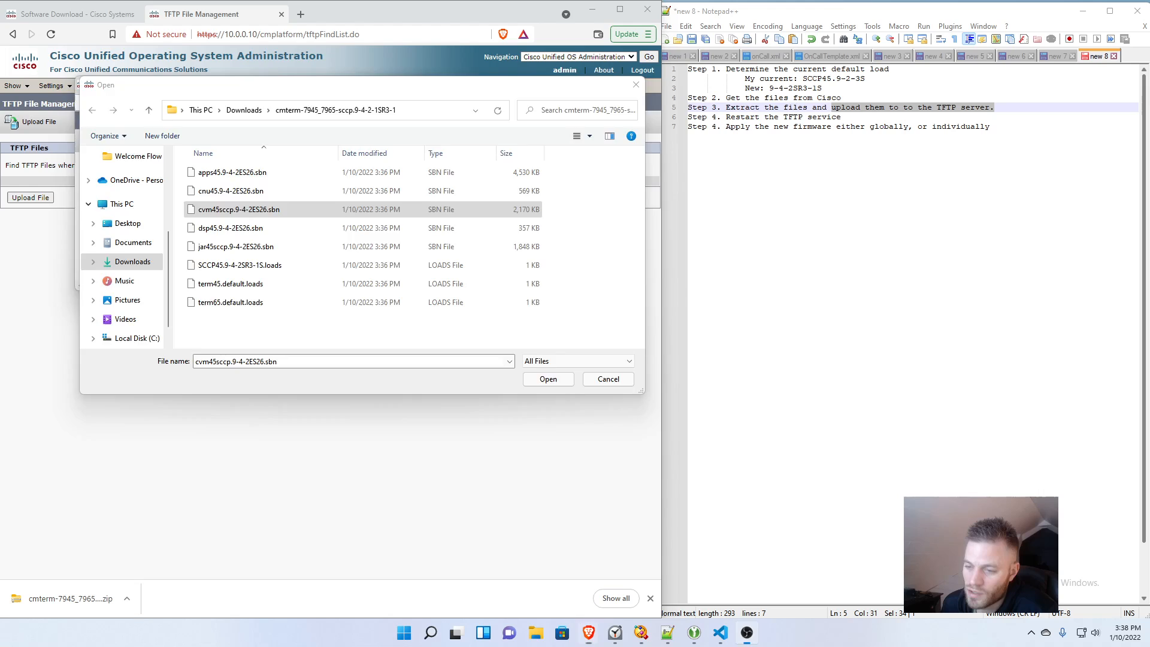
# Step: Open a new tab at 10.0.0.11 and sign in to Cisco Unified OS Administration
pyautogui.click(444, 13)
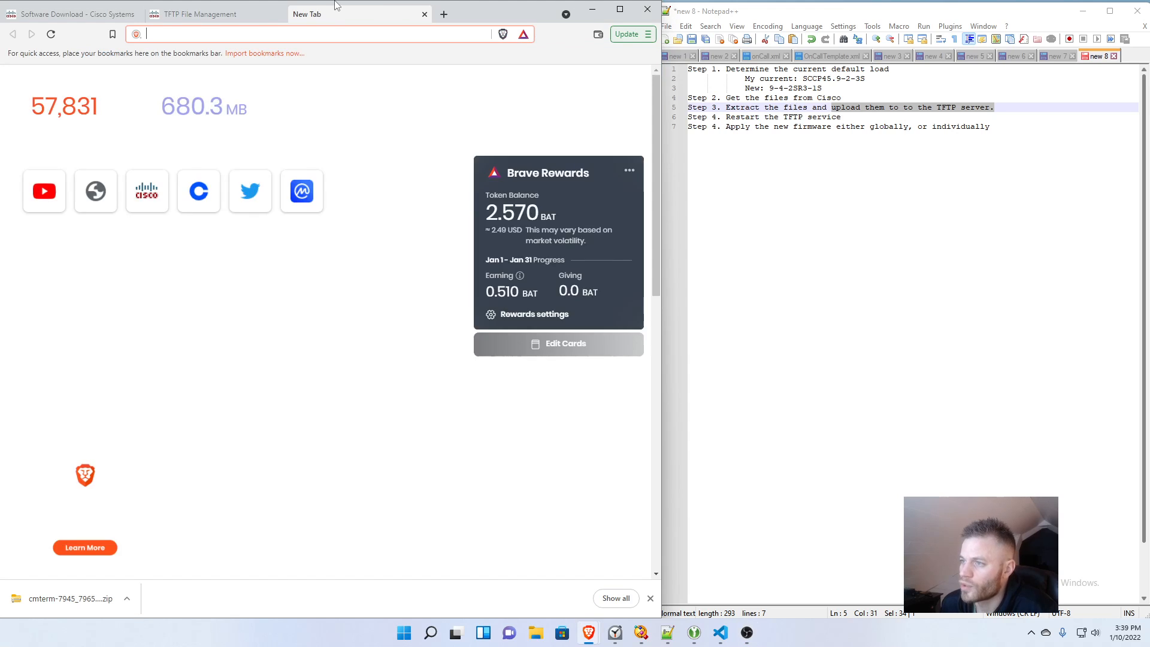
pyautogui.write('10.0.0.10')
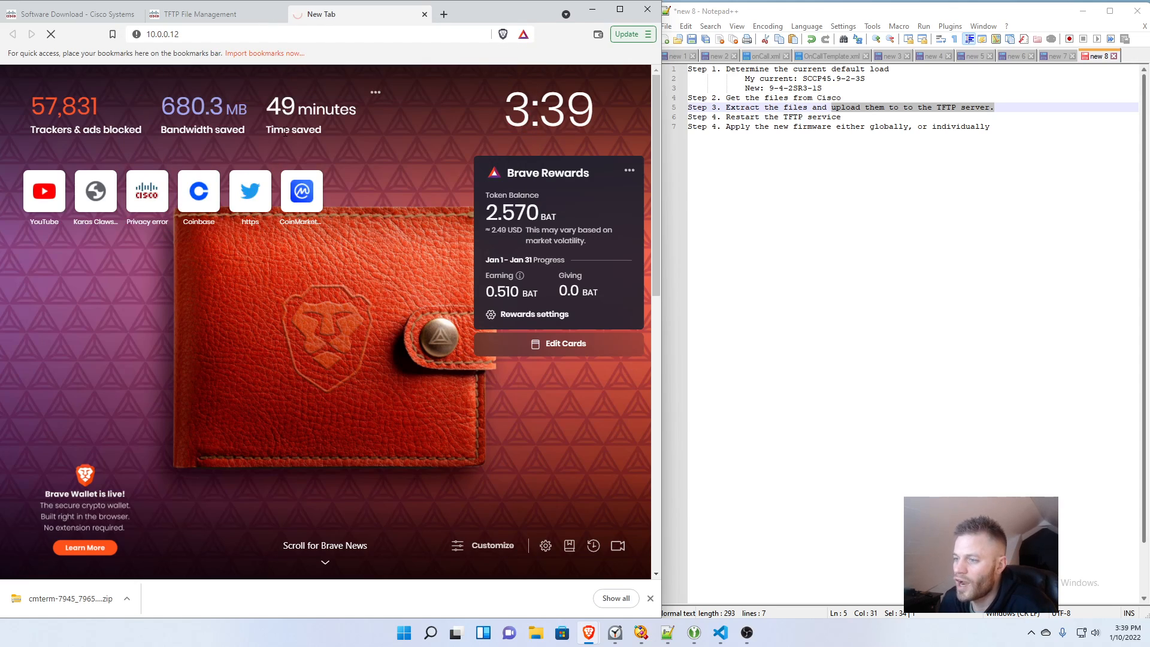
pyautogui.moveTo(662, 321)
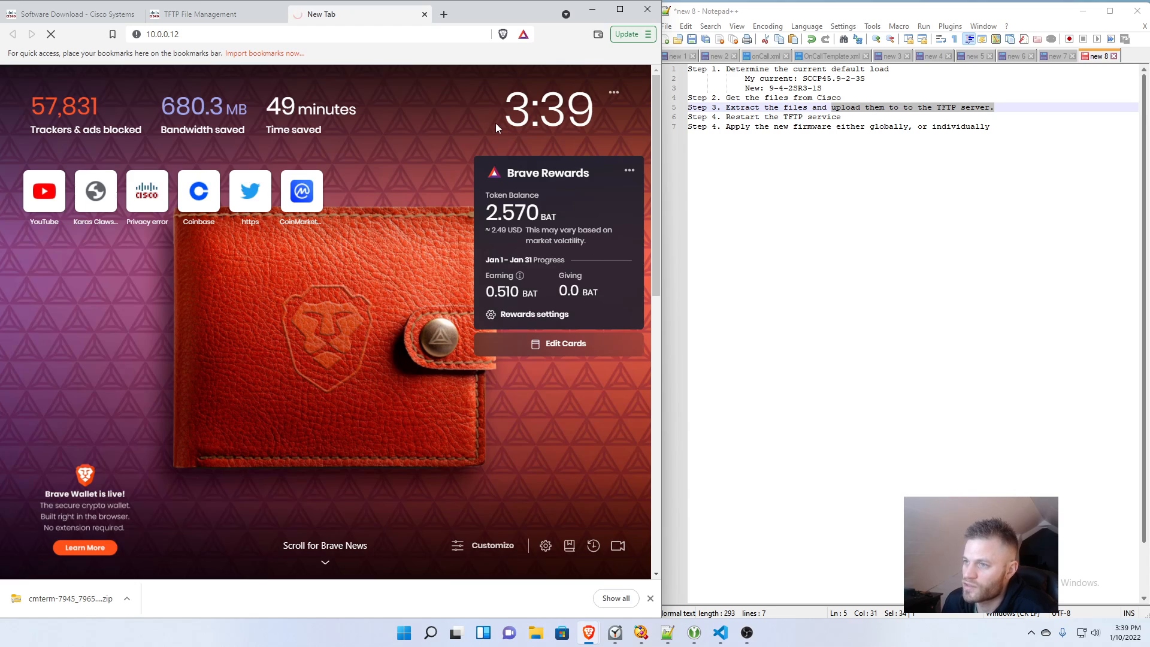
pyautogui.click(220, 33)
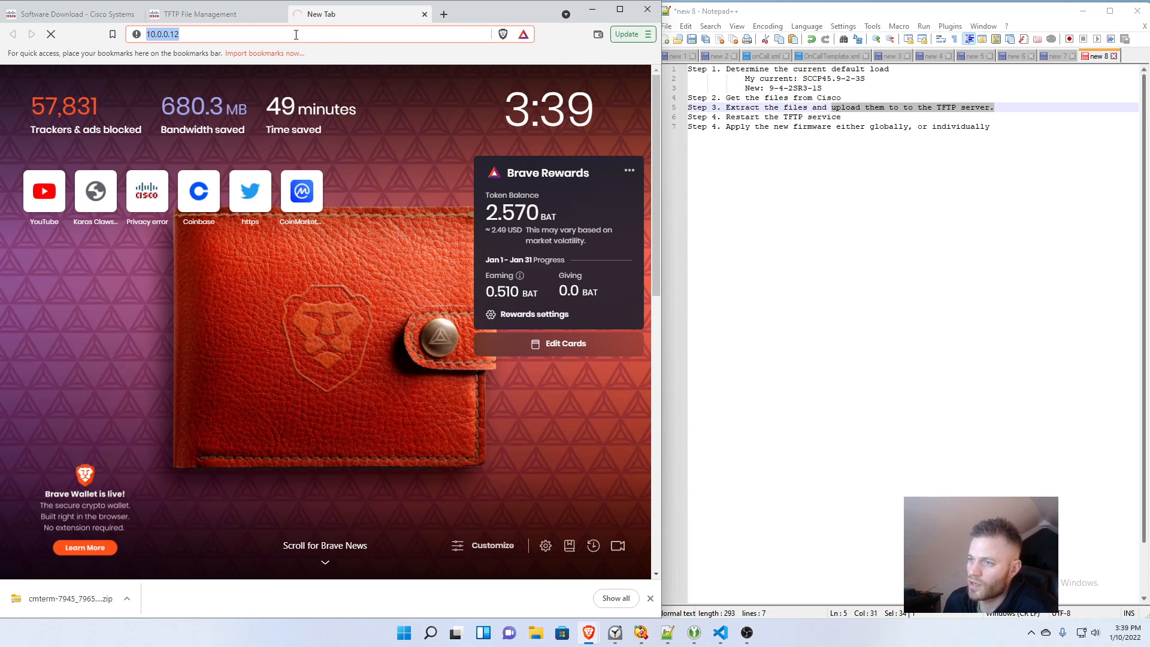
pyautogui.write('10.0.0.1')
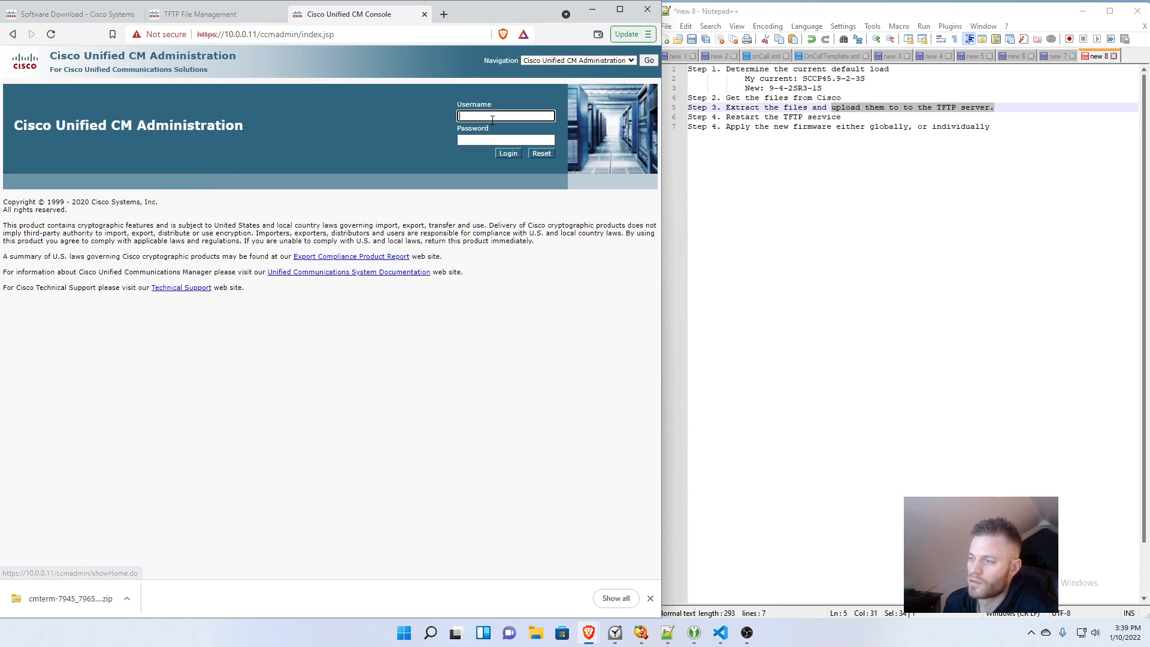
pyautogui.click(575, 60)
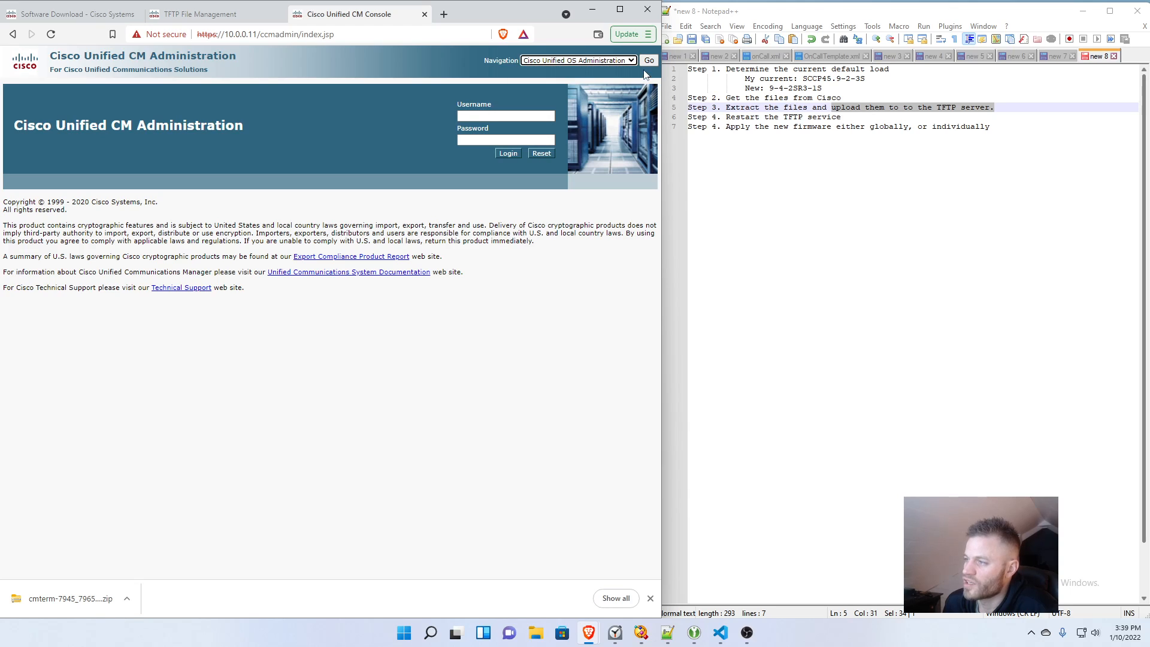
pyautogui.click(648, 59)
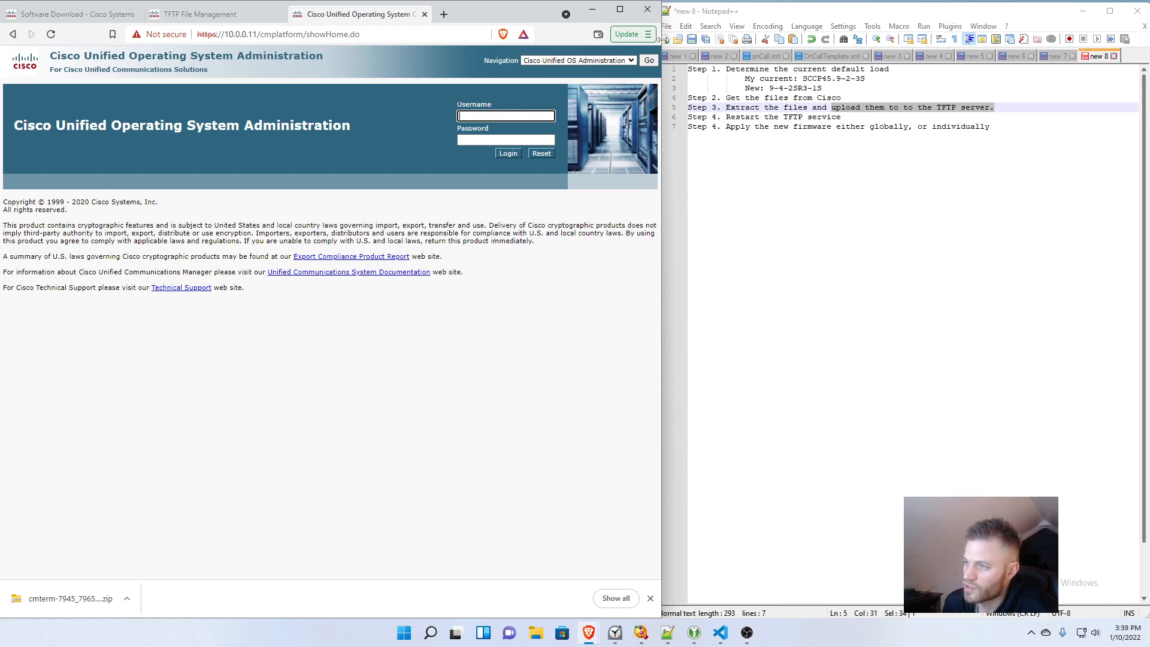
pyautogui.click(577, 60)
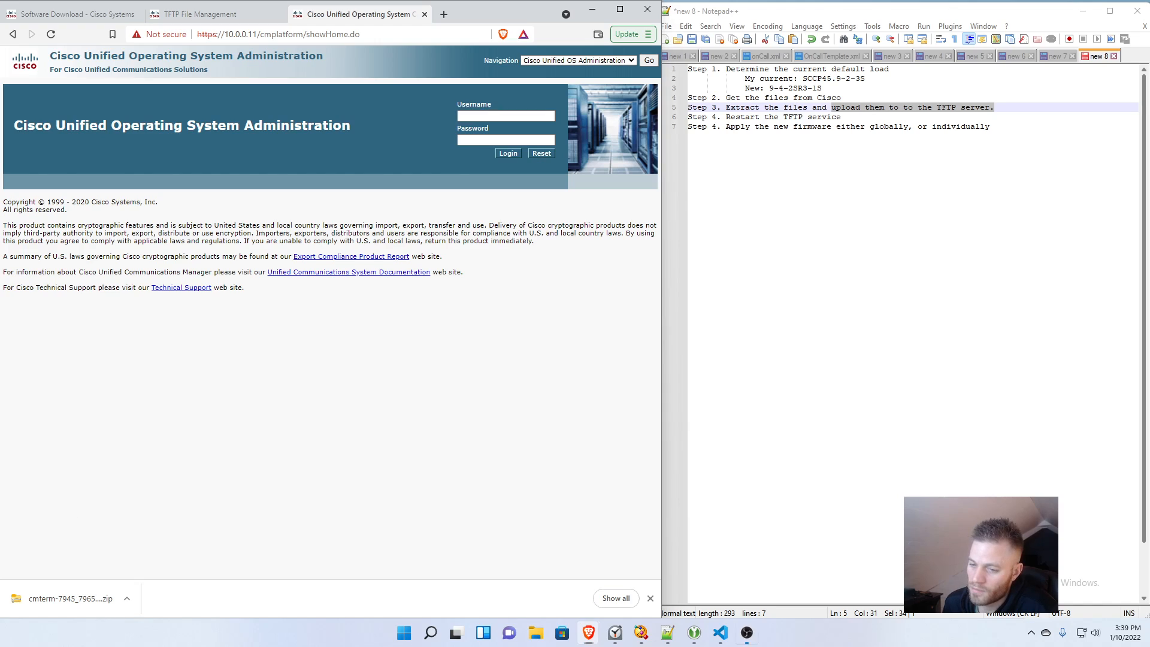
pyautogui.click(152, 86)
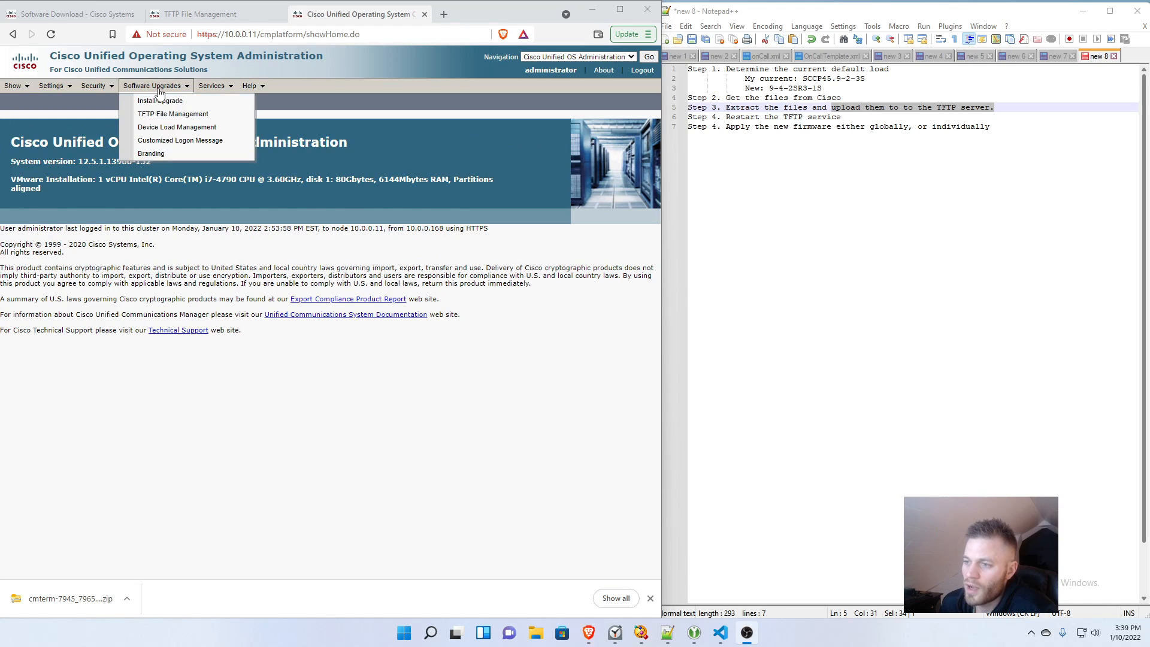
# Step: Open TFTP File Management, upload dsp45.9-4-2ES26.sbn to '/', and close the popup
pyautogui.click(173, 114)
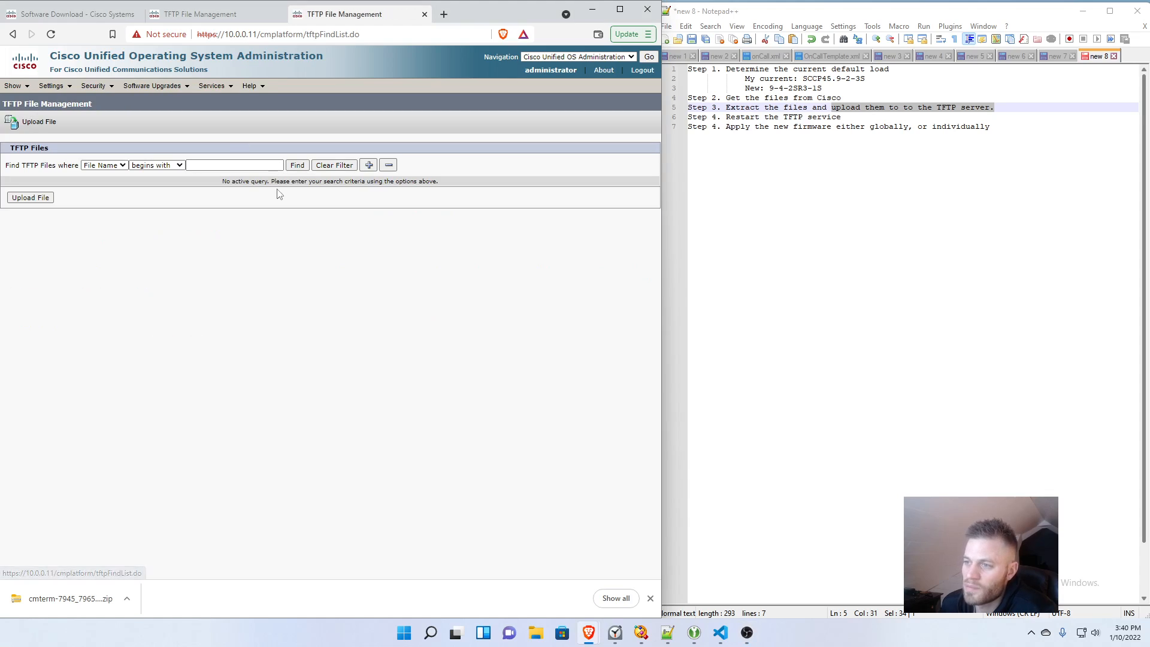
pyautogui.click(30, 197)
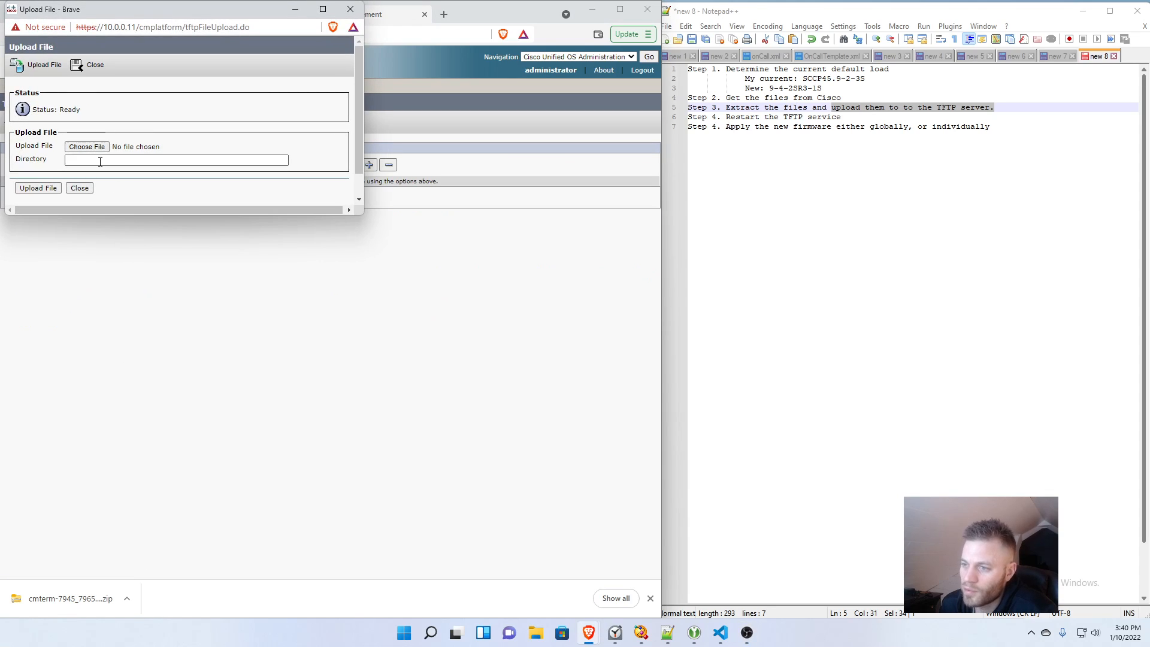
pyautogui.click(85, 146)
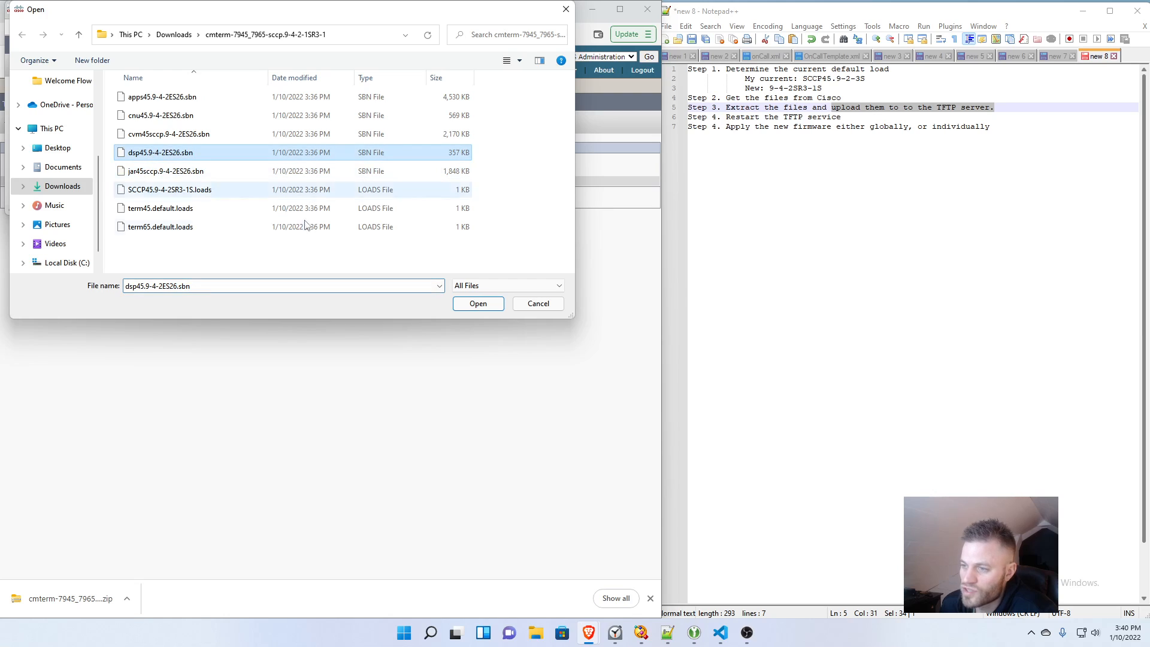
pyautogui.click(477, 303)
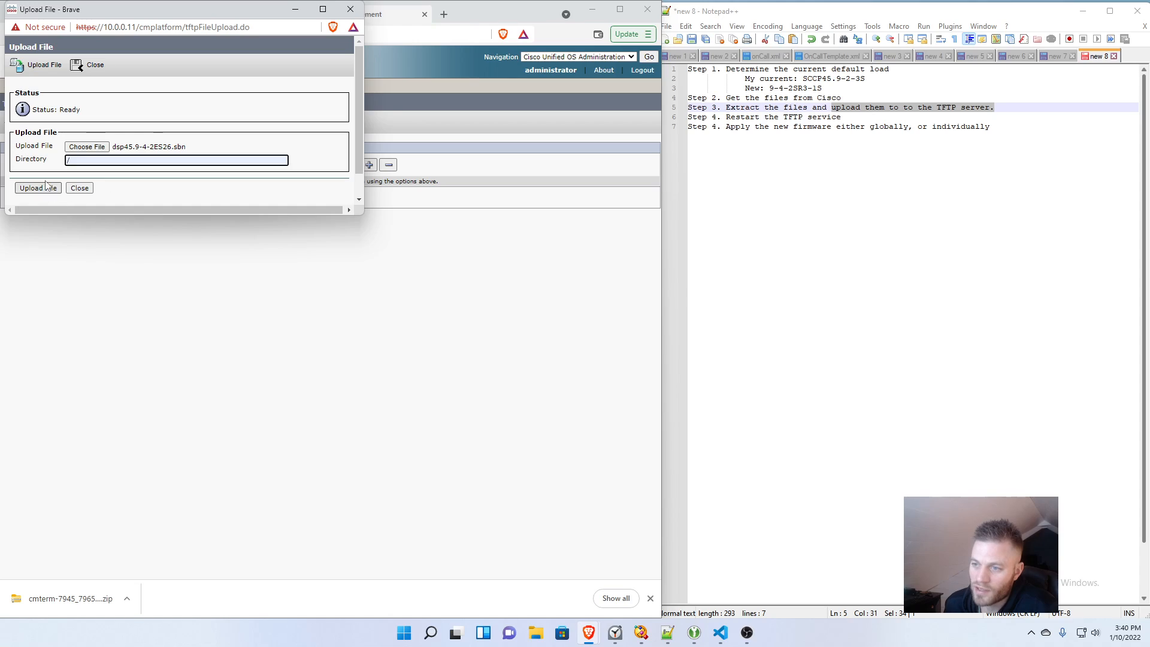
pyautogui.click(37, 188)
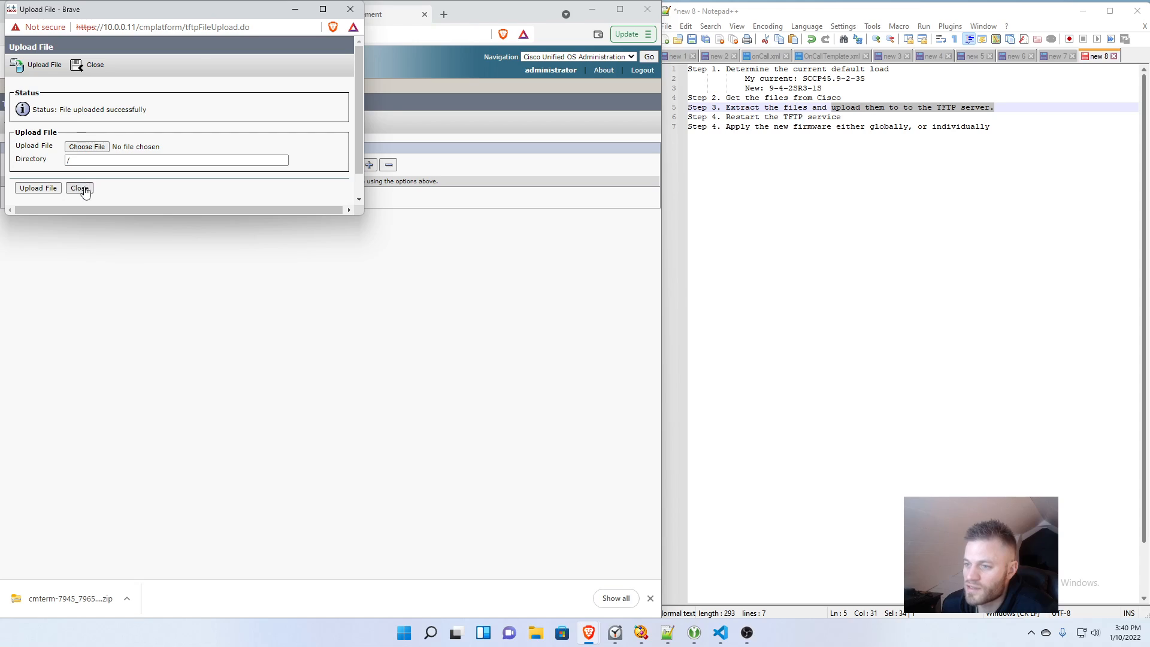
pyautogui.click(79, 187)
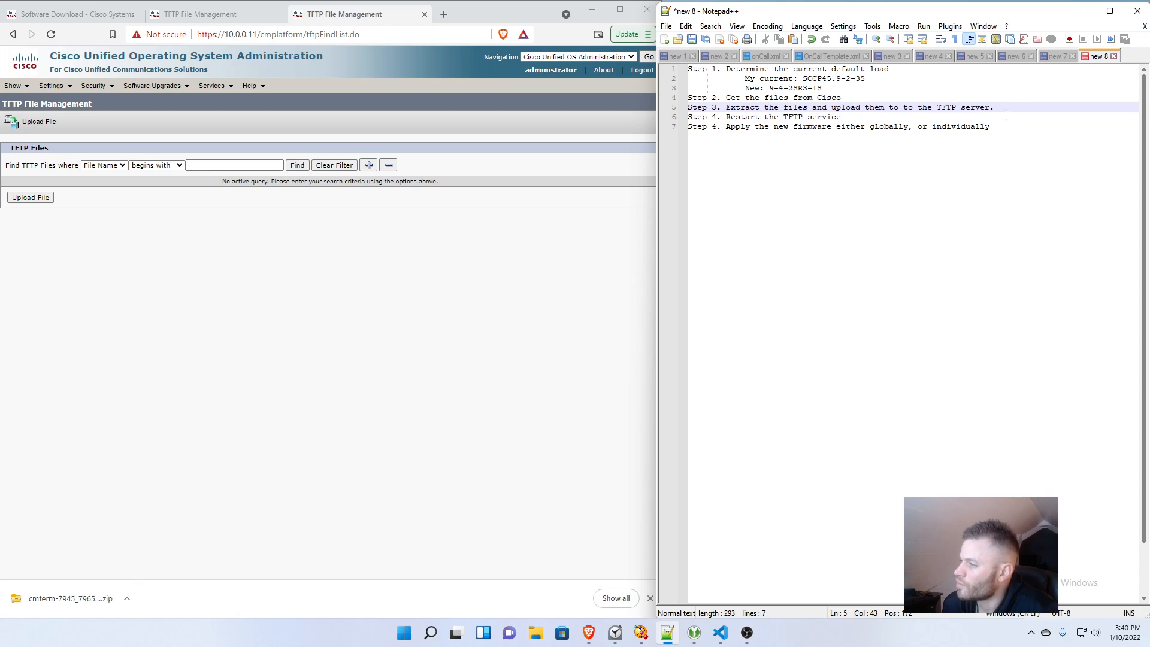
# Step: Mark the Step 3 note, log into Cisco Unified Serviceability, and open Control Center – Feature Services
pyautogui.tripleClick(840, 107)
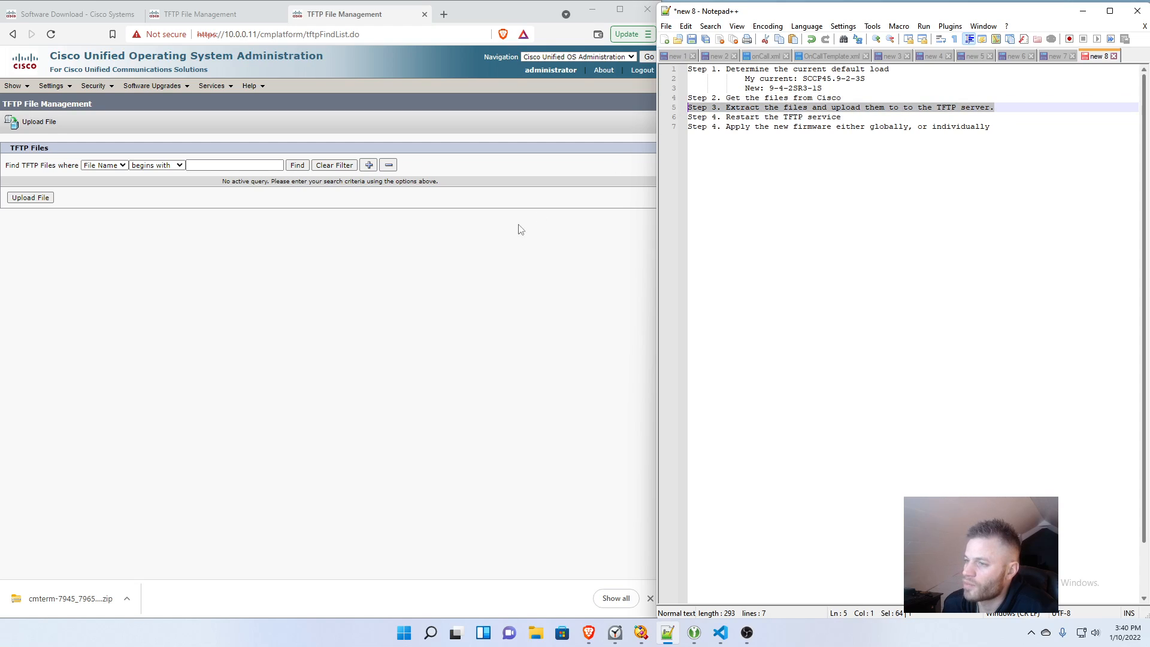
pyautogui.click(578, 57)
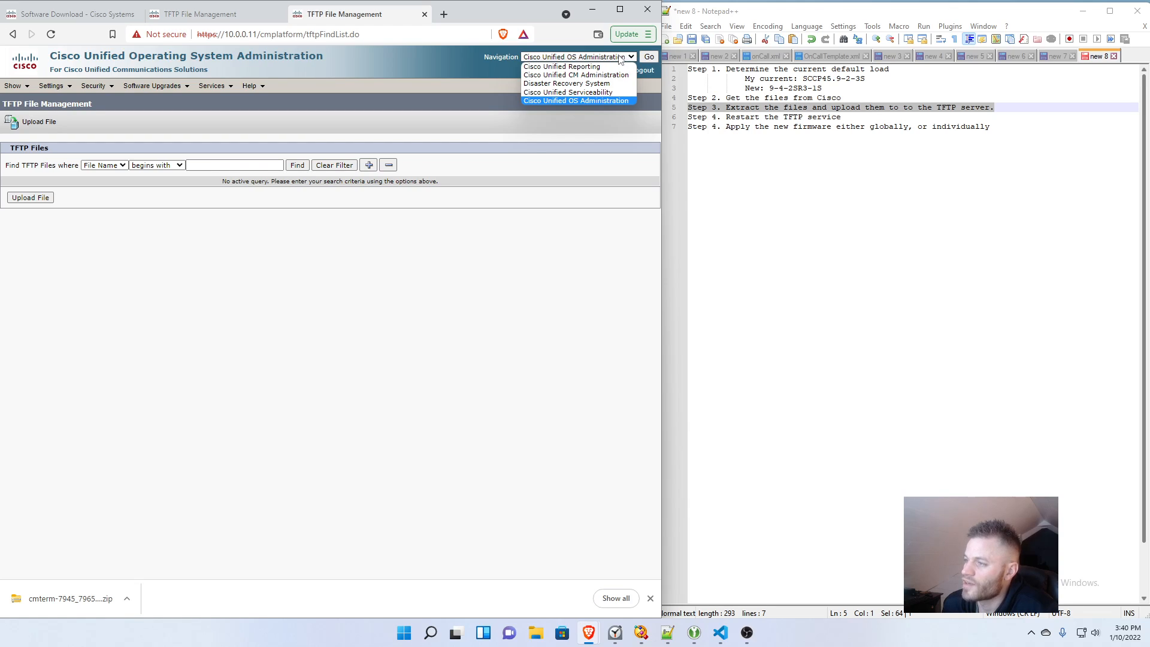
pyautogui.moveTo(566, 82)
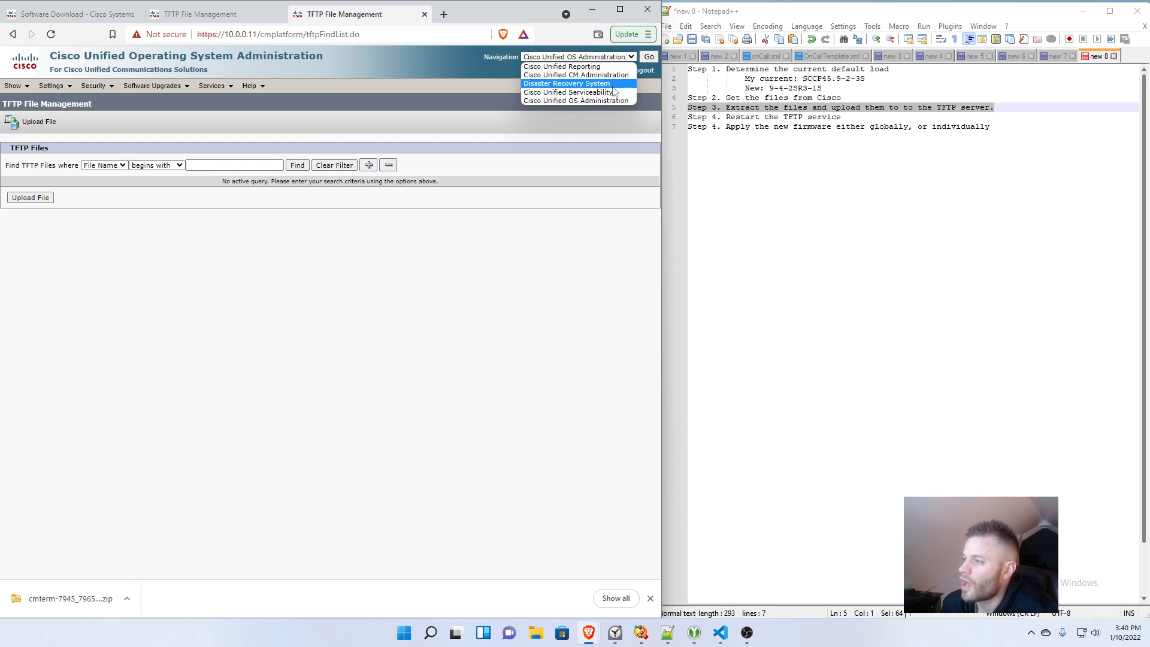
pyautogui.click(576, 91)
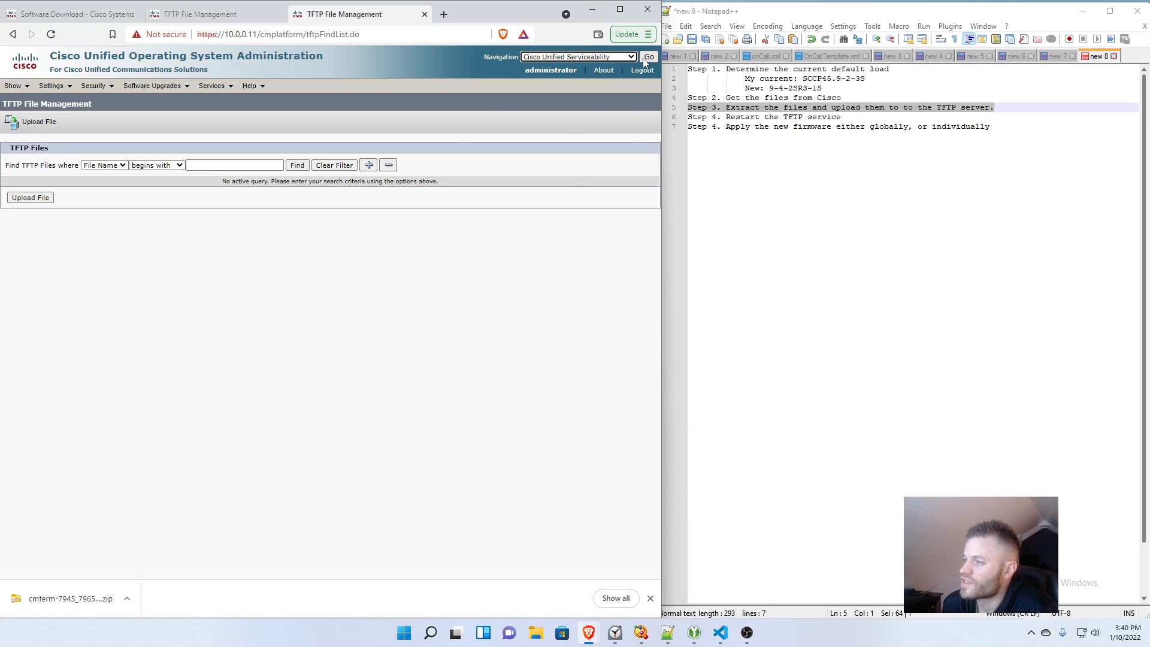
pyautogui.click(647, 59)
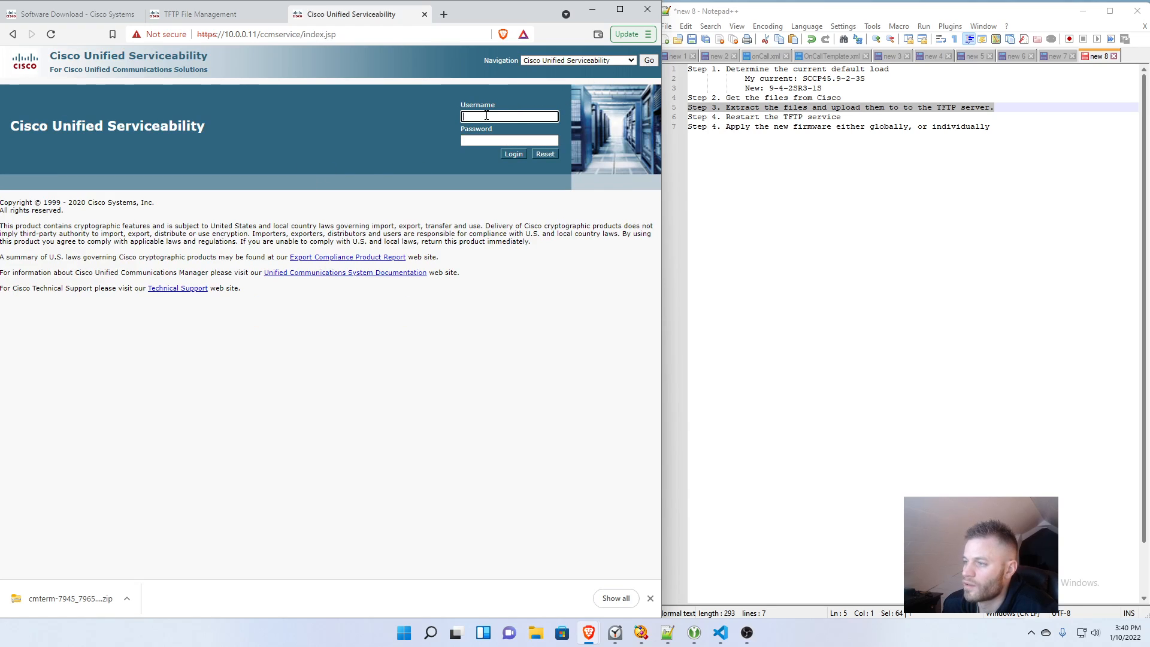
pyautogui.click(513, 154)
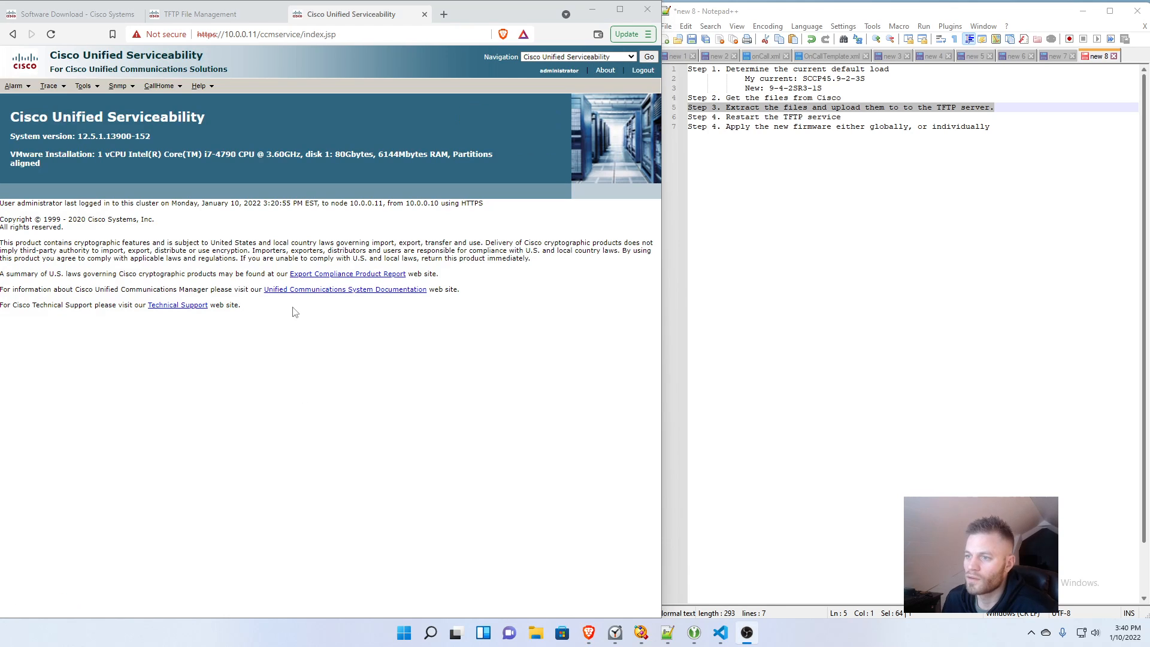
pyautogui.click(82, 85)
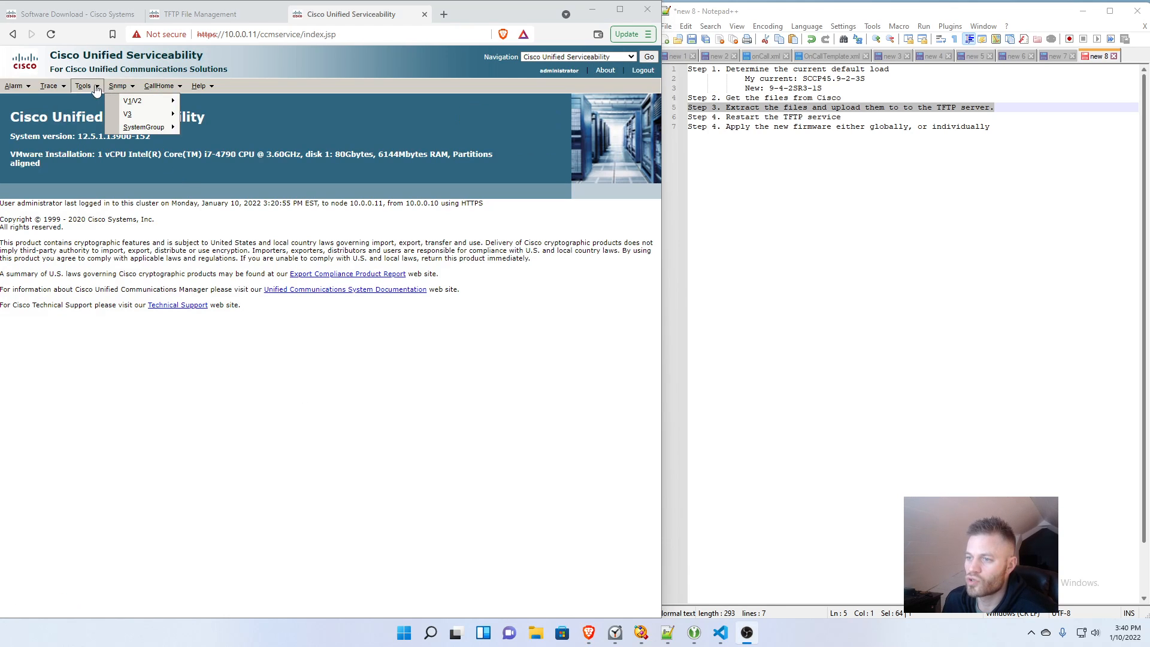
pyautogui.click(83, 86)
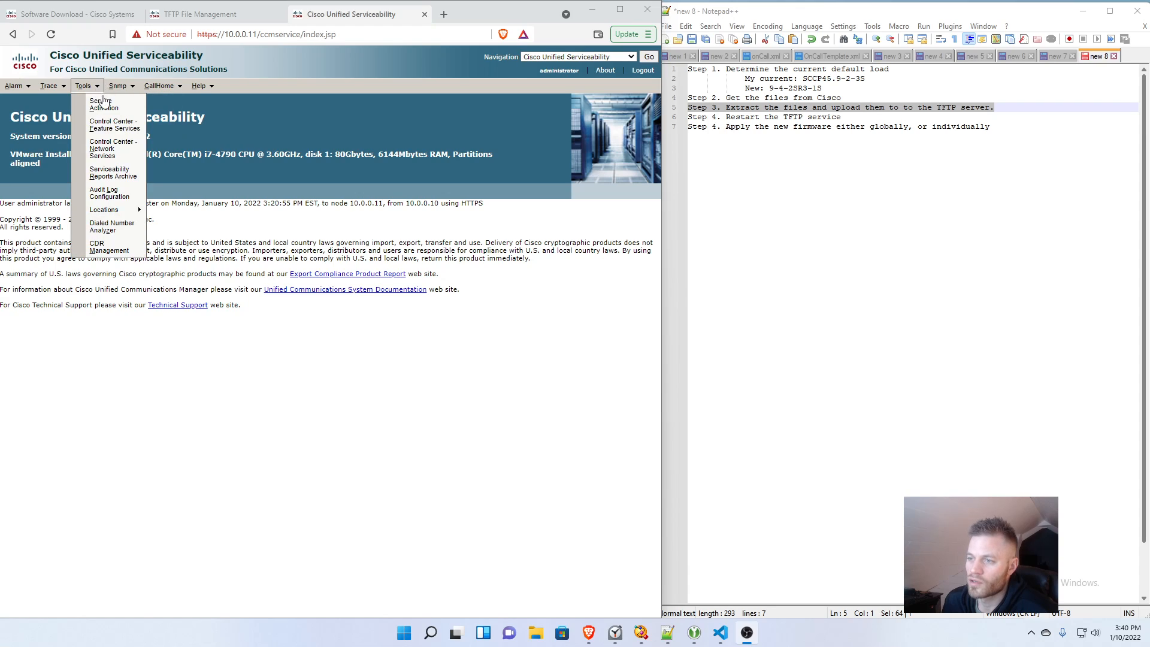
pyautogui.click(113, 125)
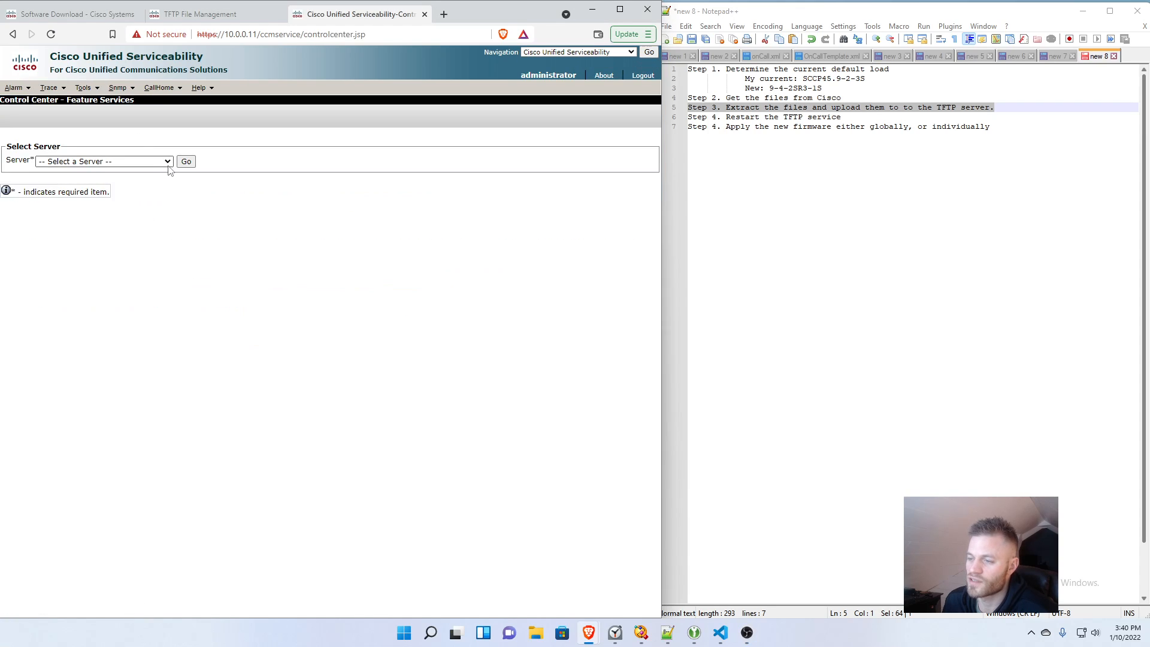
# Step: Restart the Cisco Tftp service on server LAB-CUCM-01 and confirm the restart
pyautogui.click(102, 161)
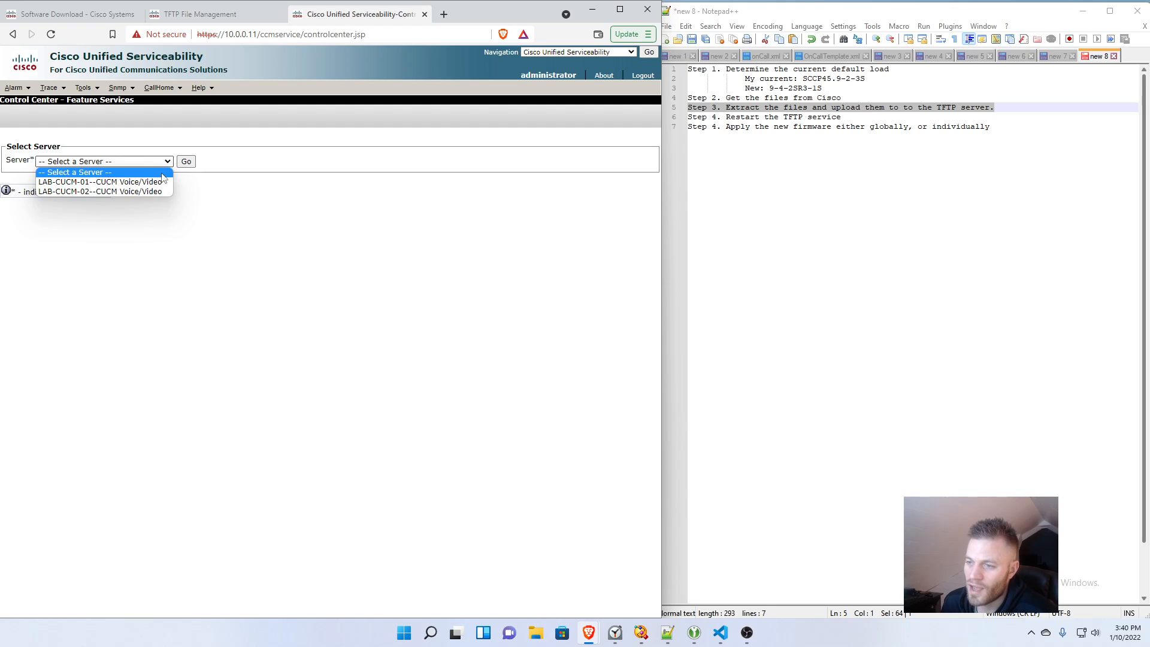
pyautogui.click(185, 160)
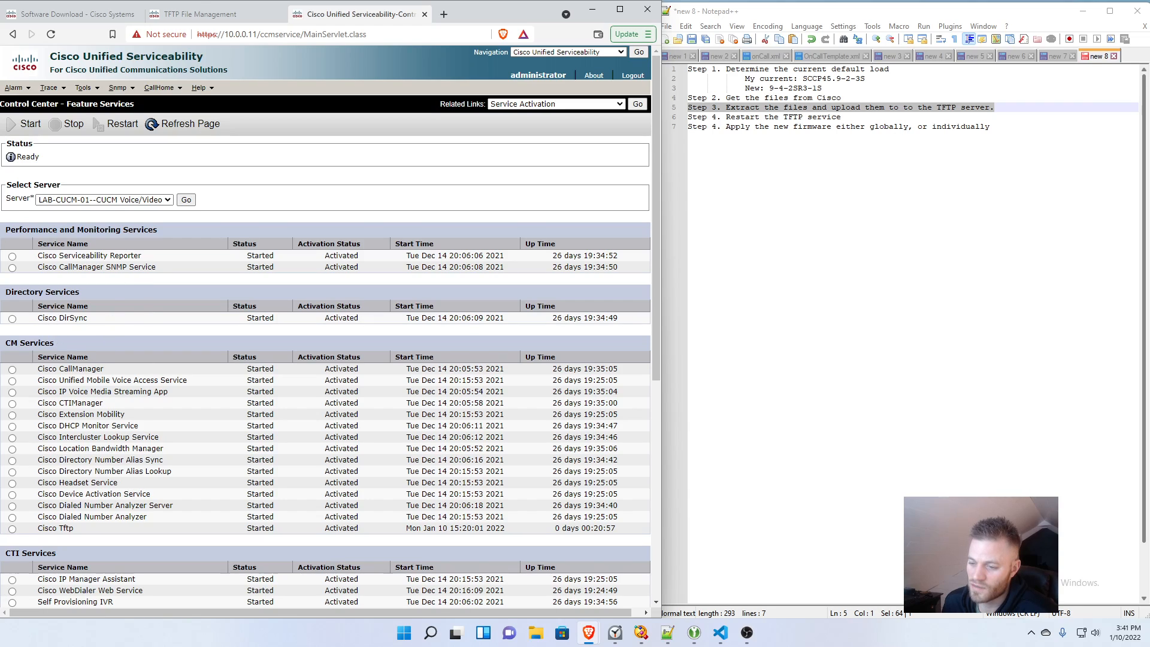
pyautogui.click(13, 528)
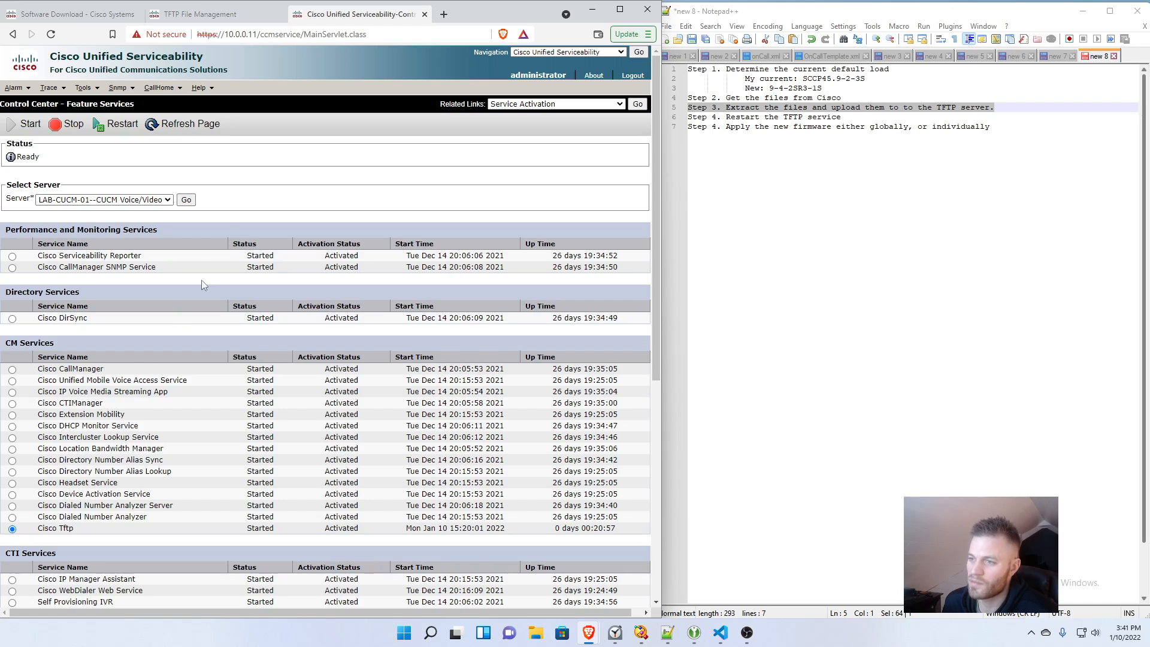
pyautogui.click(120, 123)
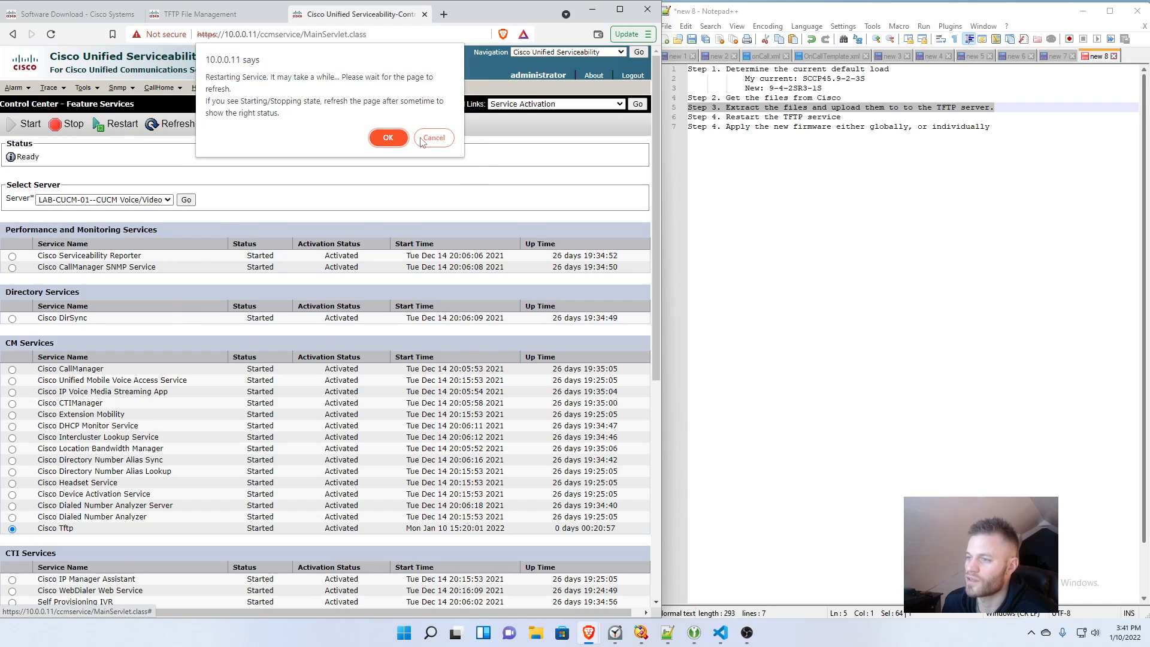
pyautogui.click(388, 138)
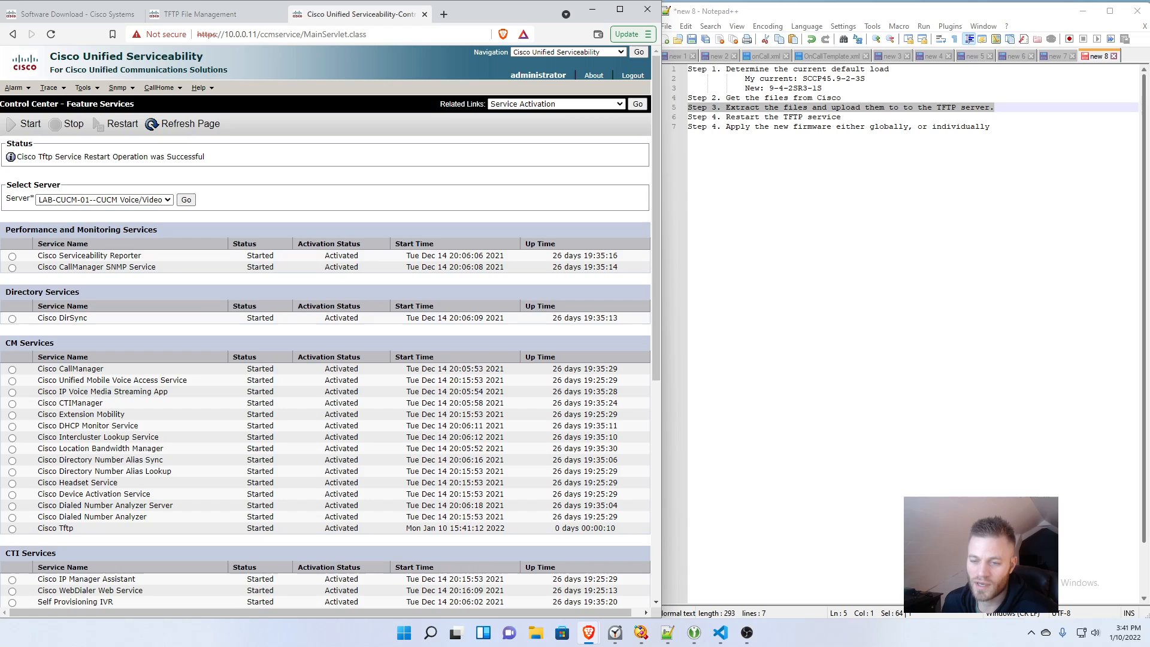
# Step: Load LAB-CUCM-02's services, then restart and confirm its Cisco Tftp service
pyautogui.click(104, 200)
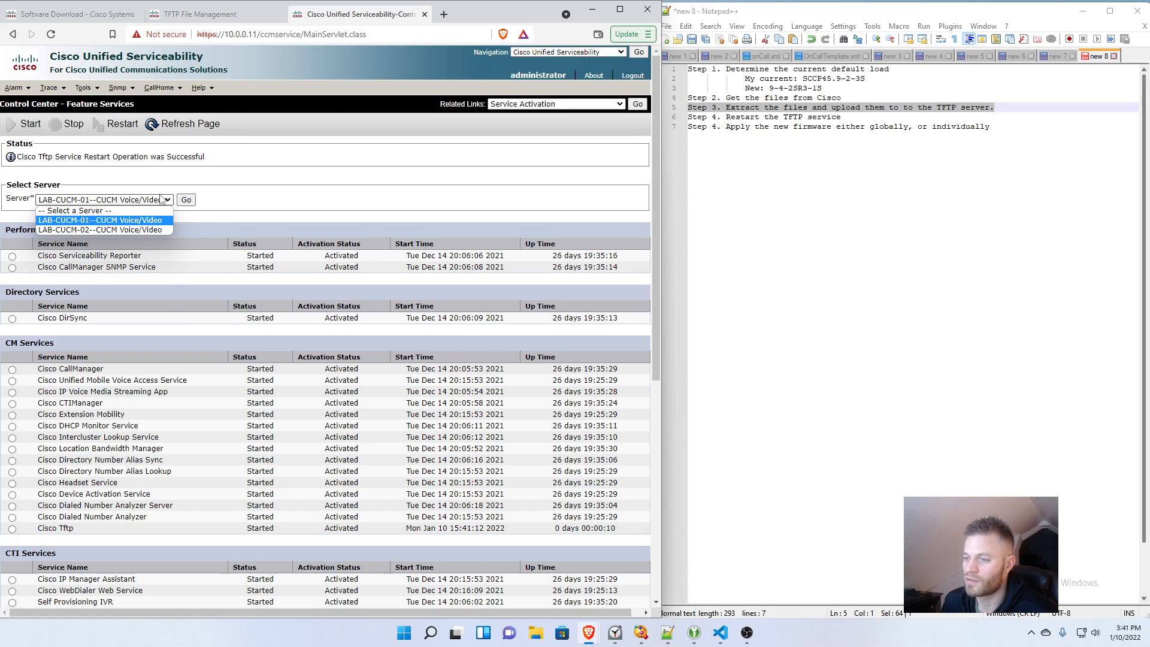
pyautogui.click(102, 228)
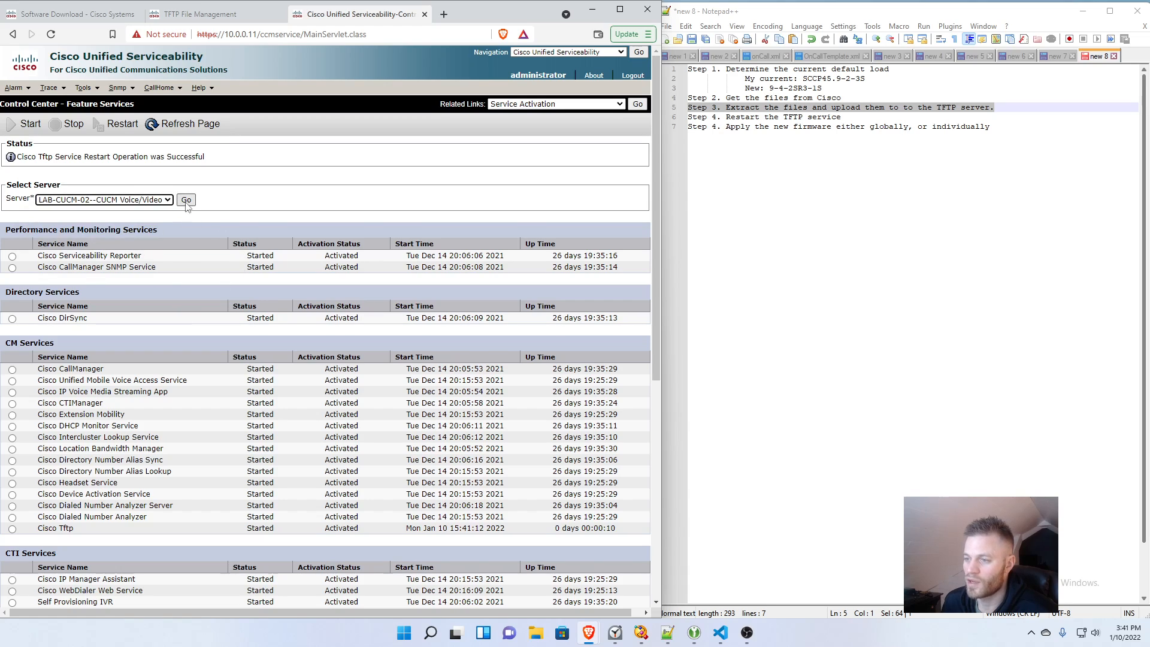
pyautogui.click(185, 200)
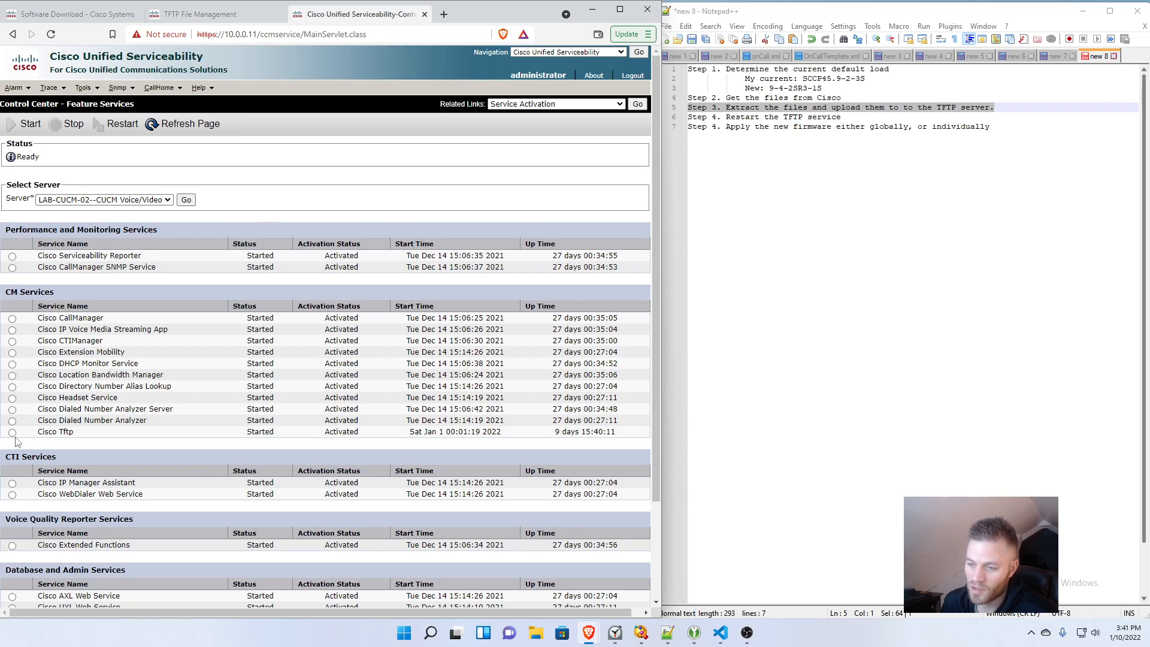
pyautogui.click(13, 432)
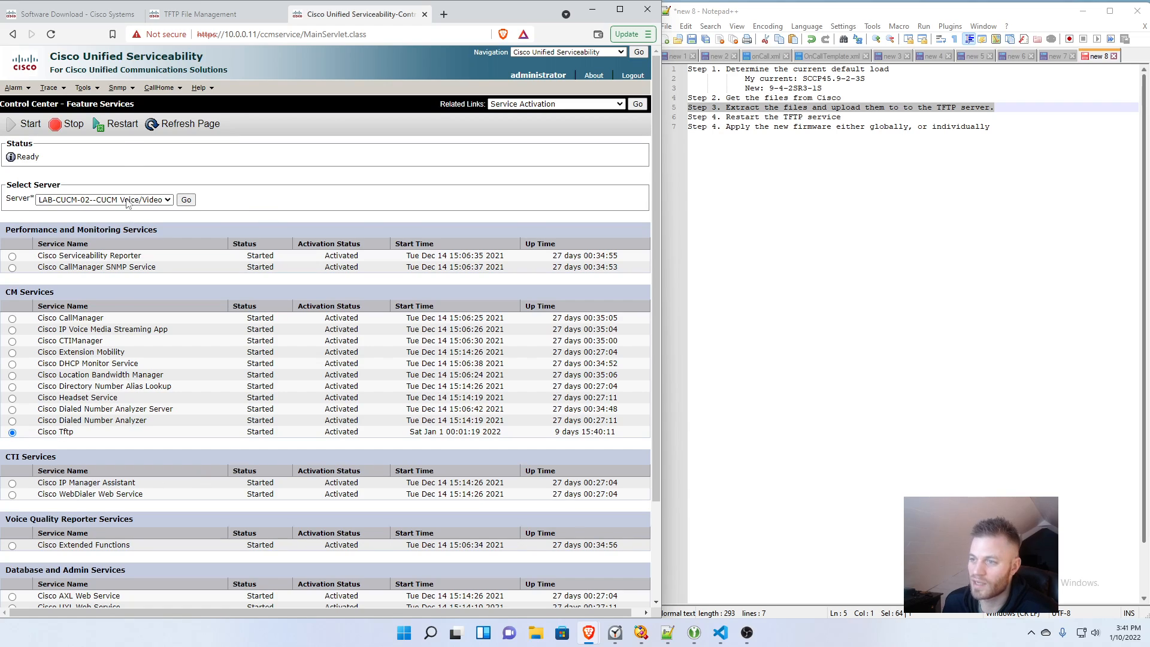
pyautogui.click(120, 123)
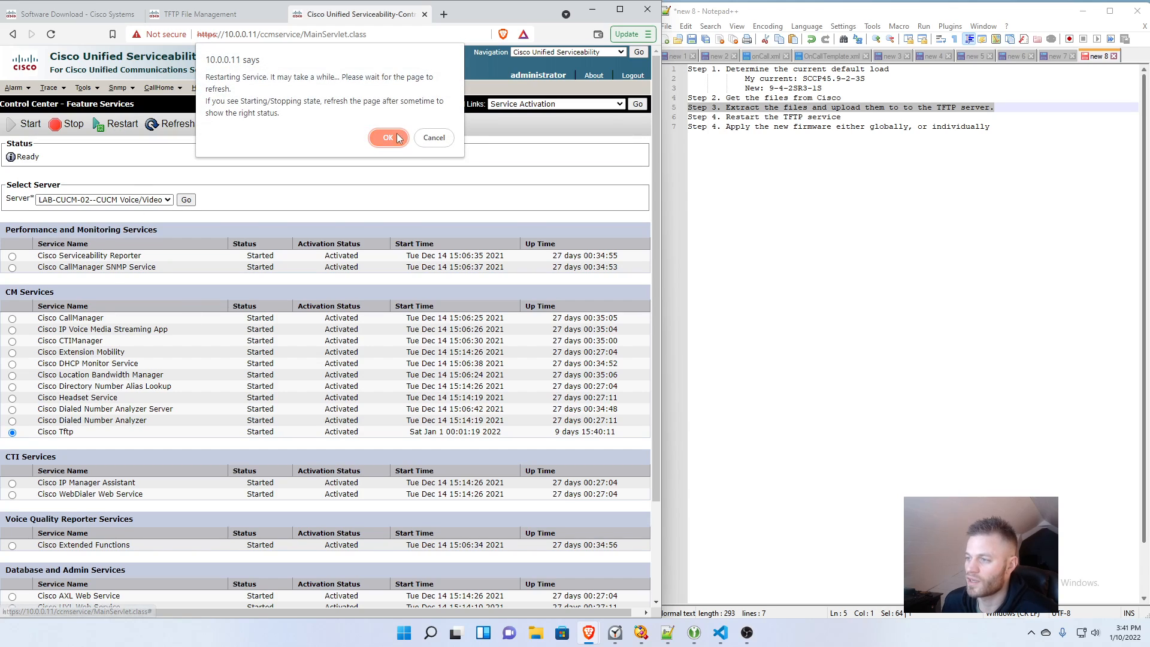
pyautogui.click(388, 138)
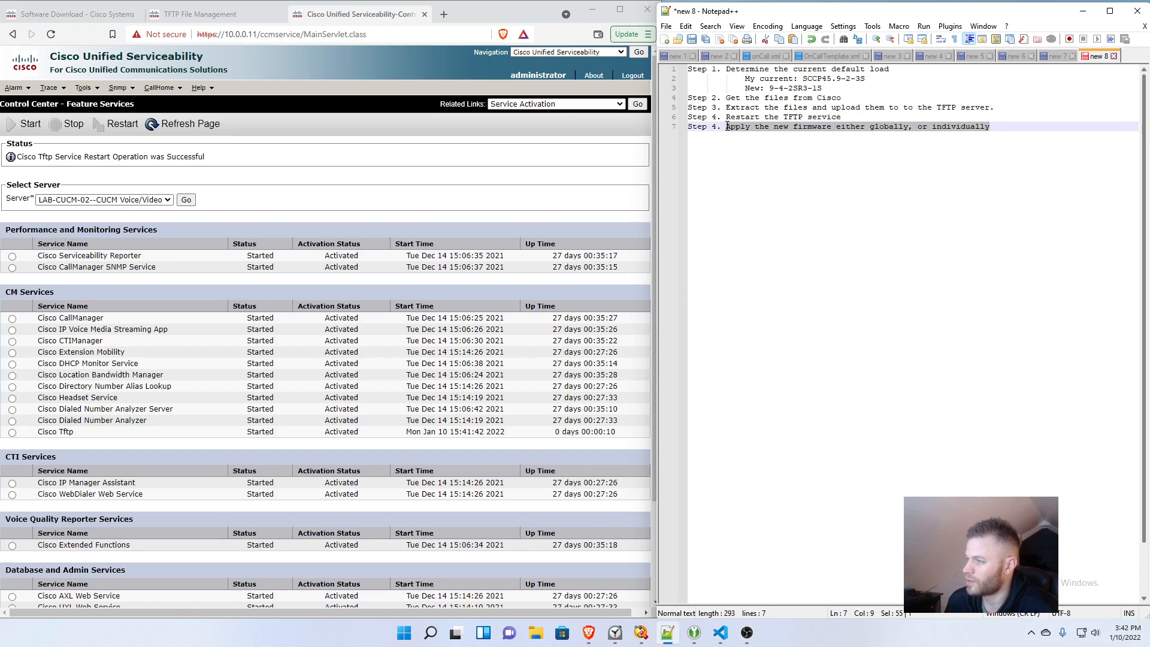
pyautogui.moveTo(618, 116)
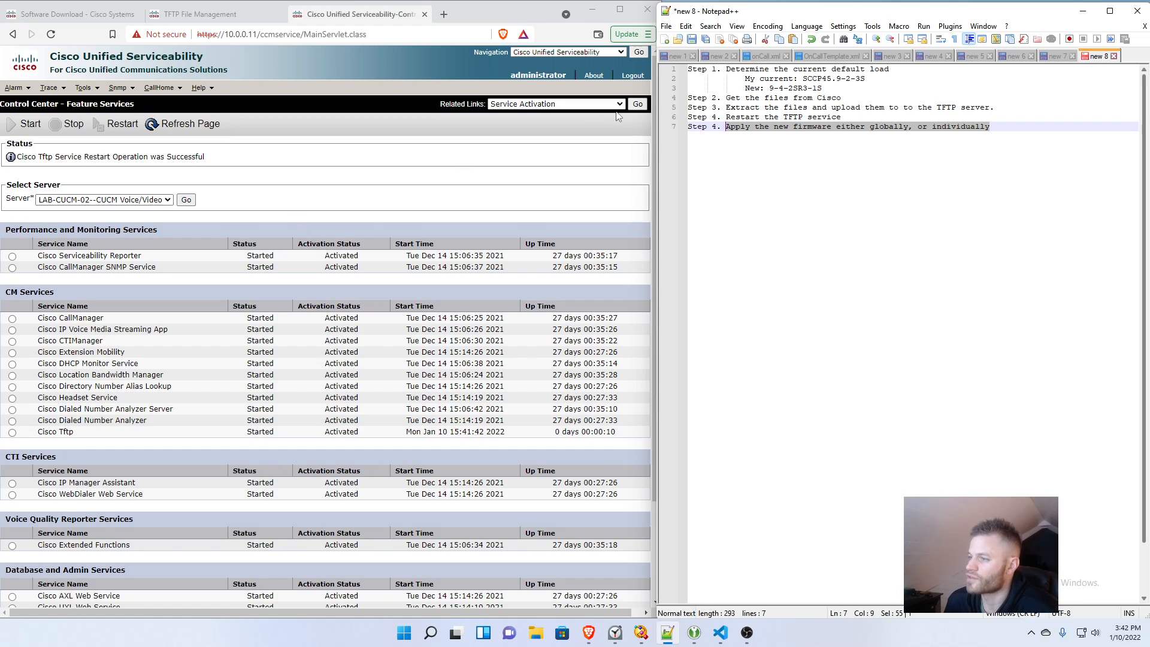
# Step: Switch from Serviceability to Cisco Unified CM Administration
pyautogui.click(621, 51)
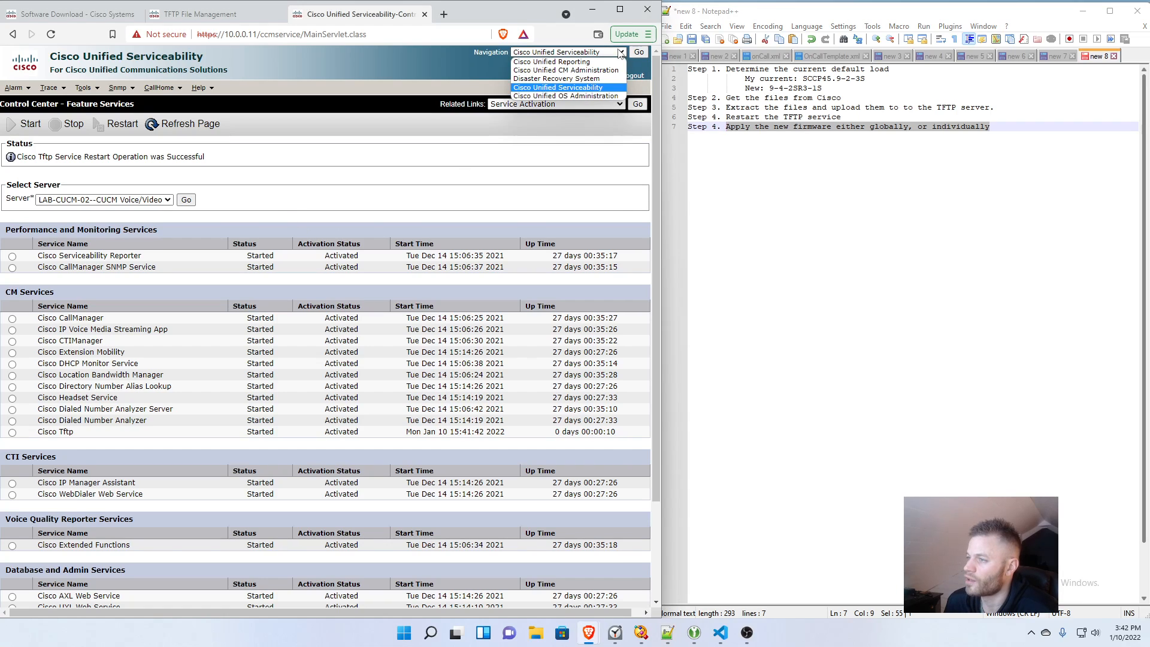
pyautogui.click(568, 71)
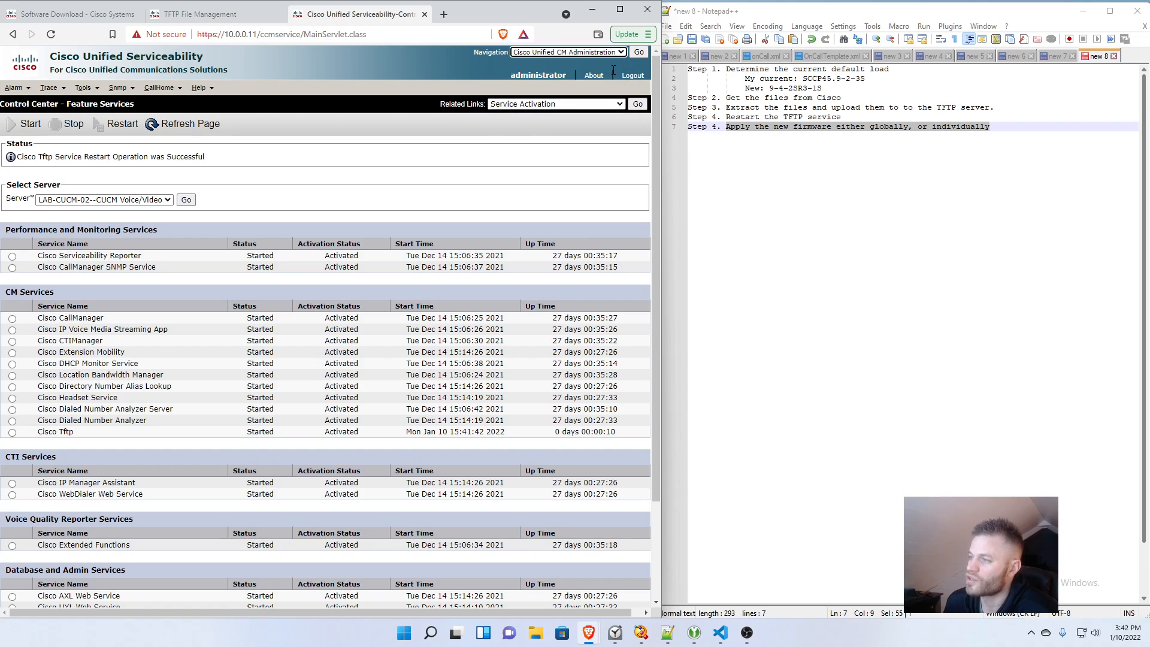
pyautogui.click(637, 52)
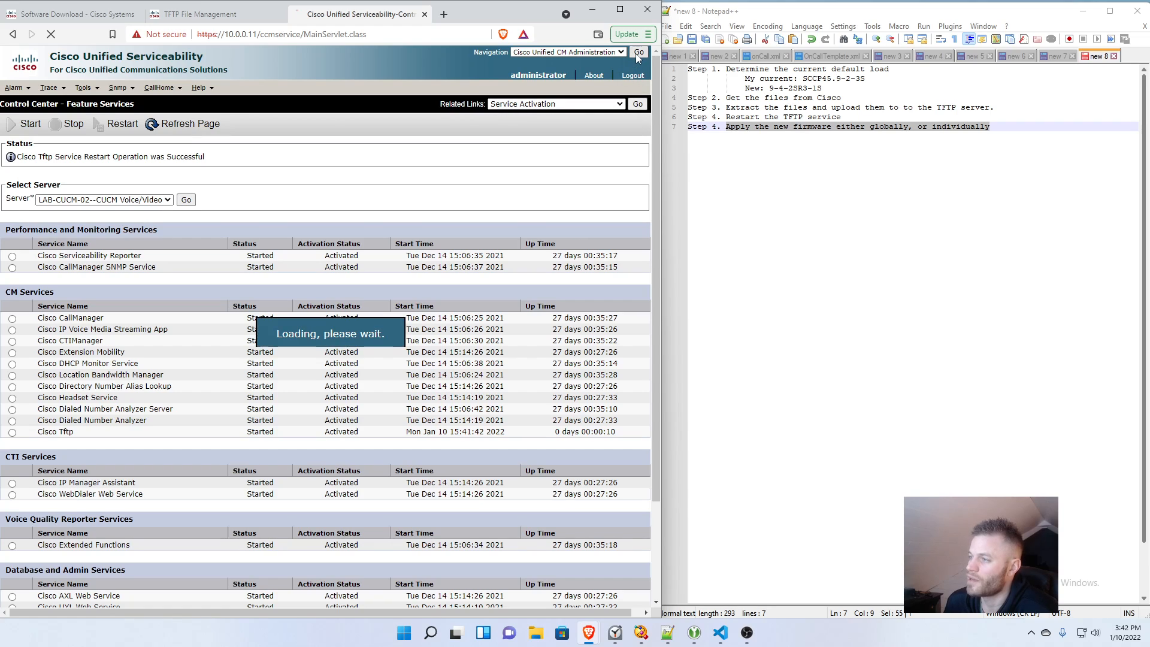
pyautogui.click(637, 52)
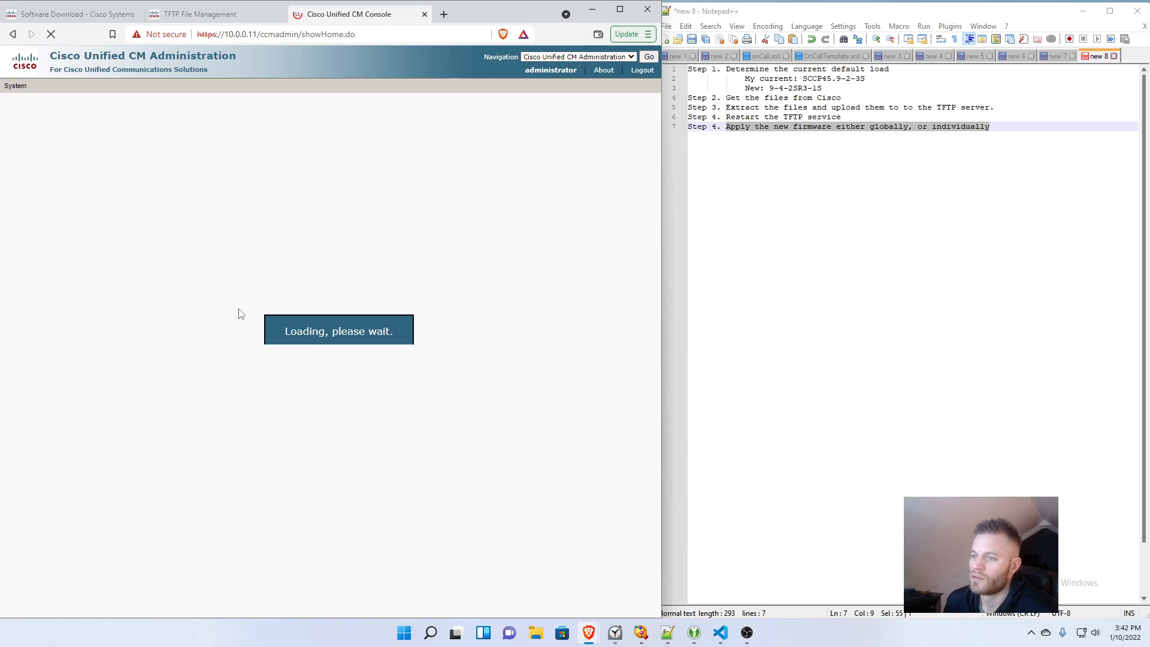
pyautogui.moveTo(262, 294)
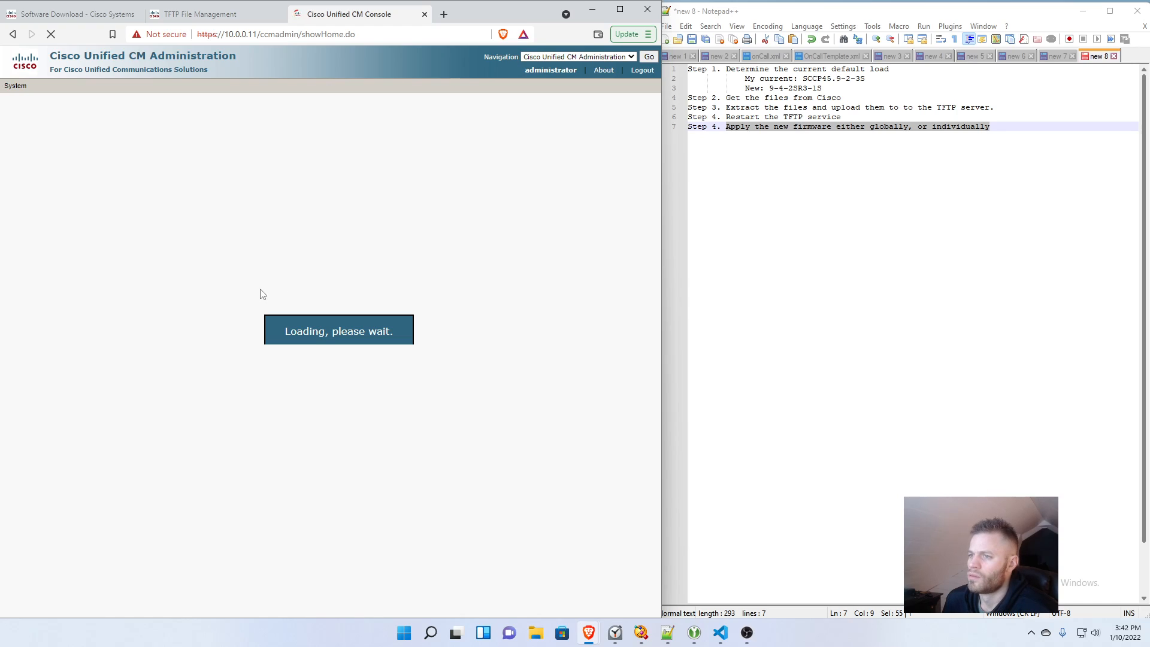
# Step: Find phones with an empty filter under Device > Phone, listing 10 records
pyautogui.click(256, 86)
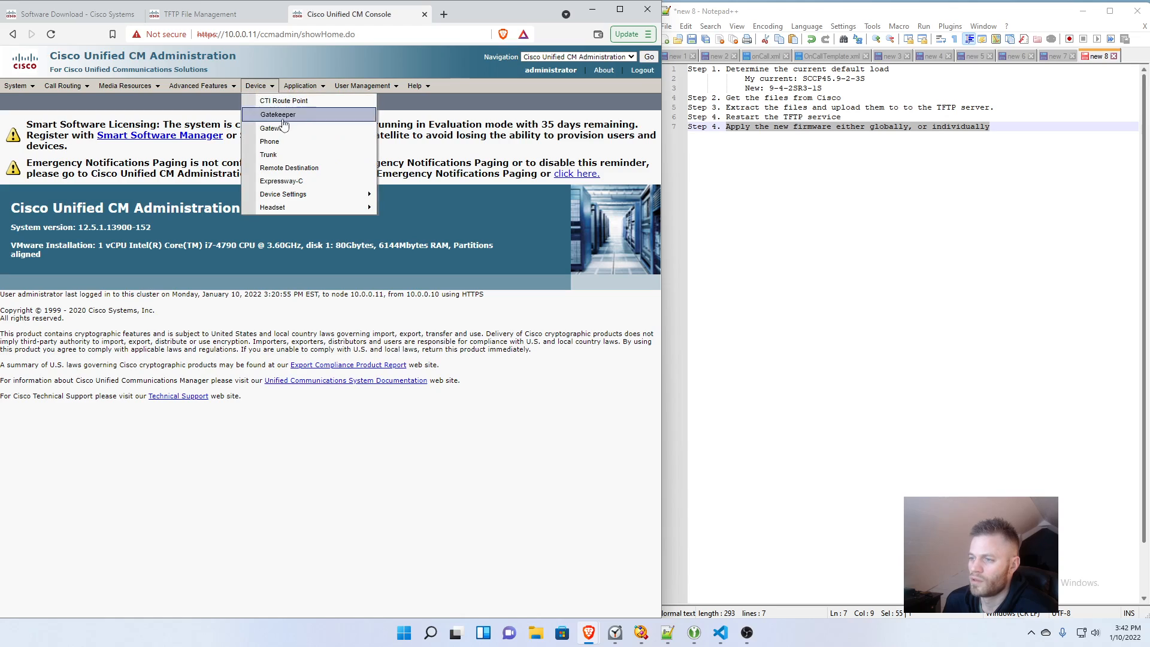
pyautogui.click(269, 142)
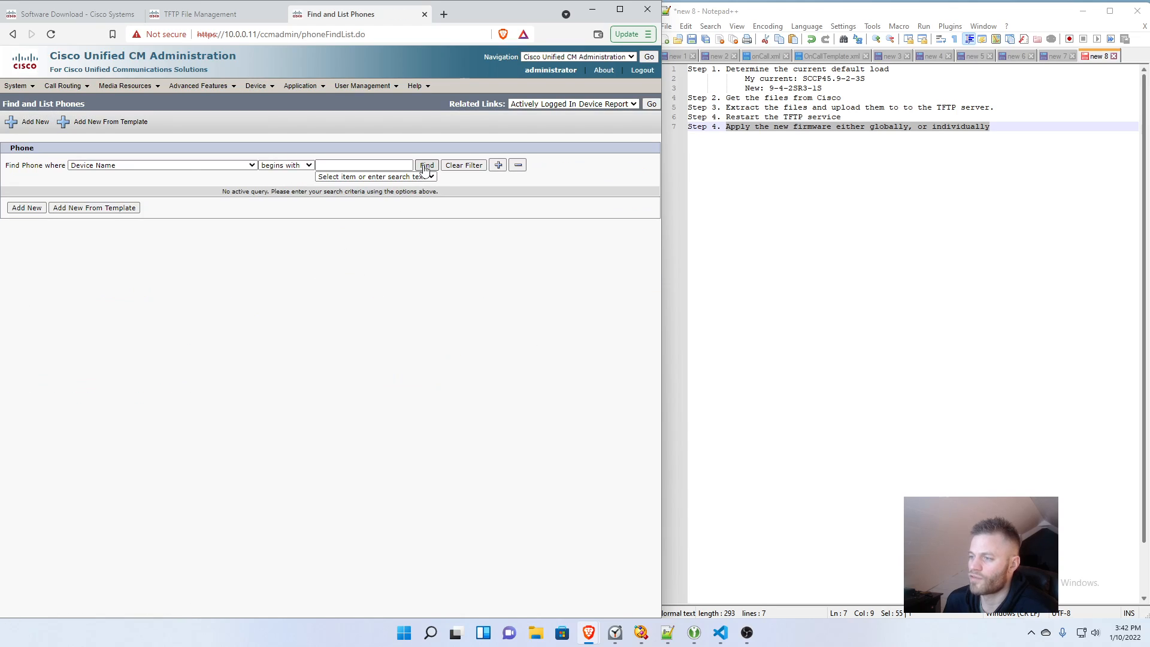
pyautogui.click(426, 165)
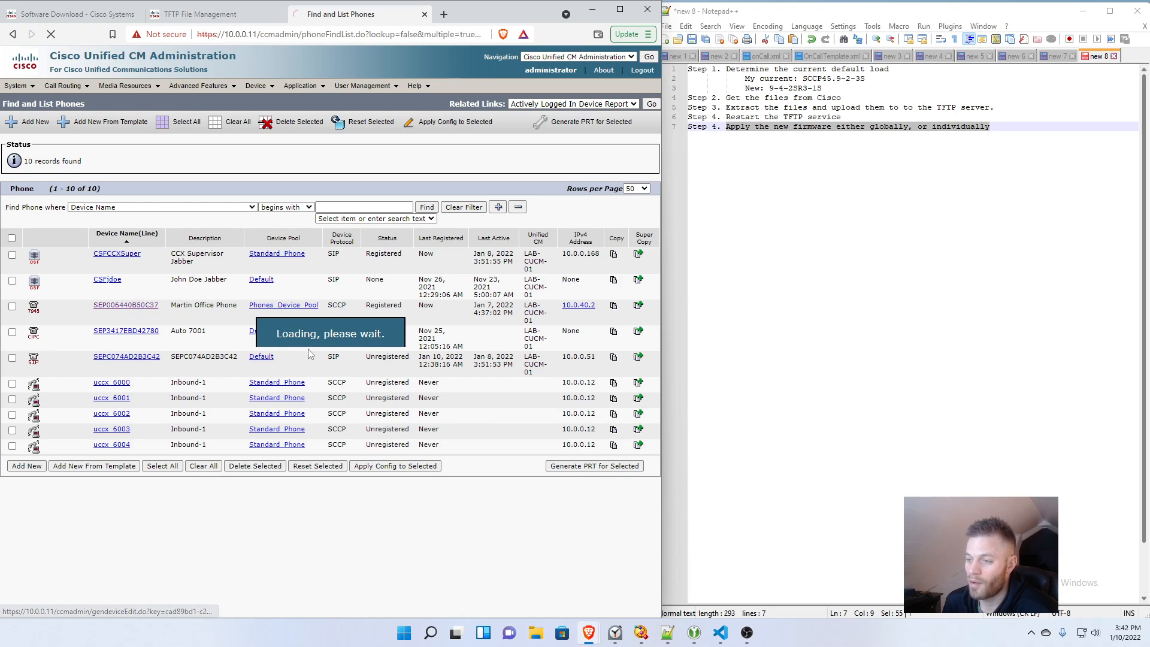
# Step: Open phone SEP006440B50C37 and search its page for 'phone load'
pyautogui.click(126, 304)
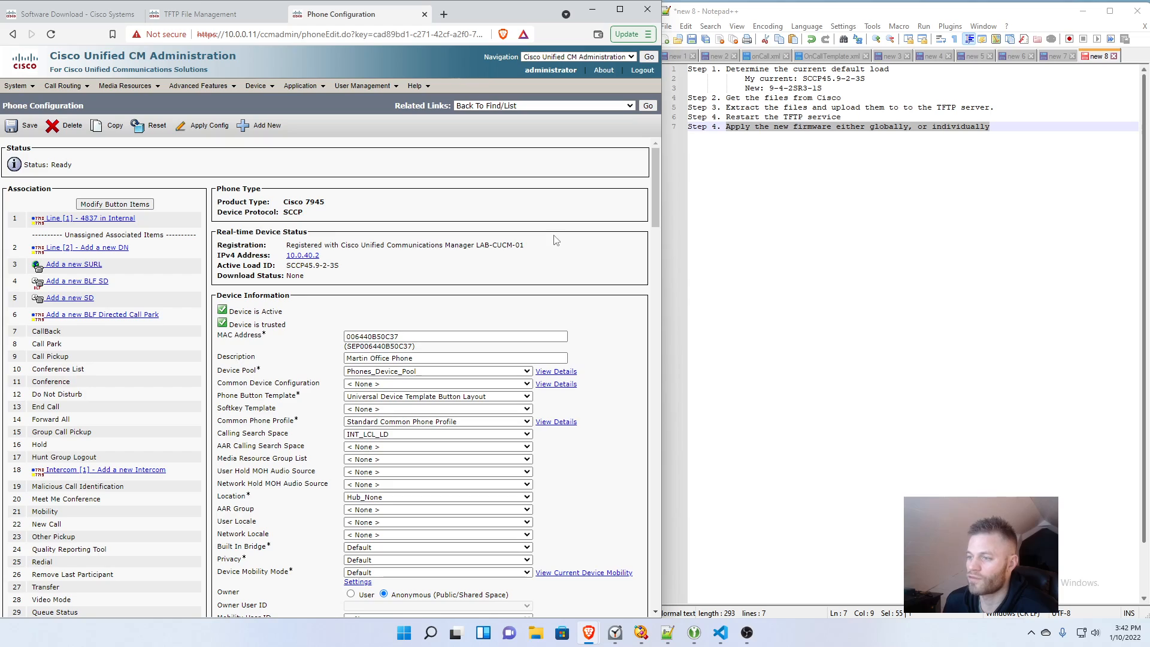
pyautogui.moveTo(535, 296)
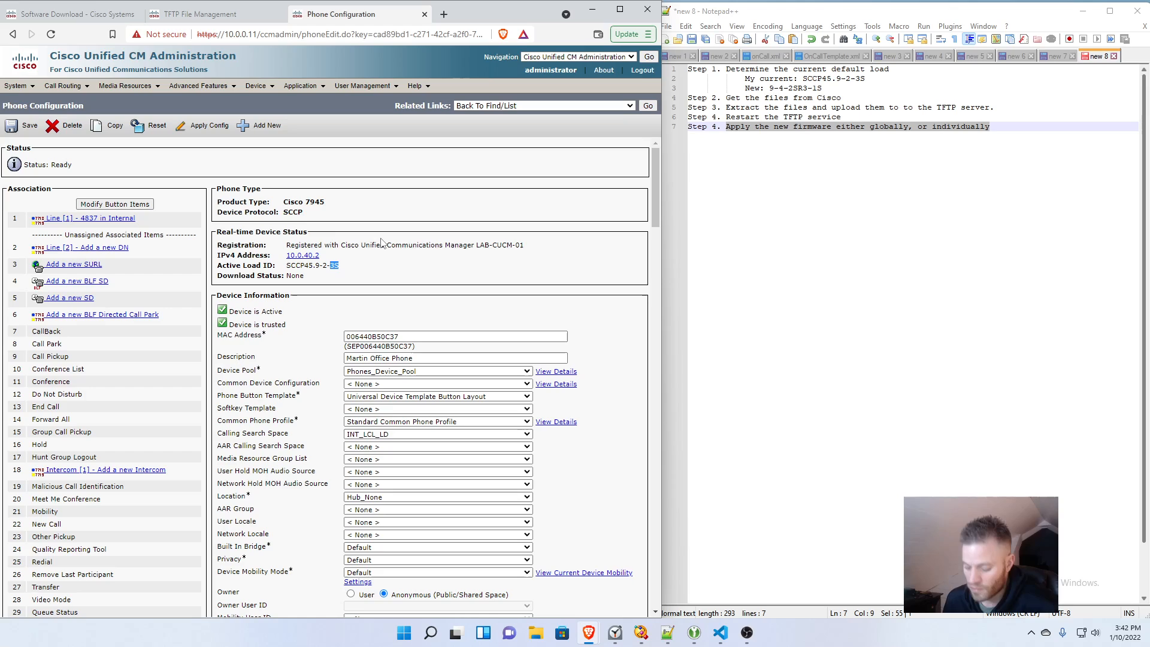
pyautogui.press('ctrl+f')
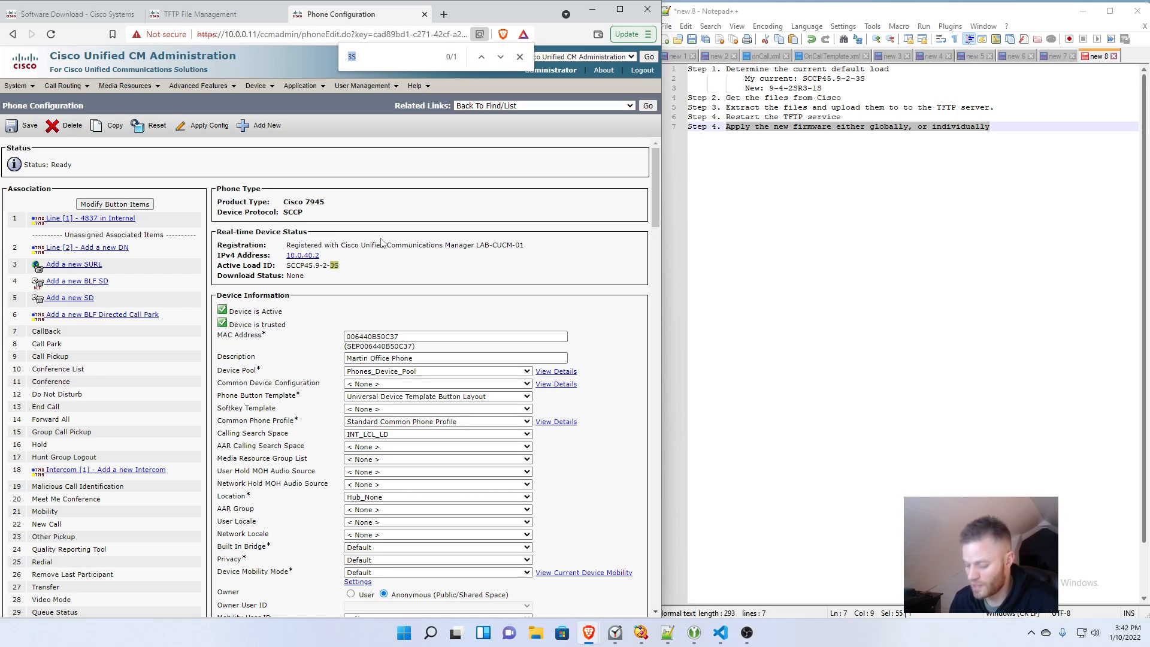
pyautogui.write('phone')
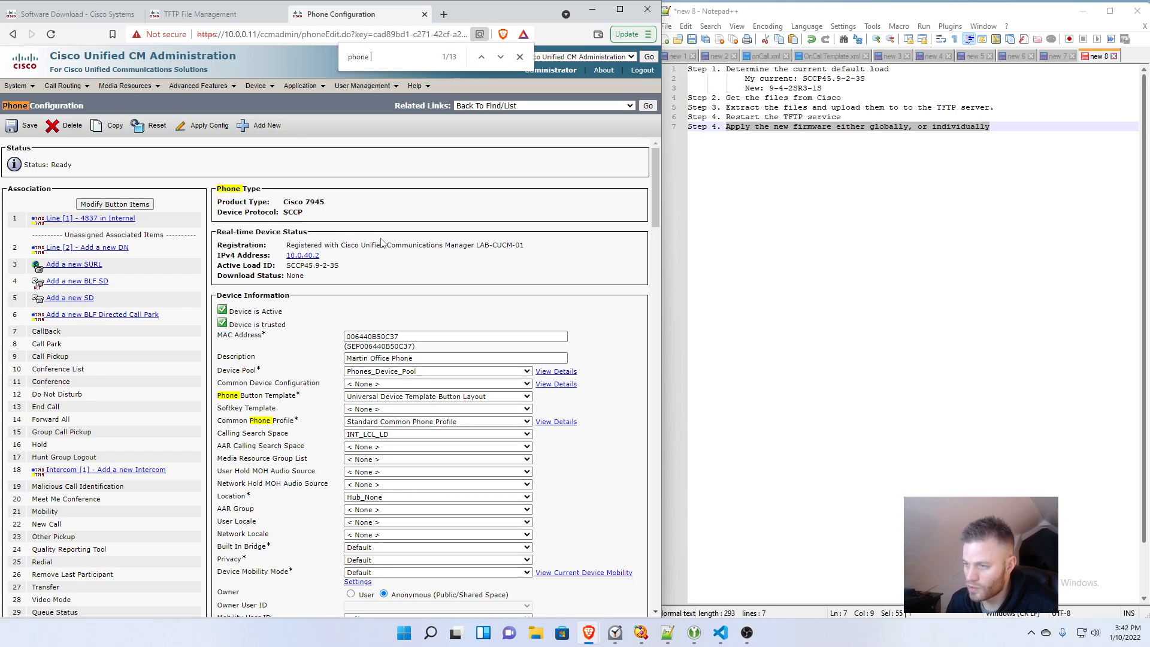
pyautogui.write('load')
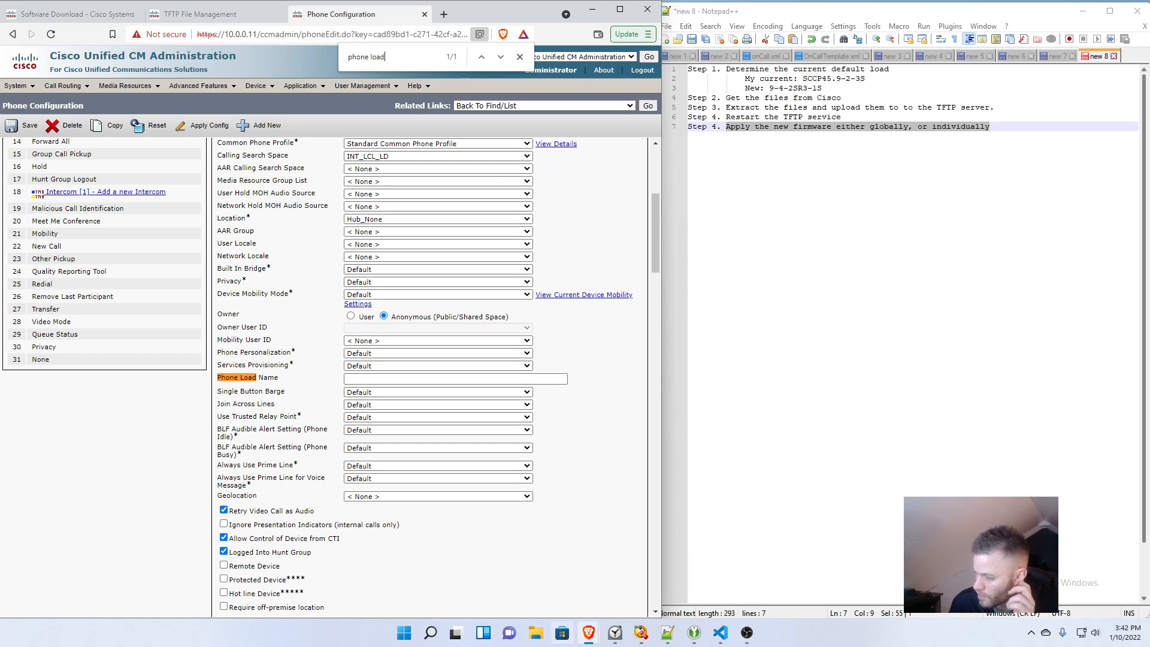
pyautogui.click(536, 633)
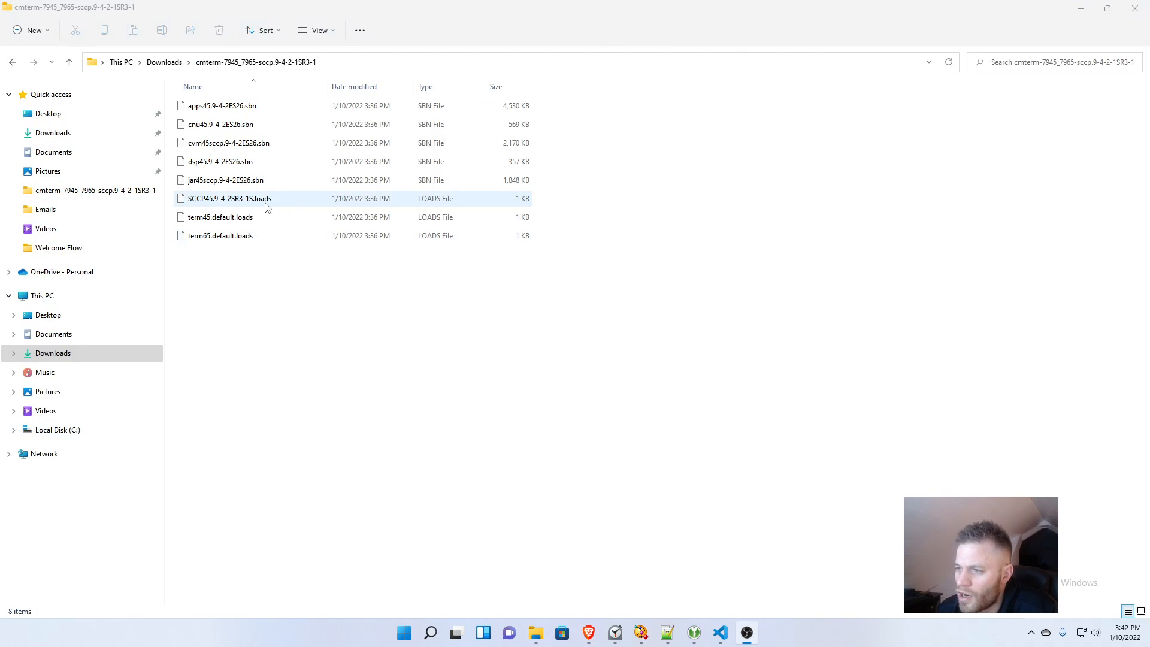
# Step: Grab the SCCP45.9-4-2SR3-1S name from the .loads file and close the folder
pyautogui.click(229, 198)
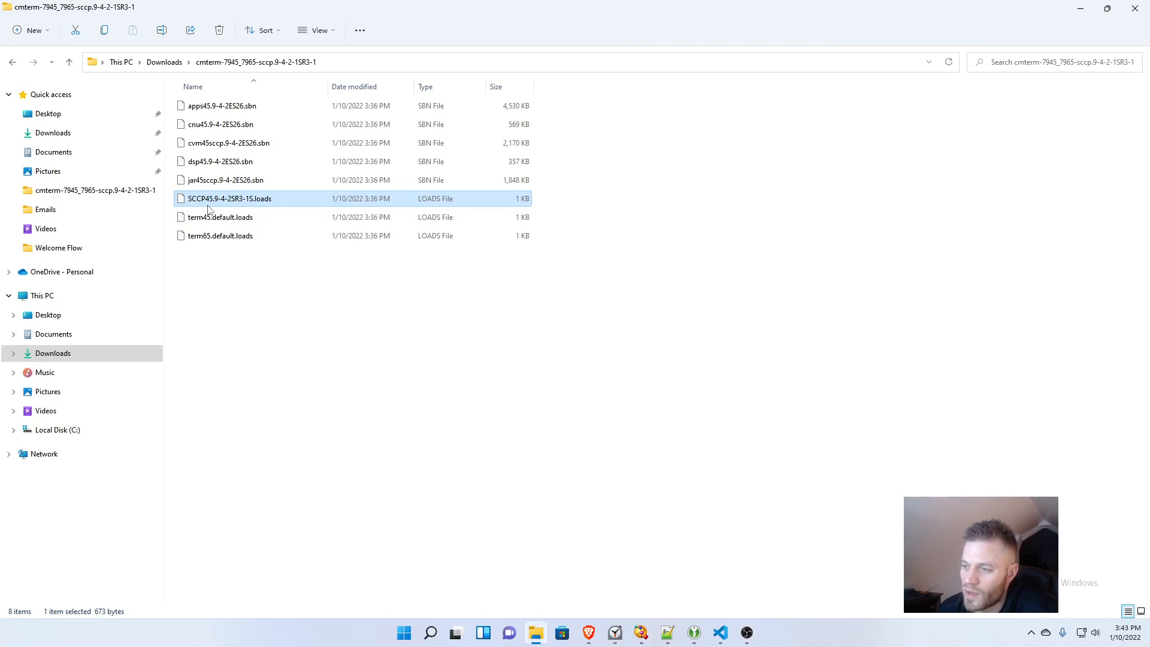
pyautogui.moveTo(213, 198)
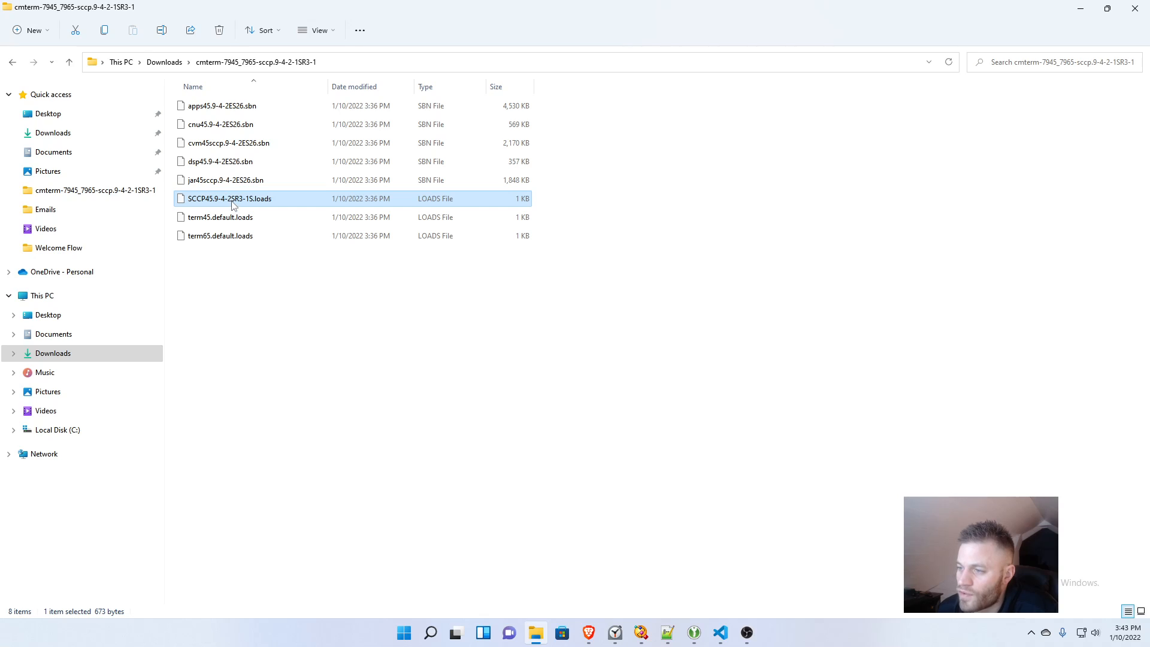
pyautogui.moveTo(248, 206)
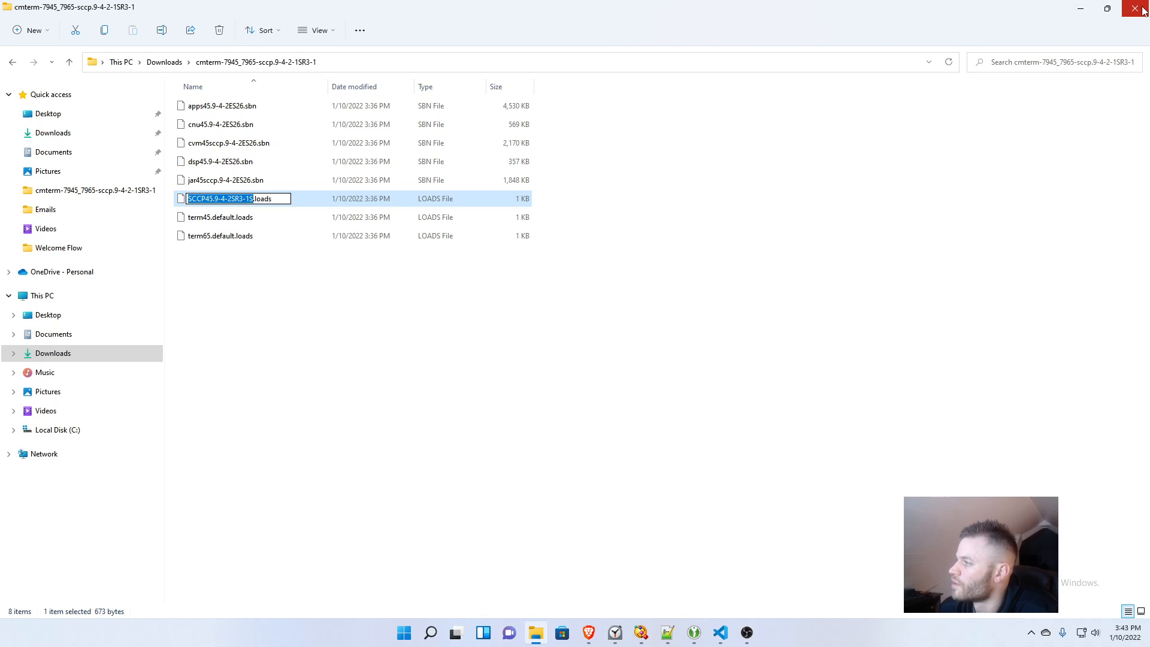
pyautogui.click(1142, 8)
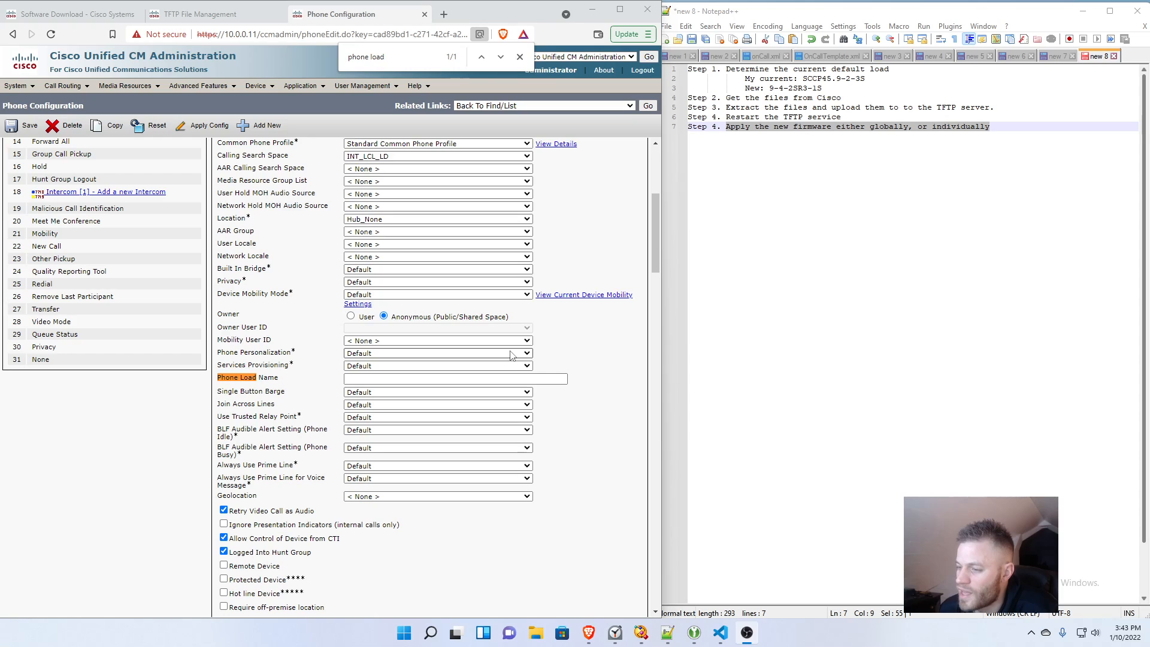
# Step: Paste SCCP45.9-4-2SR3-1S into Phone Load Name and save the phone
pyautogui.rightClick(455, 378)
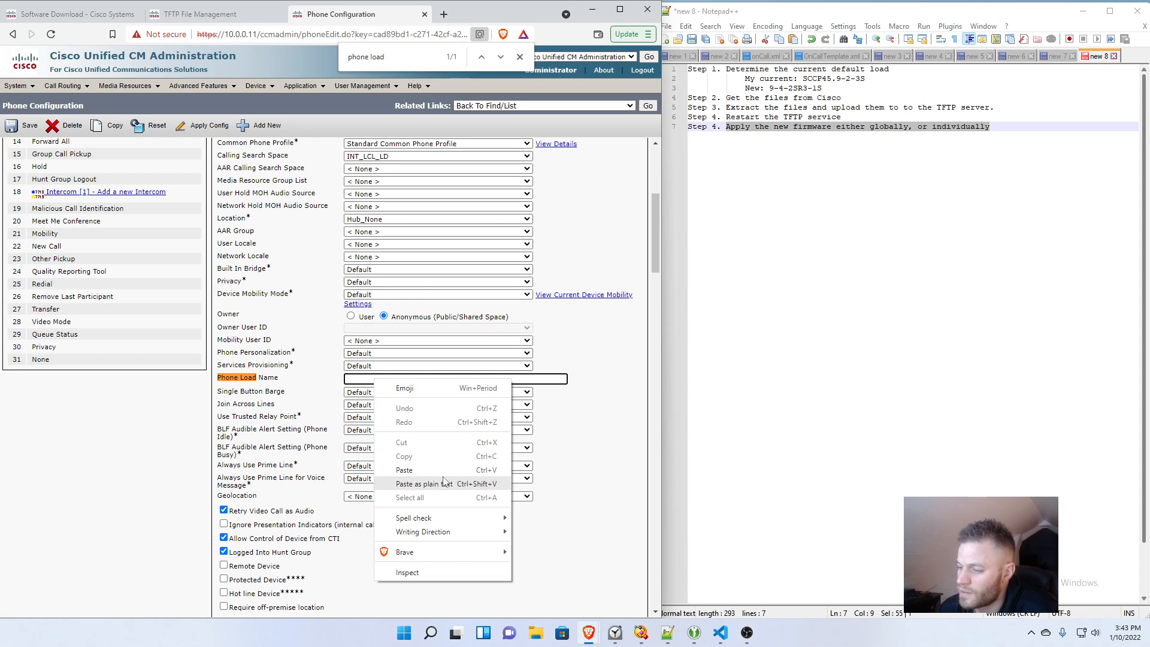
pyautogui.click(404, 469)
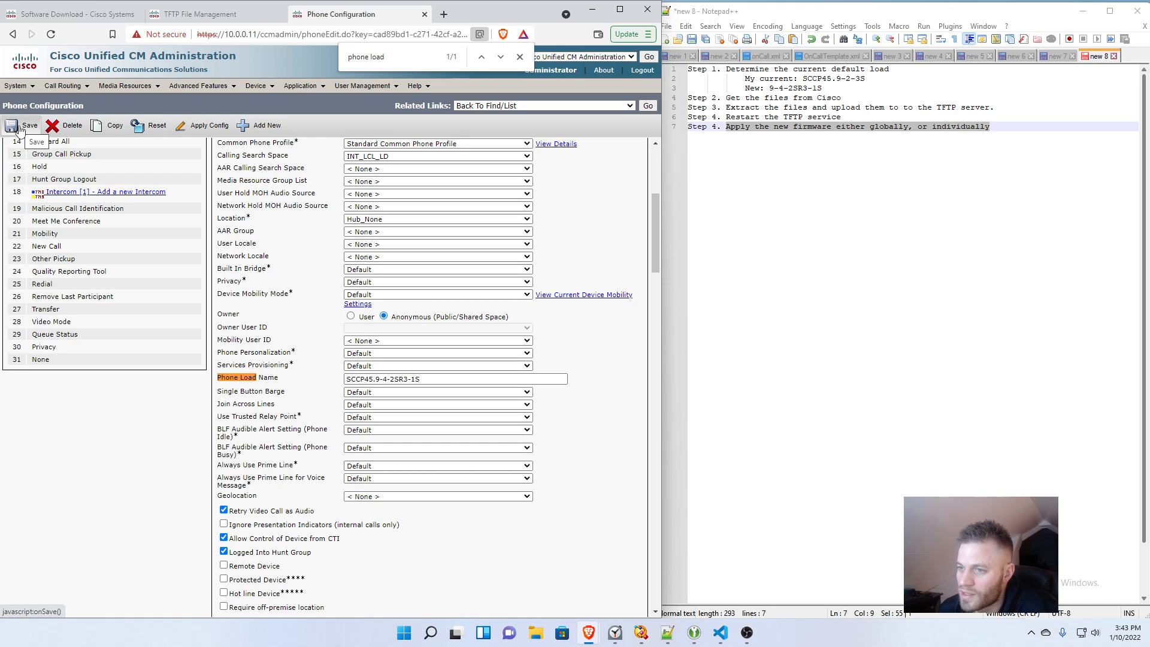
pyautogui.click(30, 124)
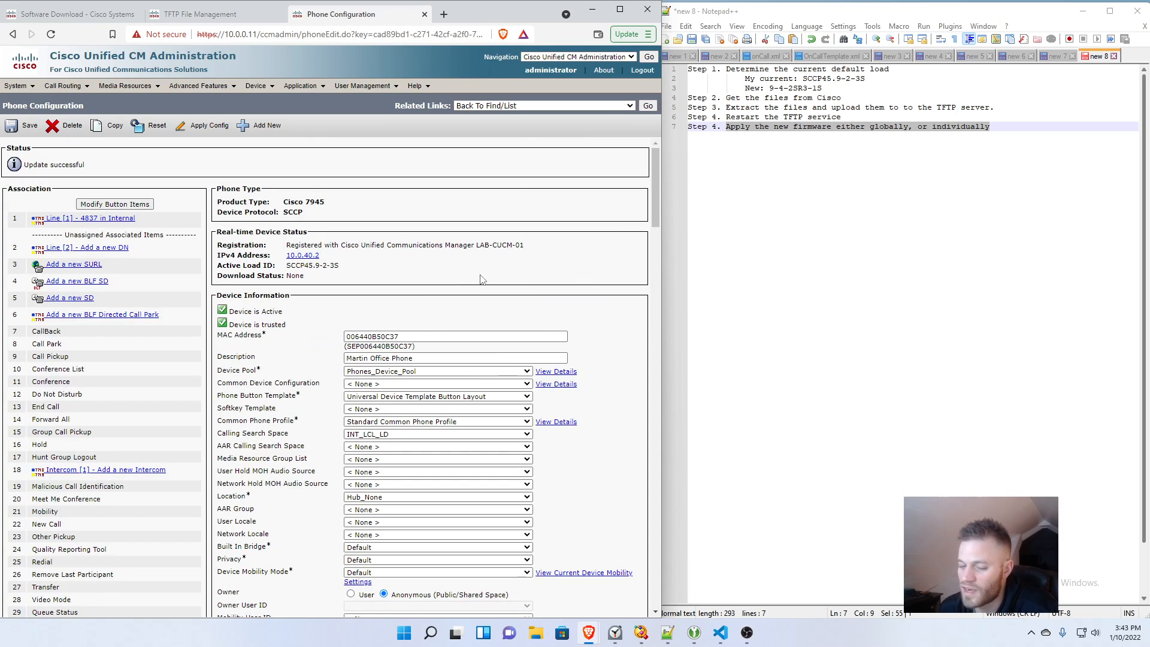
pyautogui.moveTo(474, 259)
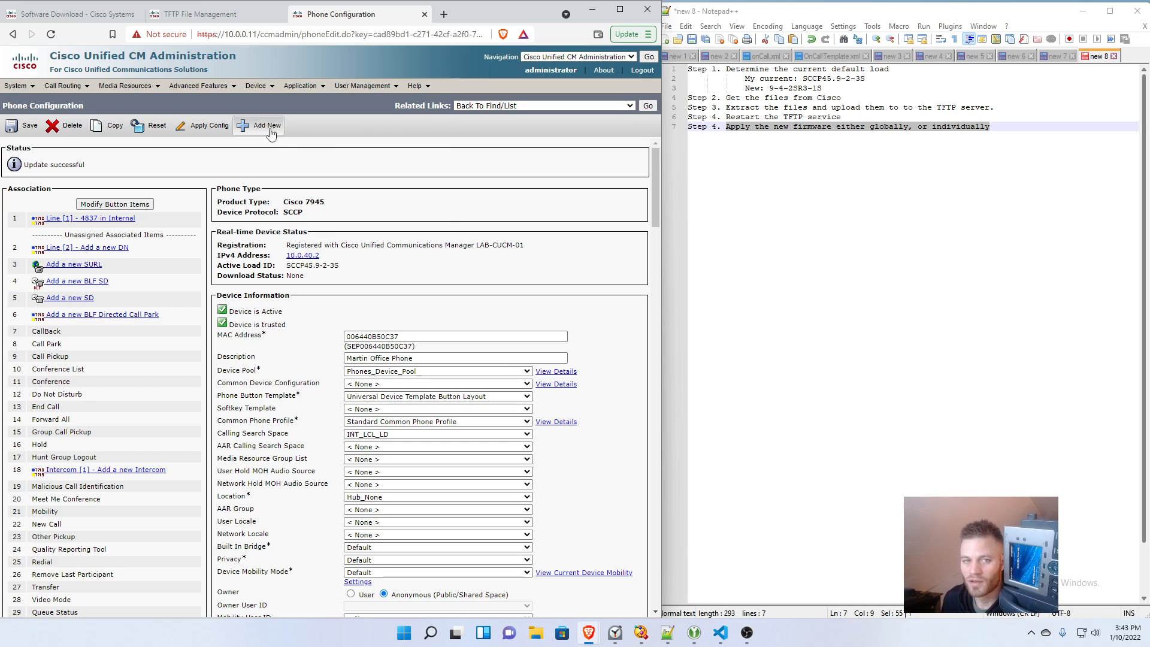
pyautogui.moveTo(202, 125)
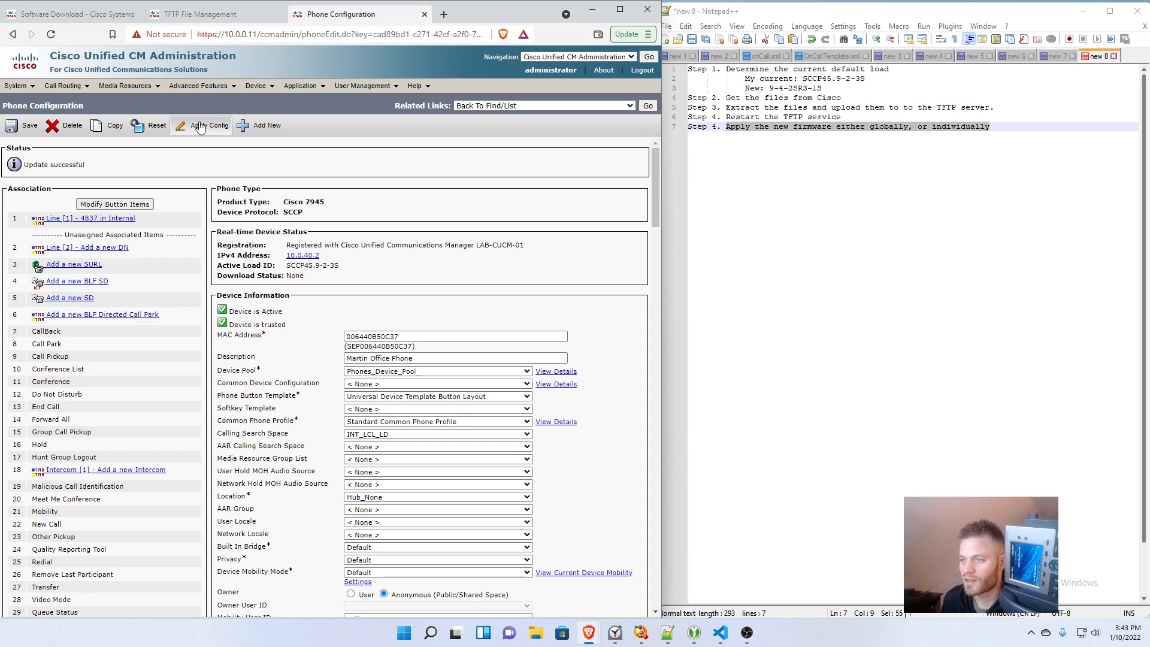
# Step: Apply Config to the 7945 phone and confirm, upgrading it to SCCP45.9-4-2SR3-1S
pyautogui.click(207, 125)
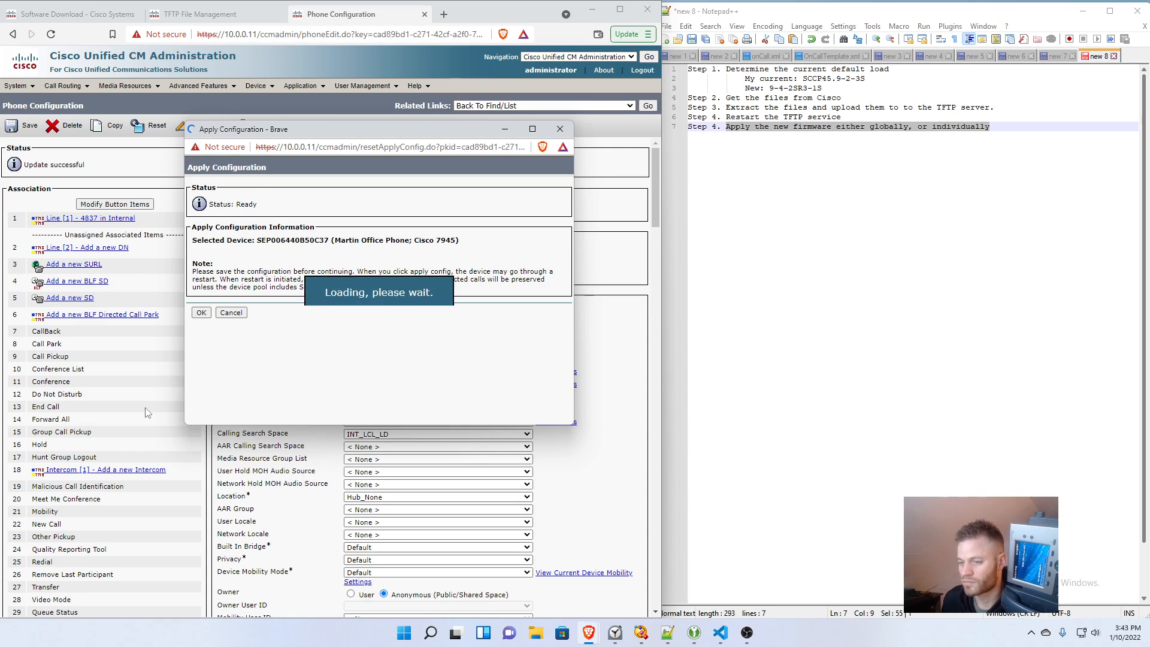
pyautogui.click(202, 311)
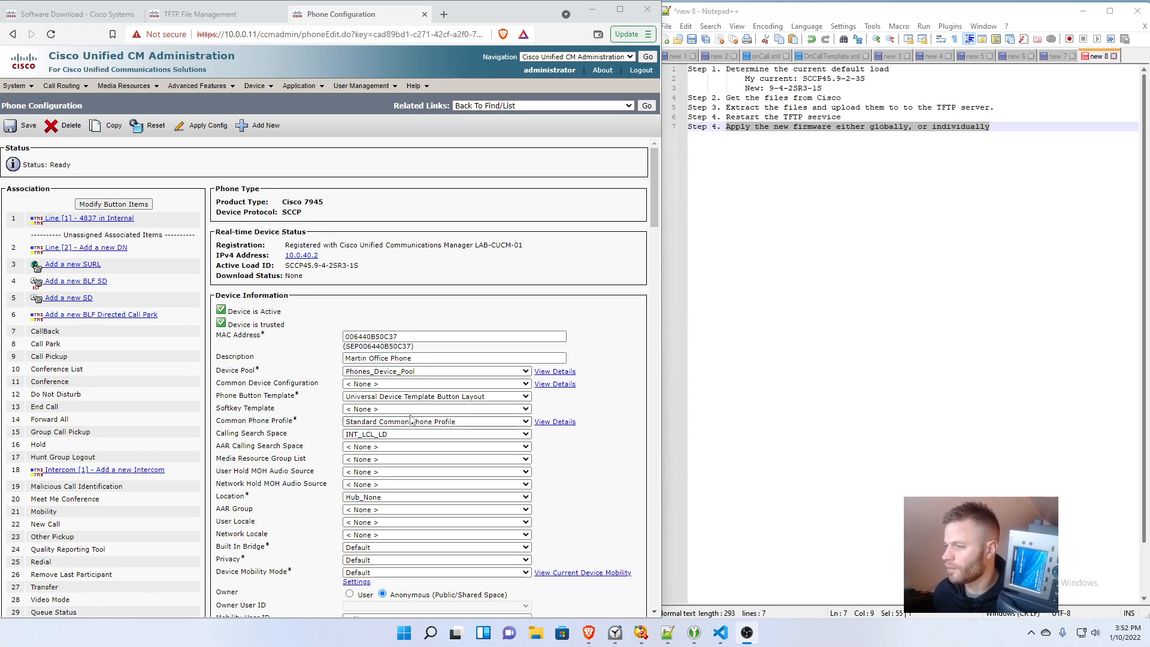
# Step: Select the Active Load ID and clear the Phone Load Name field
pyautogui.doubleClick(337, 264)
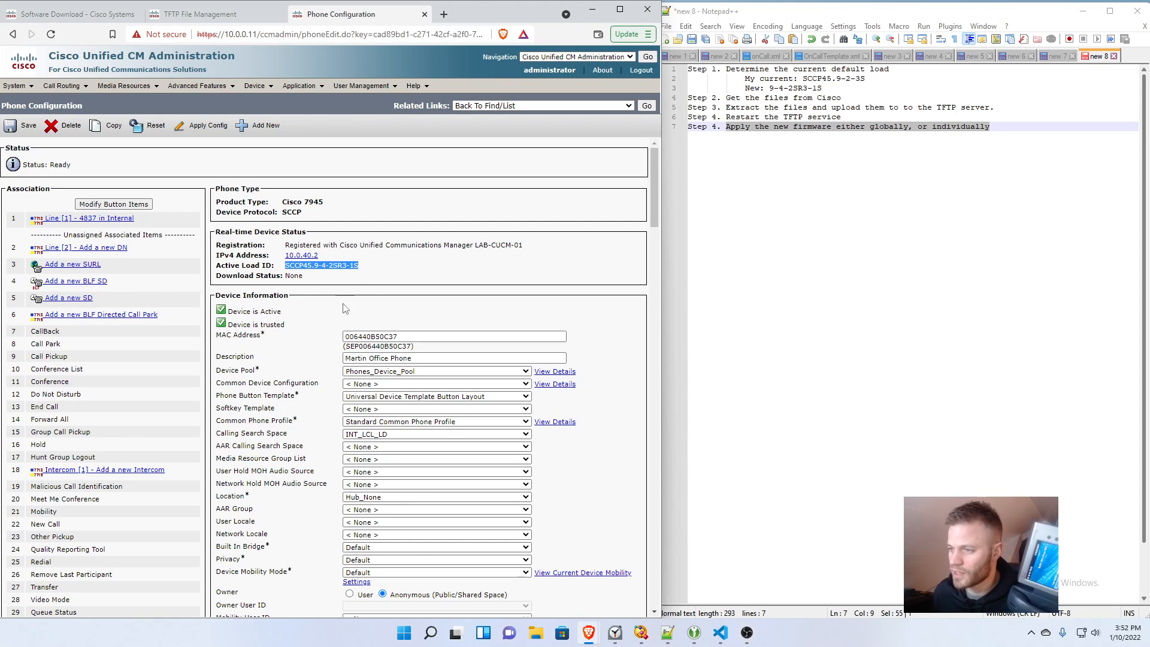
pyautogui.moveTo(416, 260)
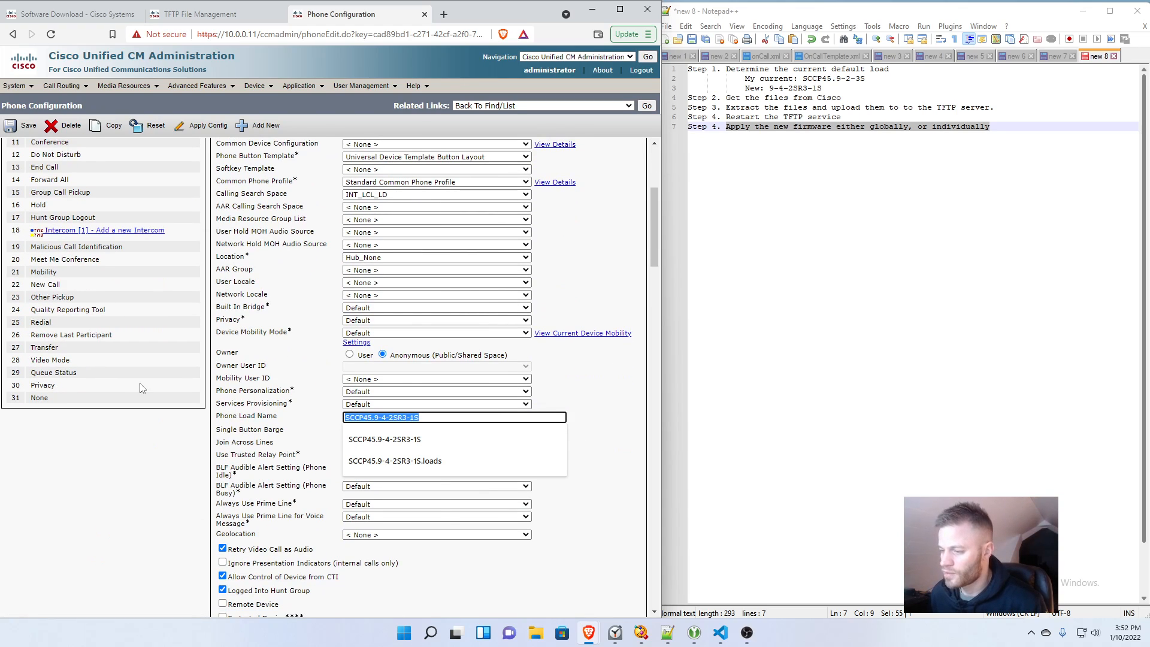
pyautogui.click(605, 424)
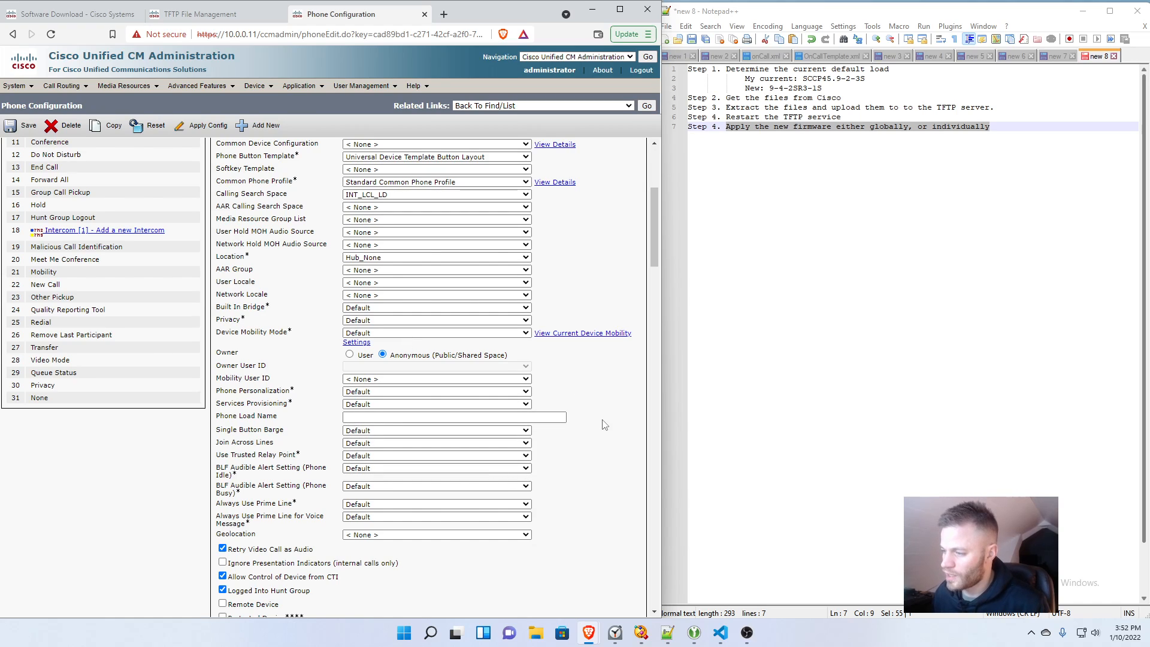
# Step: Save the cleared load name and apply config, reverting the phone to SCCP45.9-2-3S
pyautogui.click(22, 128)
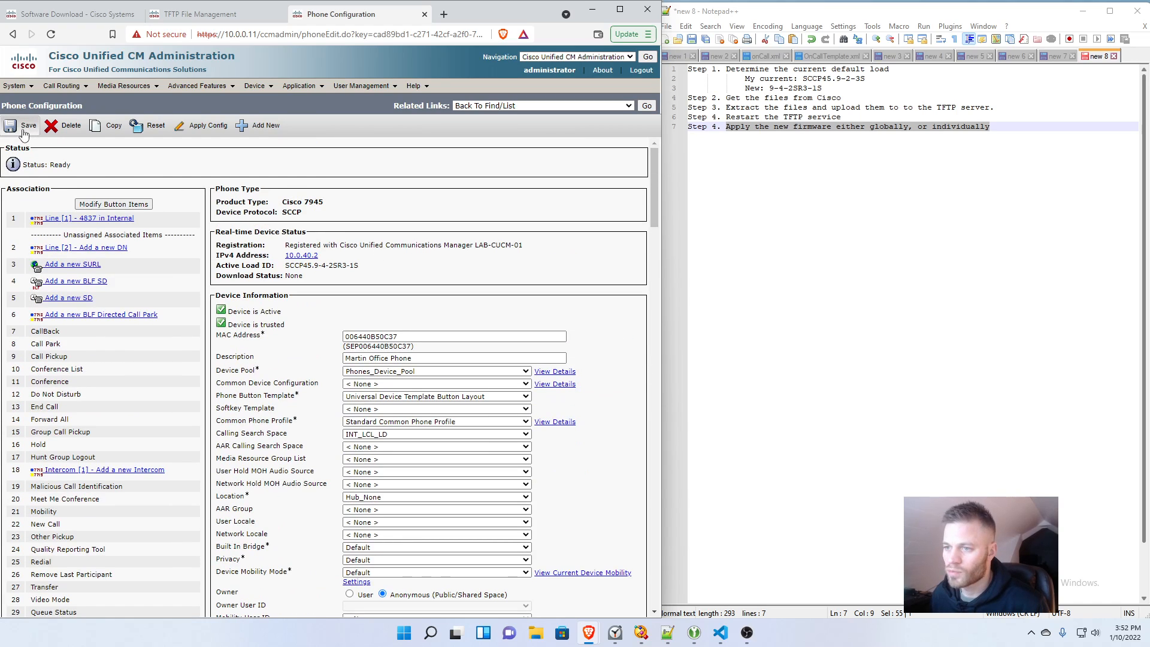
pyautogui.click(19, 130)
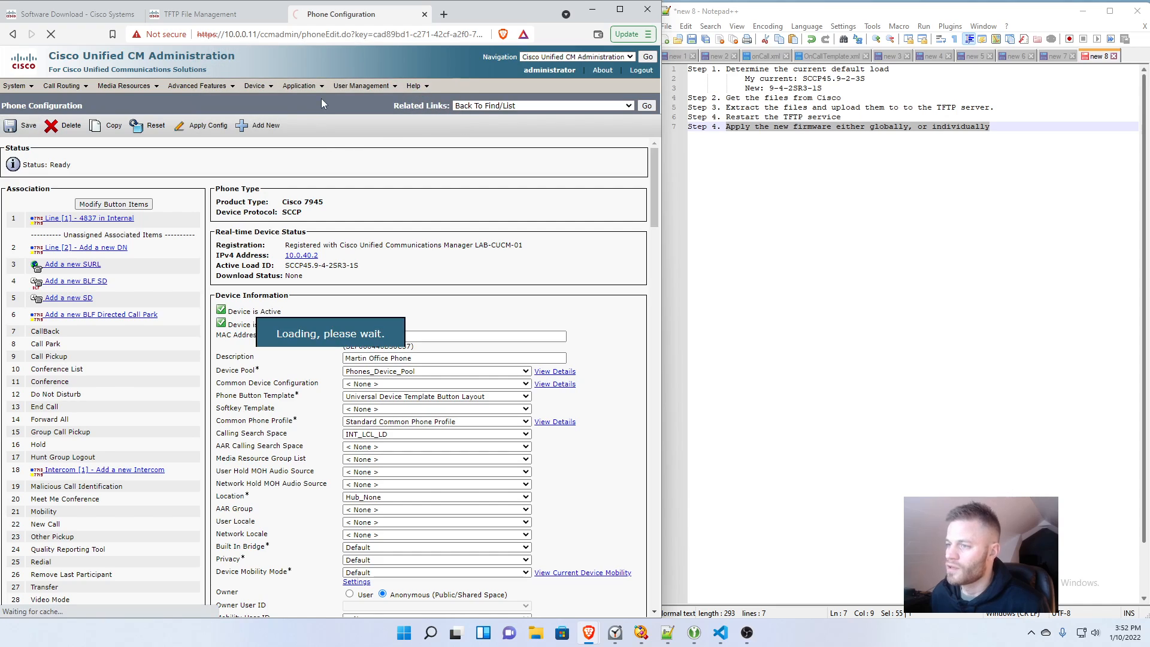
pyautogui.click(207, 125)
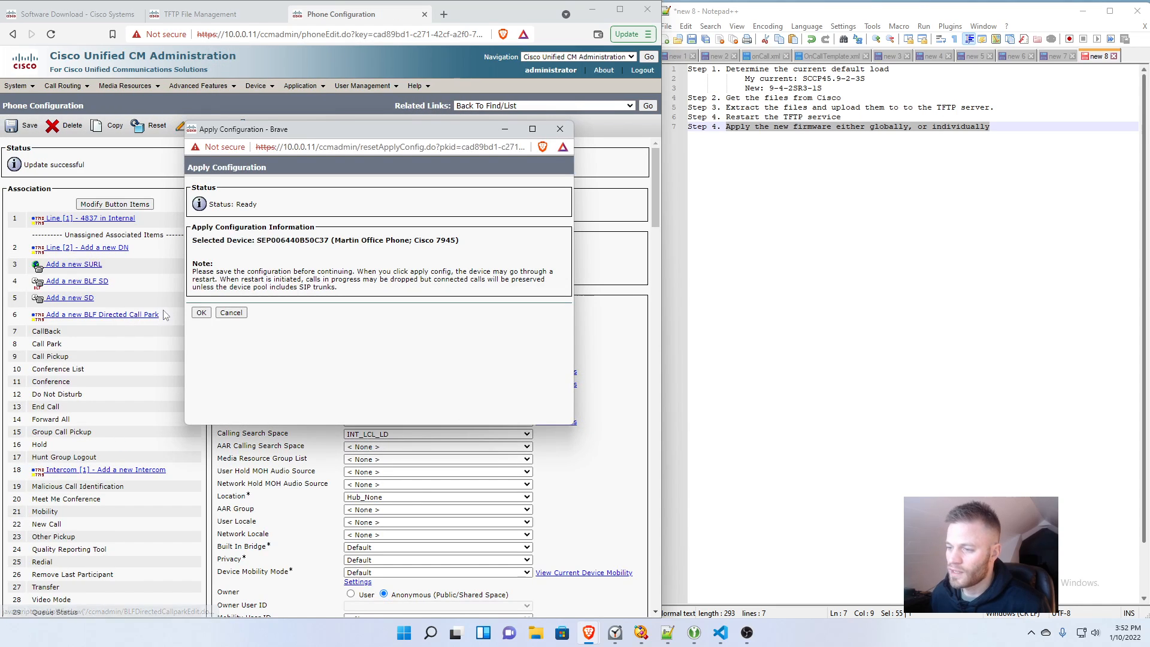
pyautogui.click(230, 311)
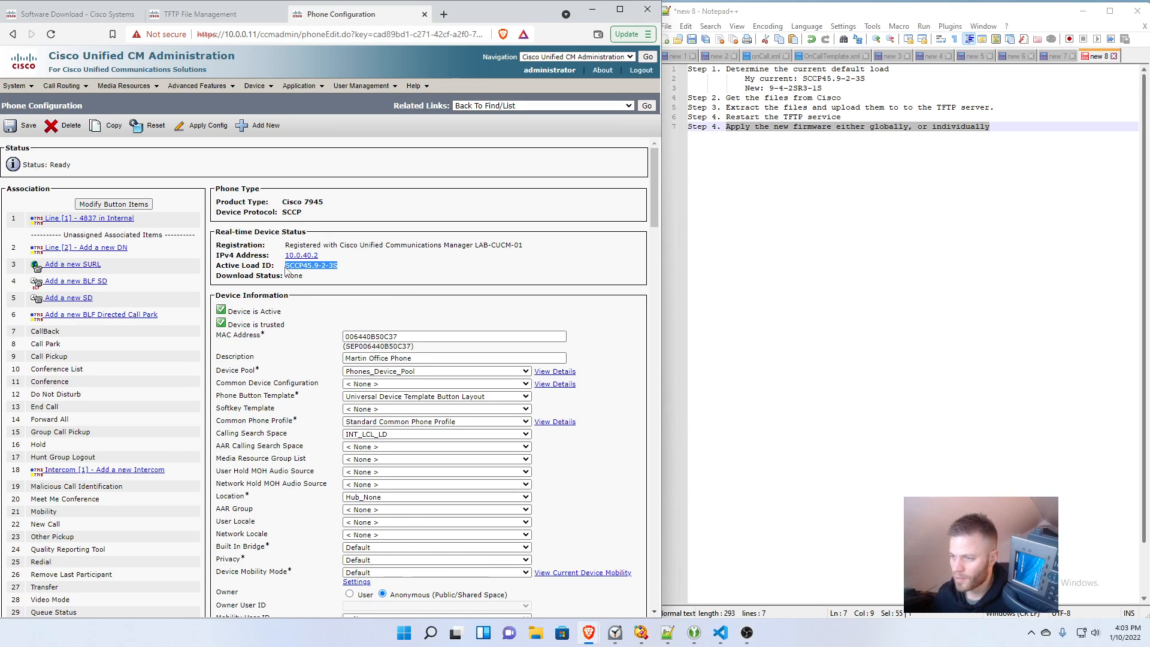
pyautogui.moveTo(405, 329)
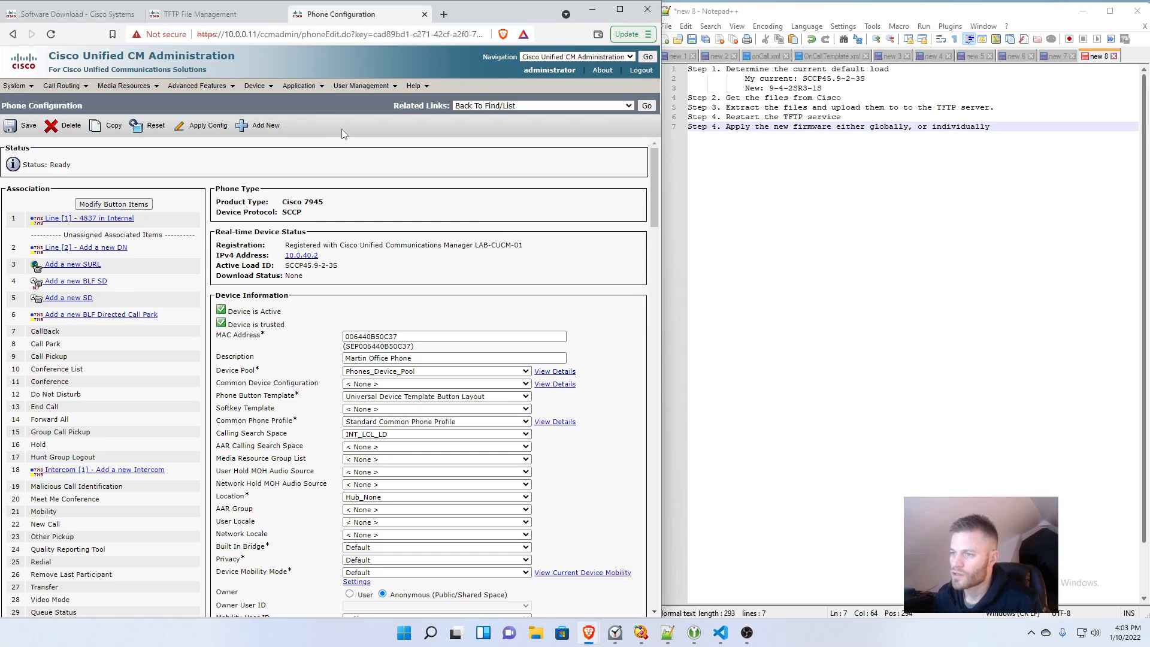
# Step: Open Device Defaults and find the Cisco 7945 SCCP row at SCCP45.9-2-3S
pyautogui.click(256, 85)
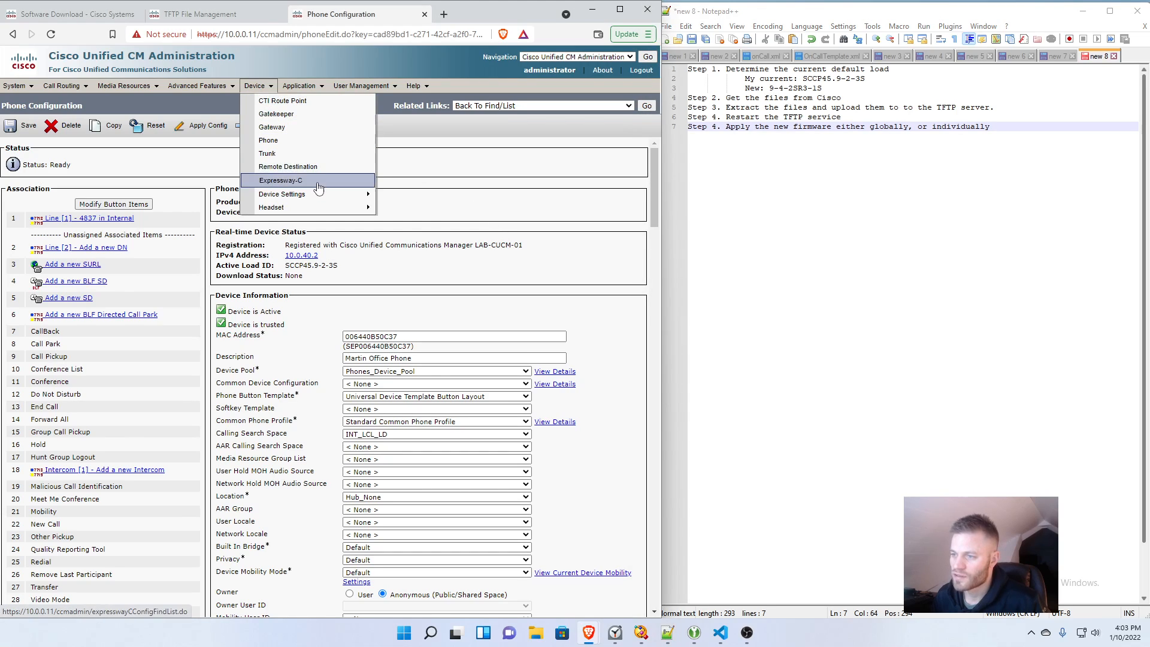
pyautogui.click(281, 193)
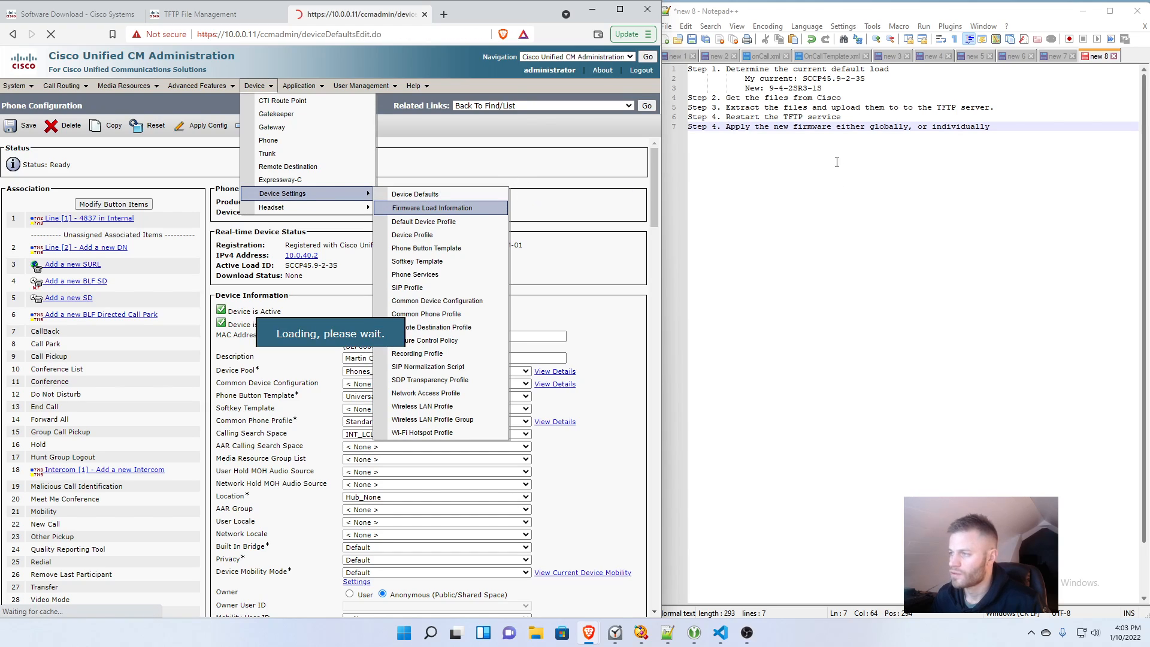
pyautogui.click(415, 194)
pyautogui.write('7945')
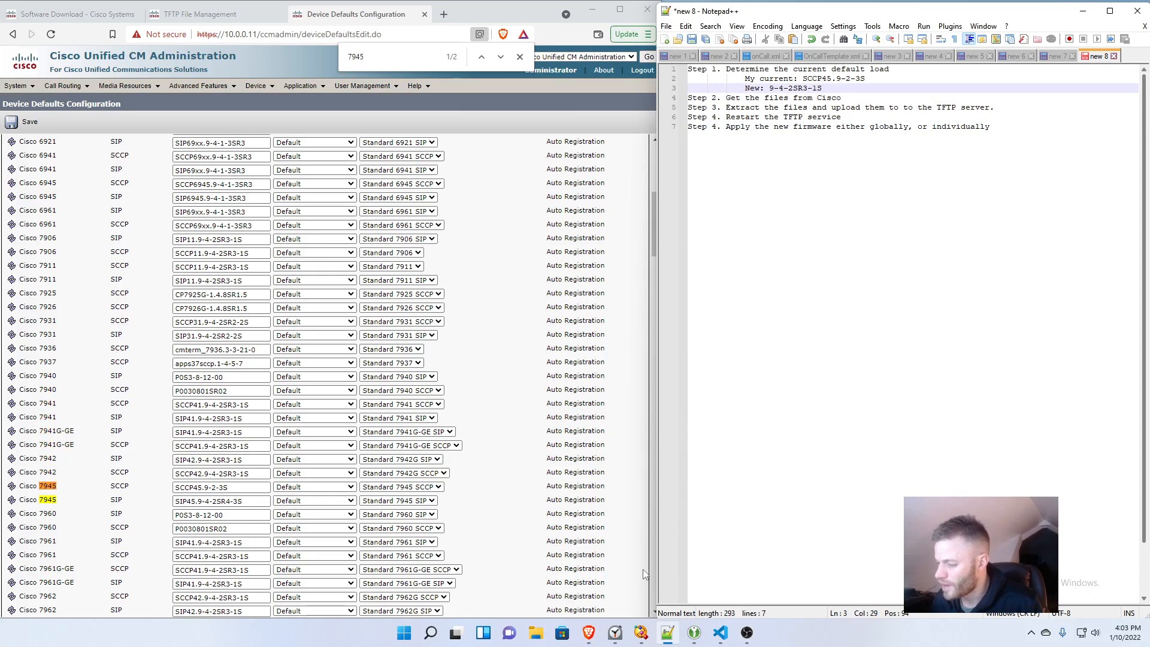
pyautogui.click(536, 632)
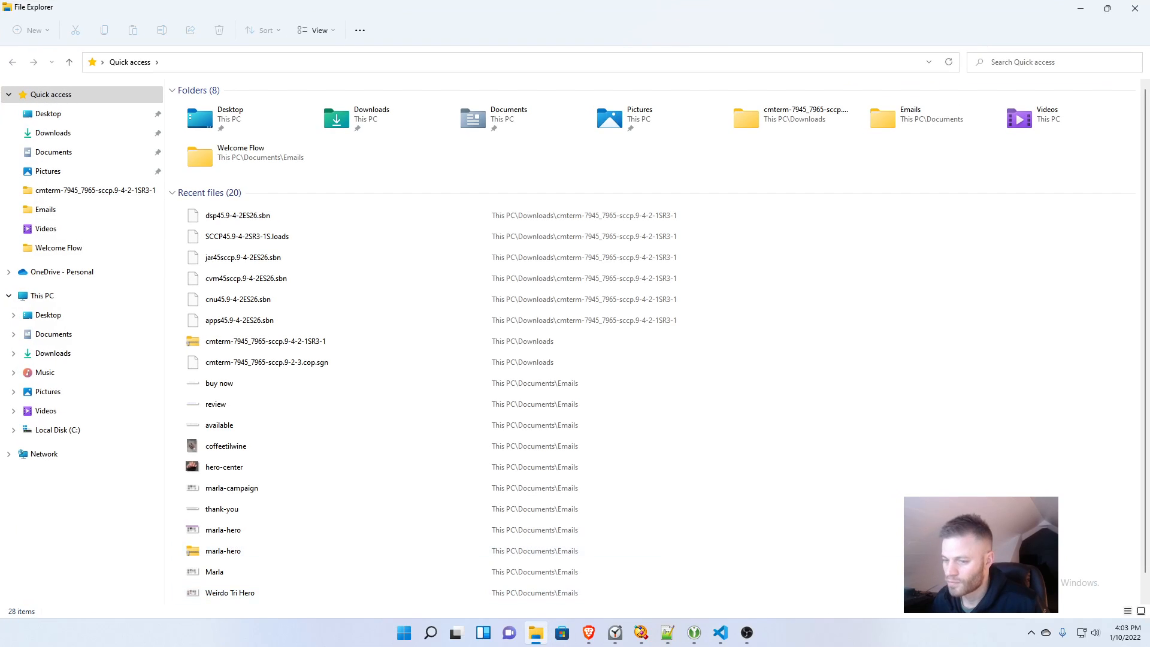
# Step: Dismiss File Explorer and return to the Device Defaults Configuration page
pyautogui.doubleClick(265, 340)
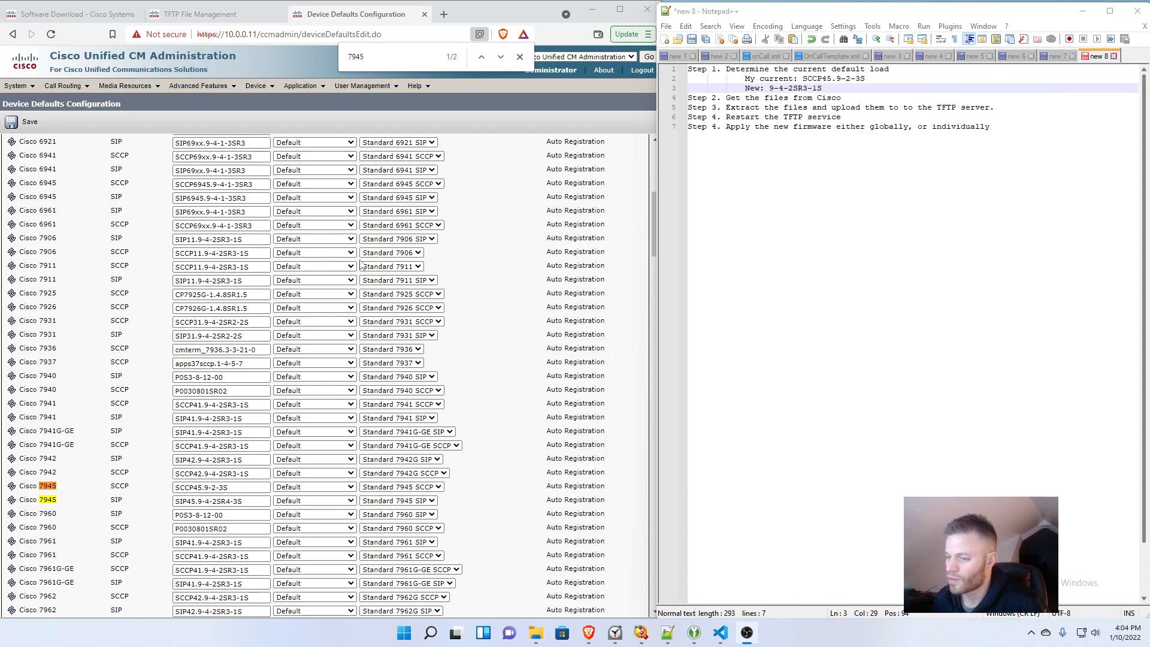
# Step: Save SCCP45.9-4-2SR3-1S as the Cisco 7945 SCCP default load, then open Find and List Phones
pyautogui.tripleClick(220, 487)
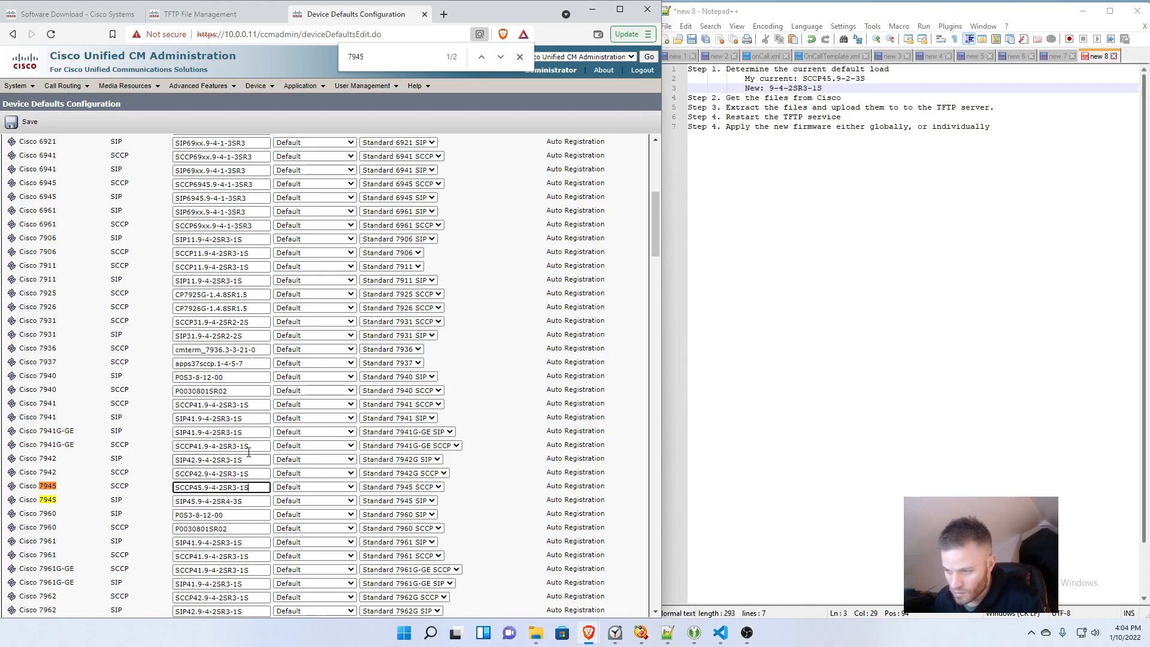
pyautogui.click(24, 122)
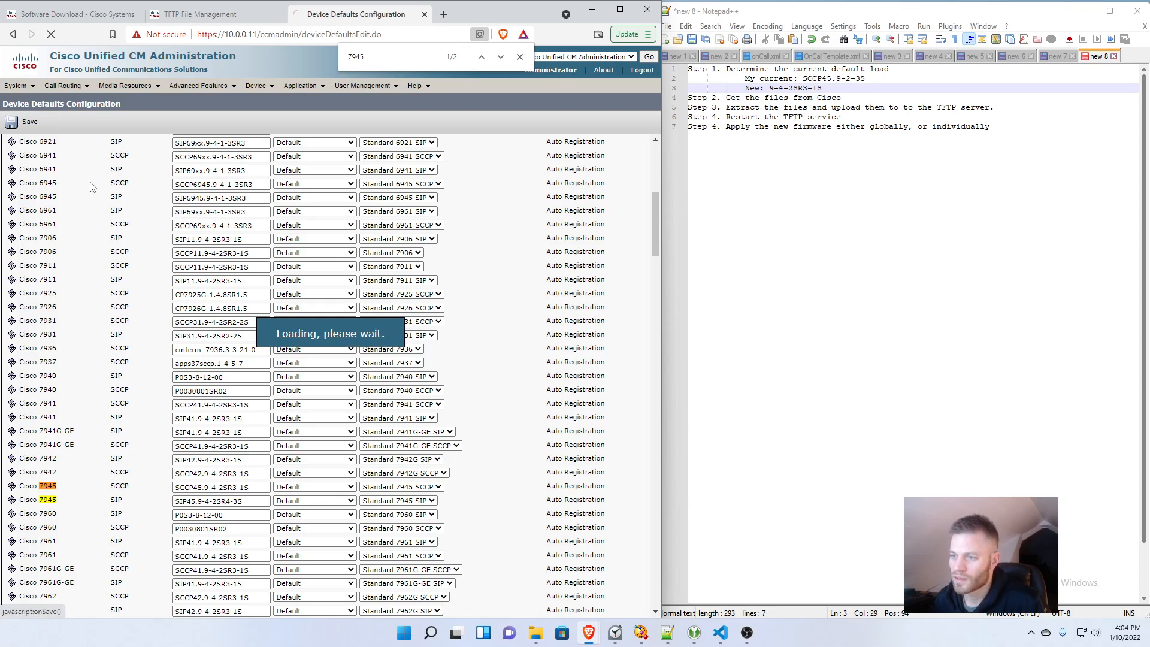
pyautogui.click(24, 122)
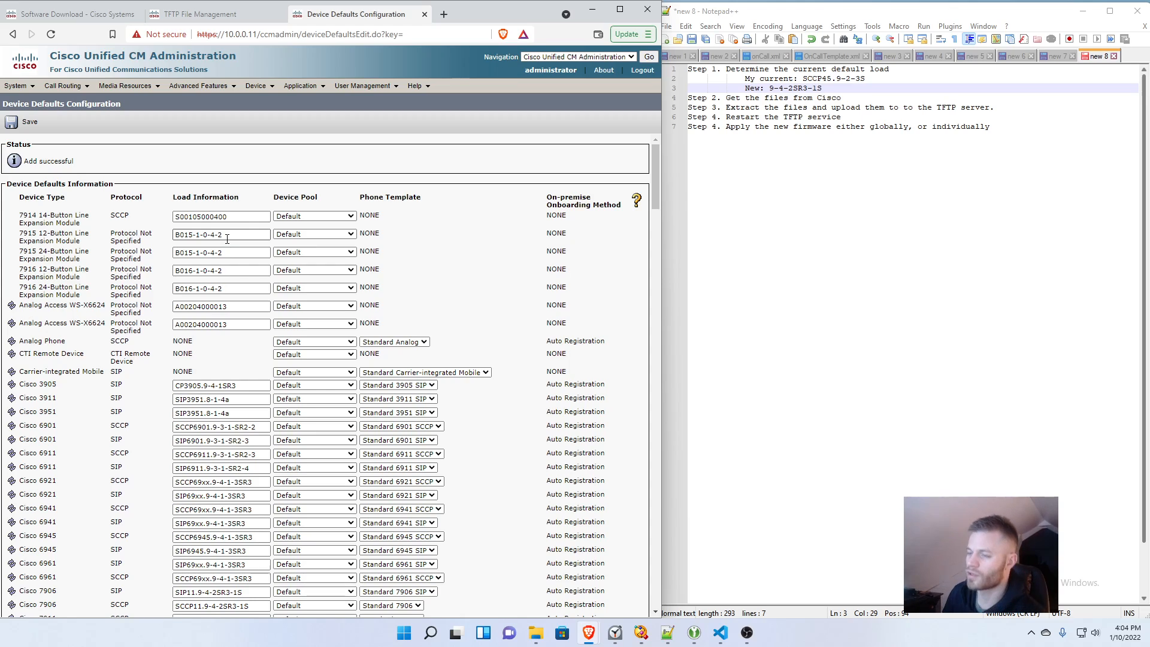
pyautogui.click(256, 86)
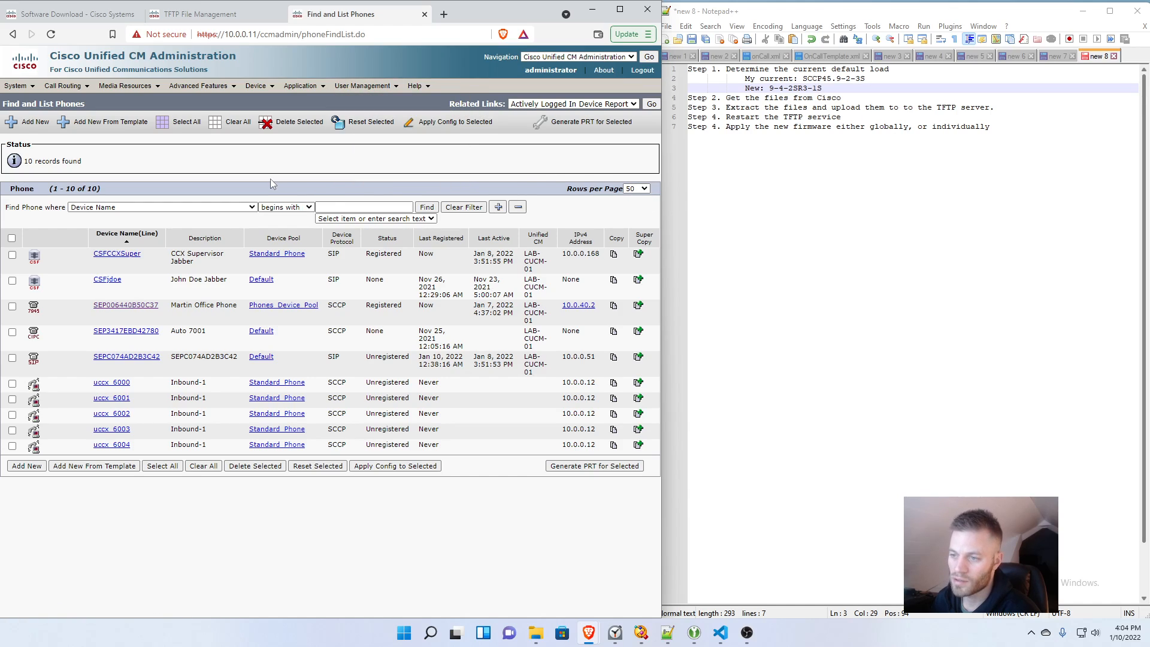
pyautogui.moveTo(336, 185)
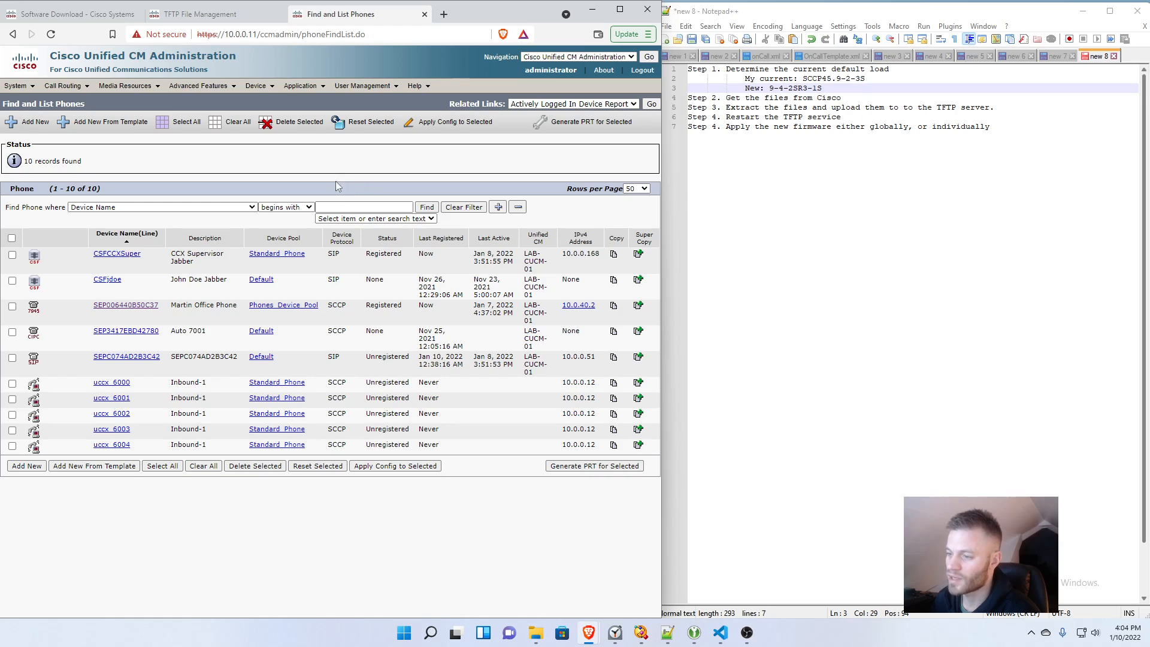
# Step: Open phone SEP006440B50C37 and locate its empty Phone Load Name field
pyautogui.click(125, 304)
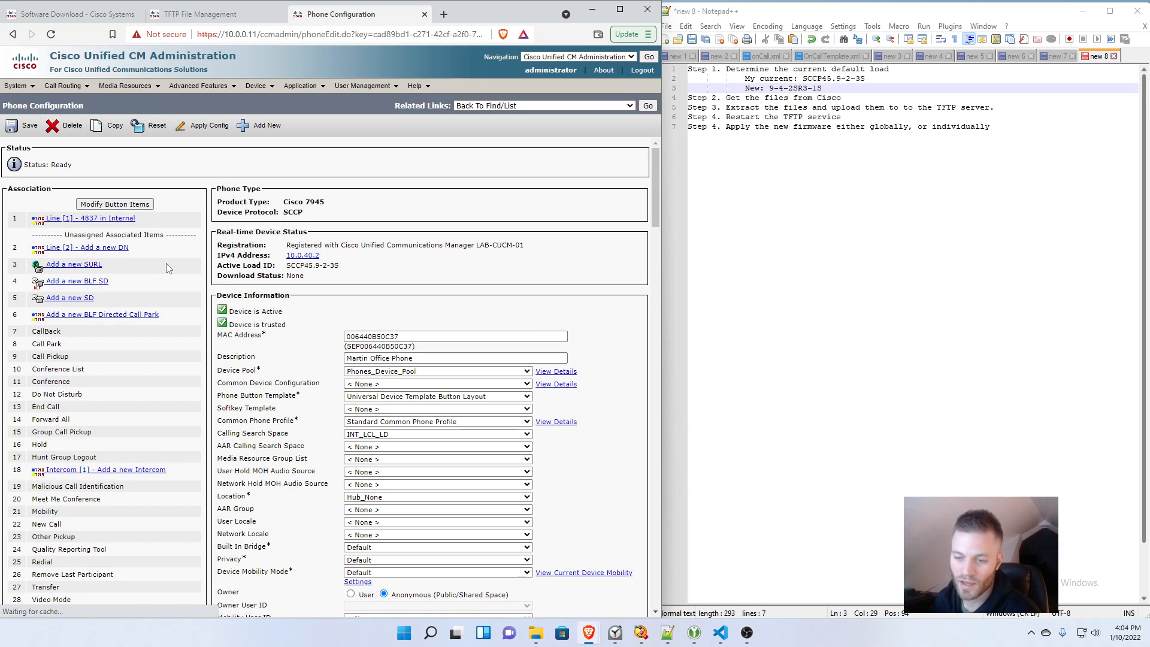
pyautogui.click(208, 125)
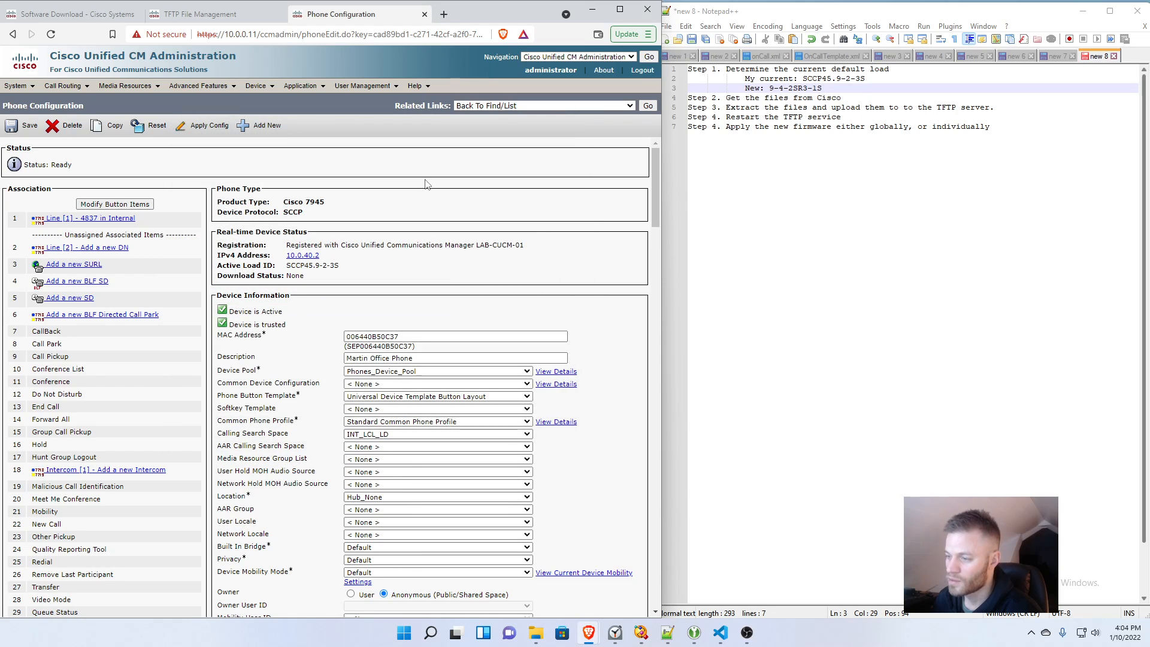
pyautogui.moveTo(512, 236)
pyautogui.write('phon')
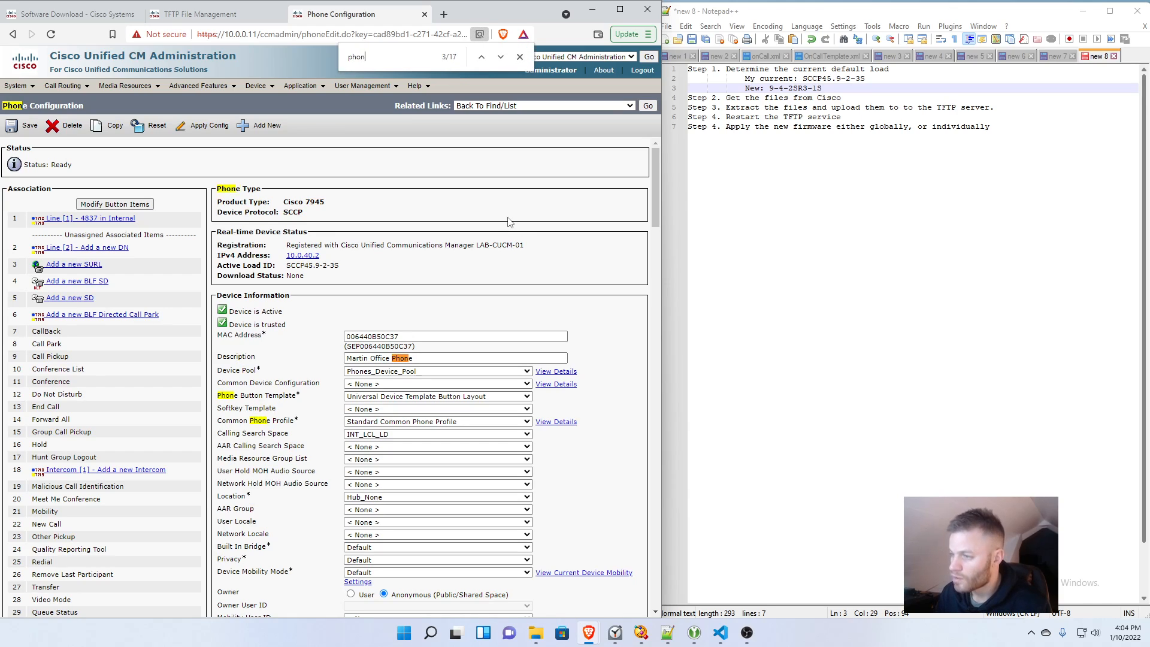
pyautogui.write('e load')
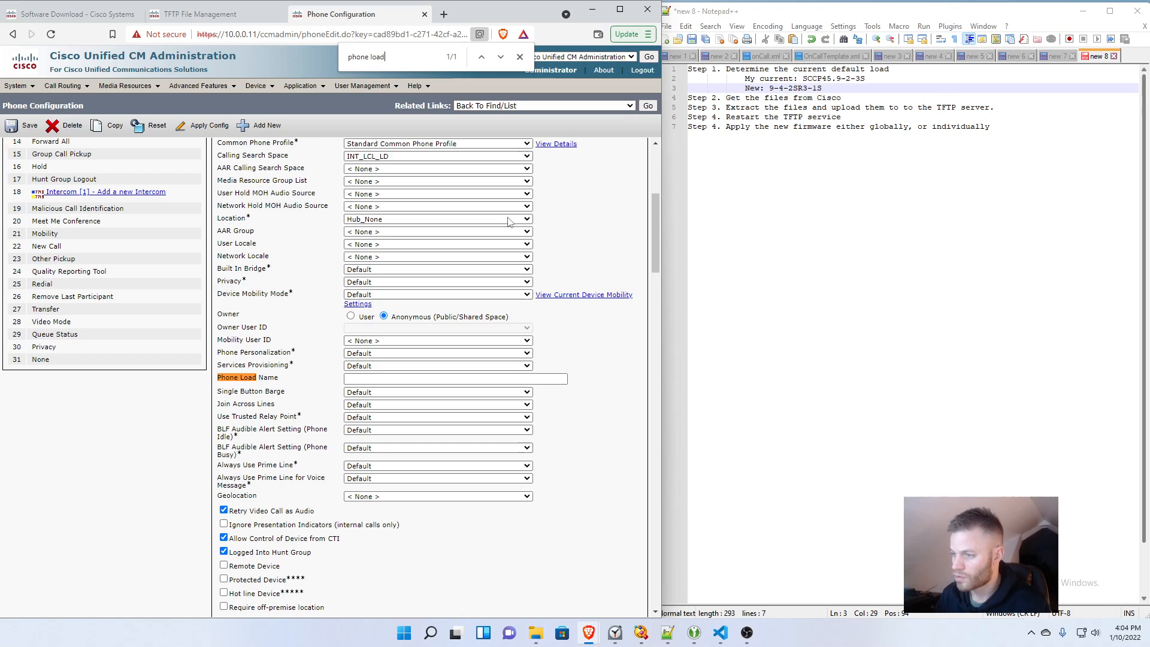
pyautogui.write('SCCP45.9-4-2SR3-1S')
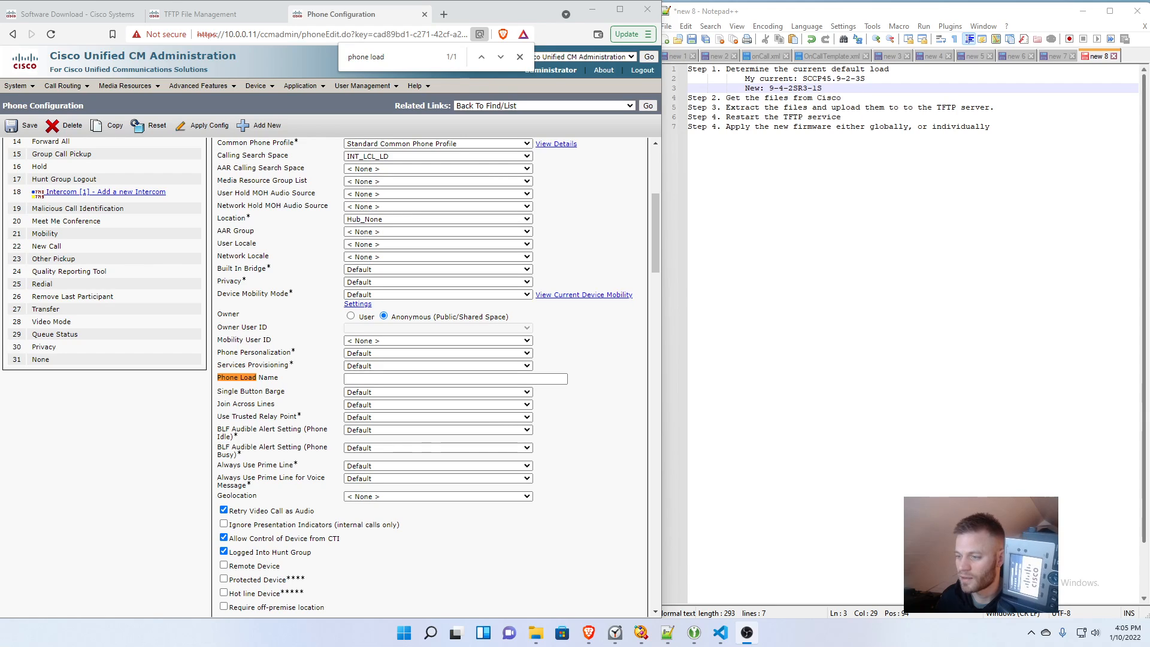
pyautogui.moveTo(606, 267)
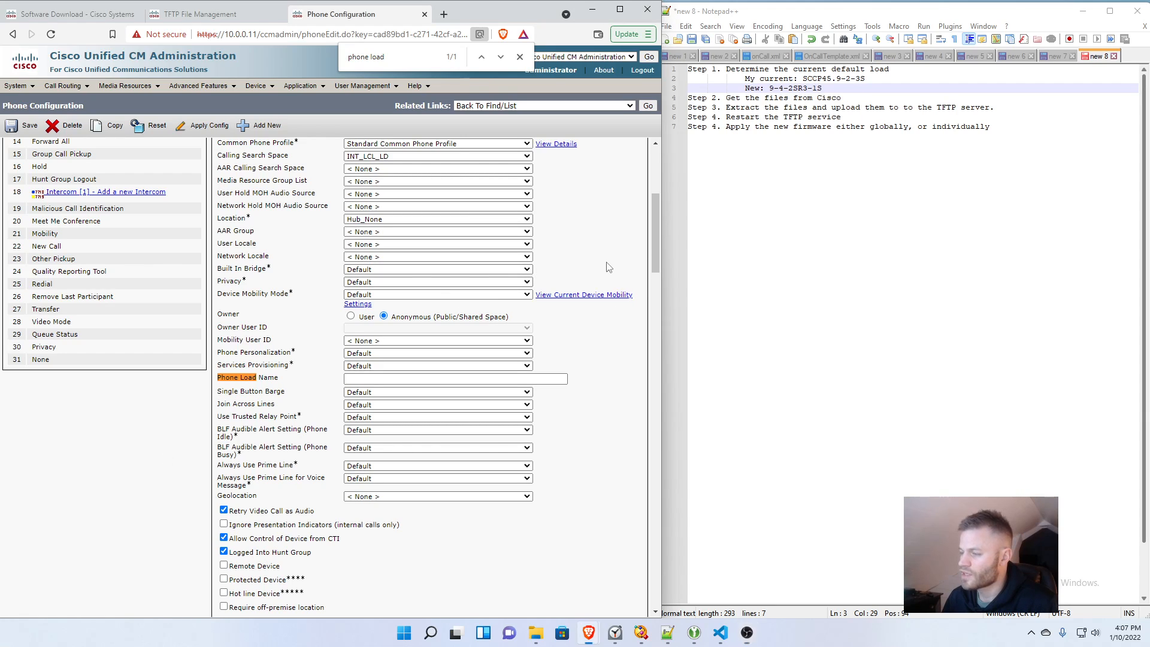
pyautogui.scroll(3)
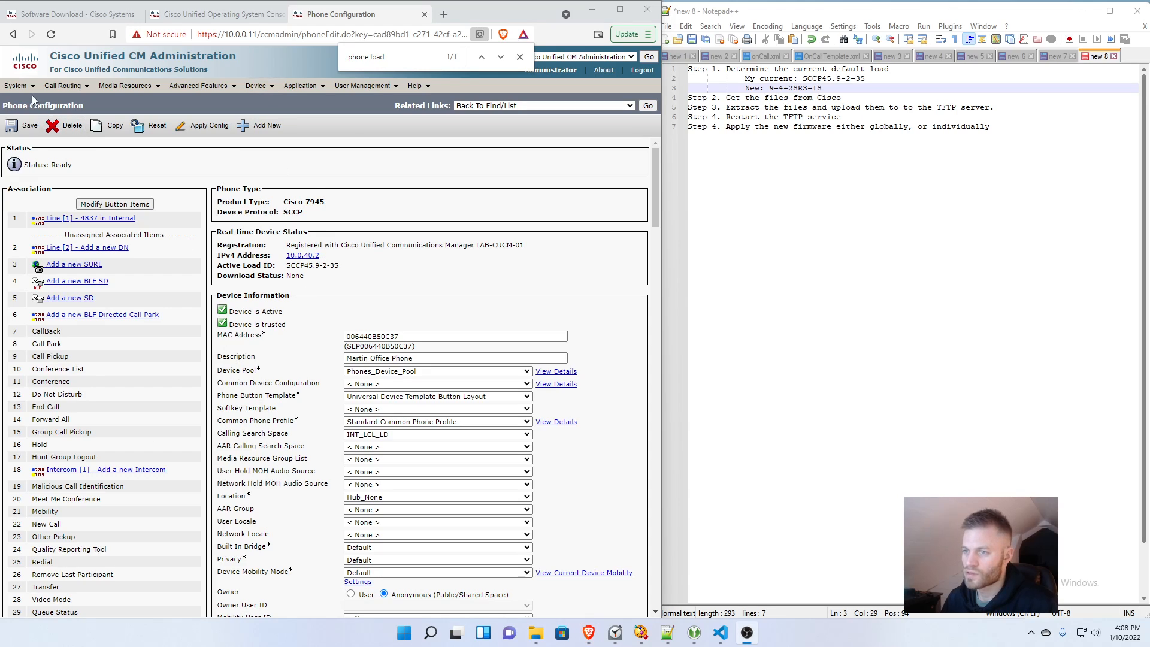
# Step: Find all device pools under System > Device Pool and open Phones_Device_Pool
pyautogui.click(15, 86)
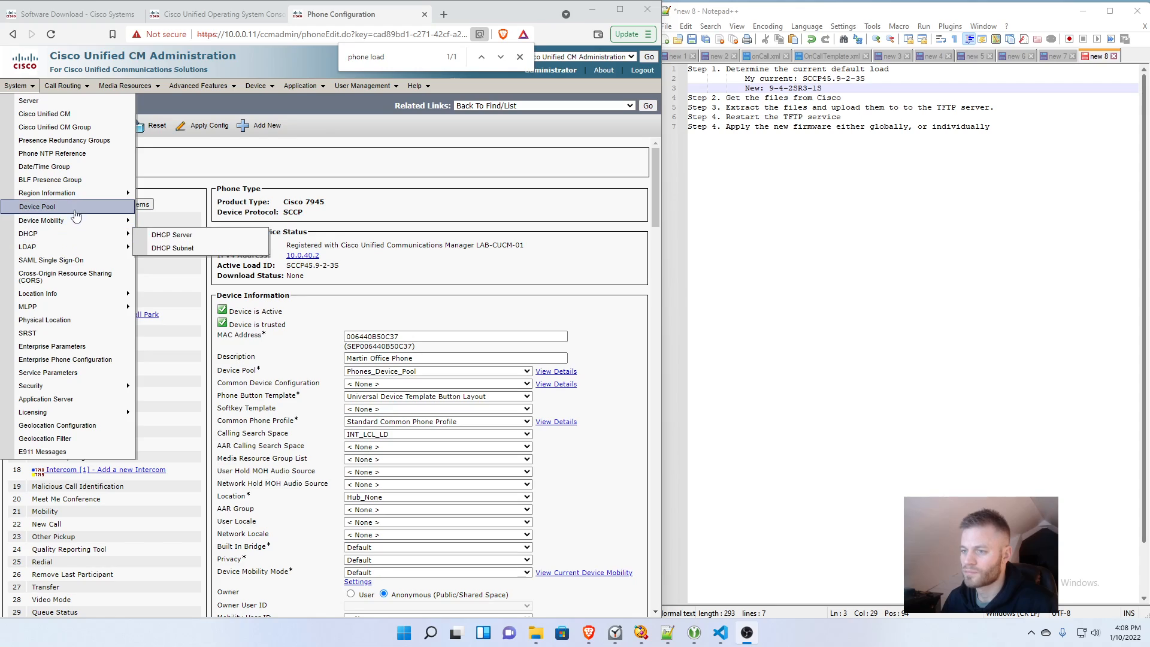
pyautogui.click(36, 206)
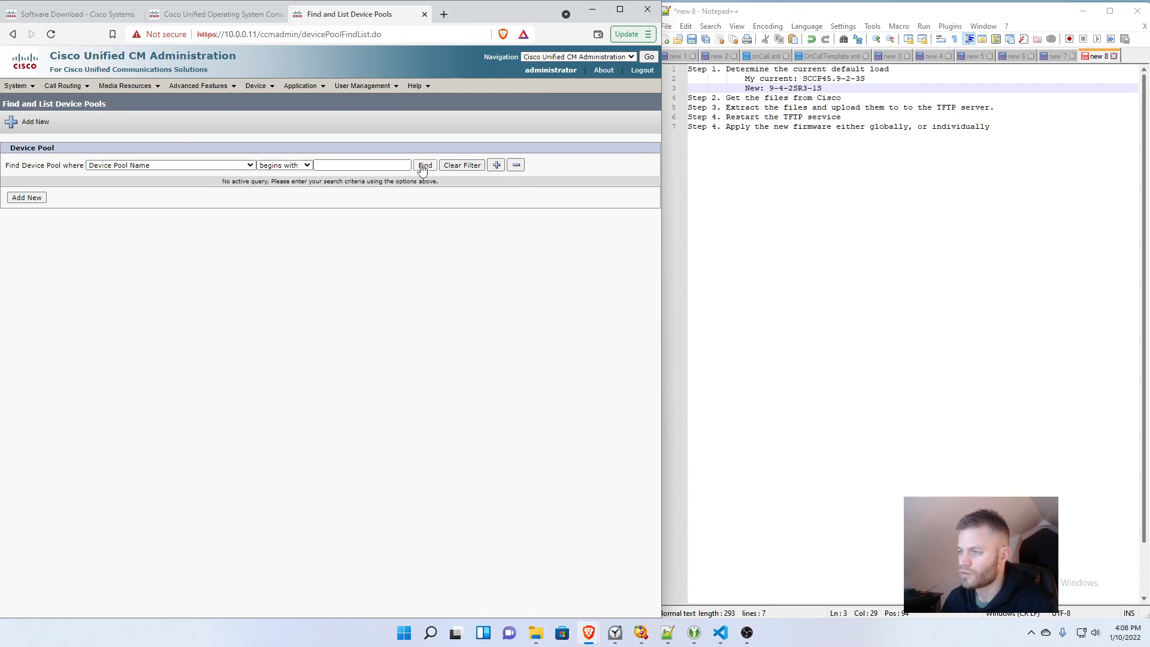
pyautogui.click(424, 165)
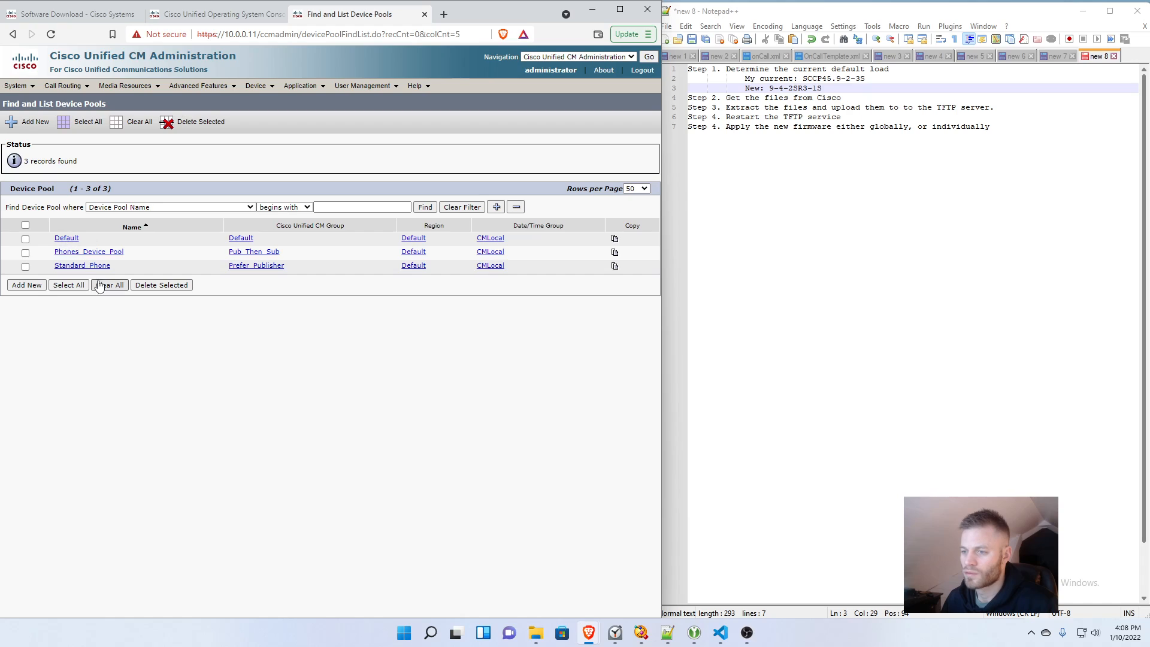
pyautogui.click(89, 252)
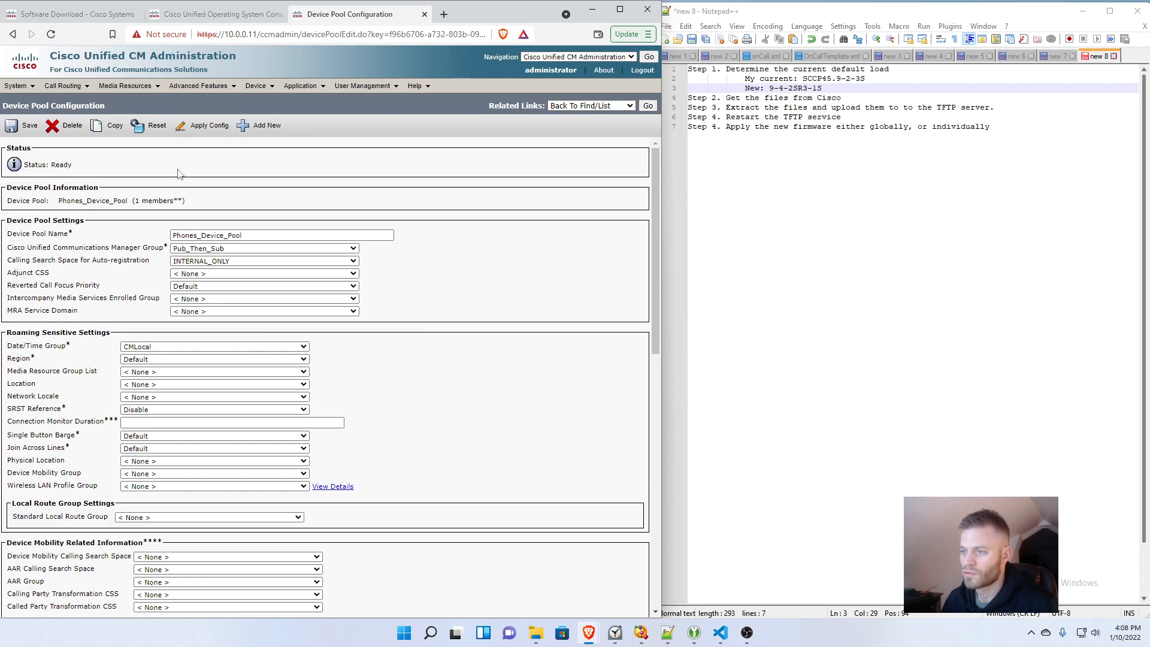
pyautogui.moveTo(208, 125)
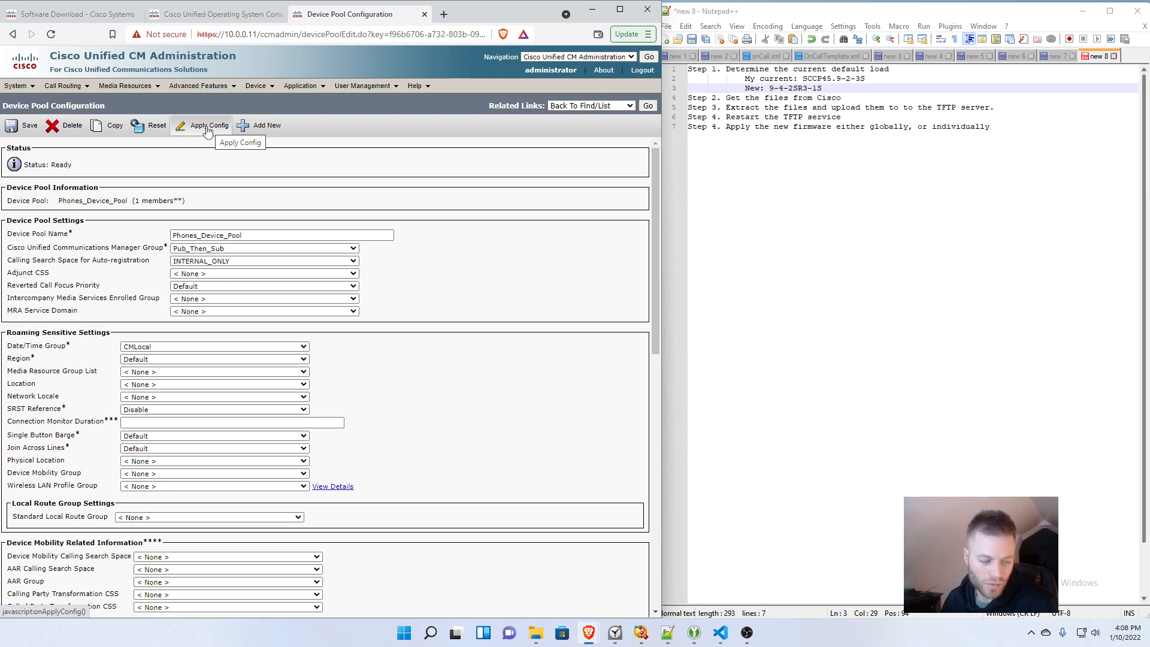
pyautogui.moveTo(341, 182)
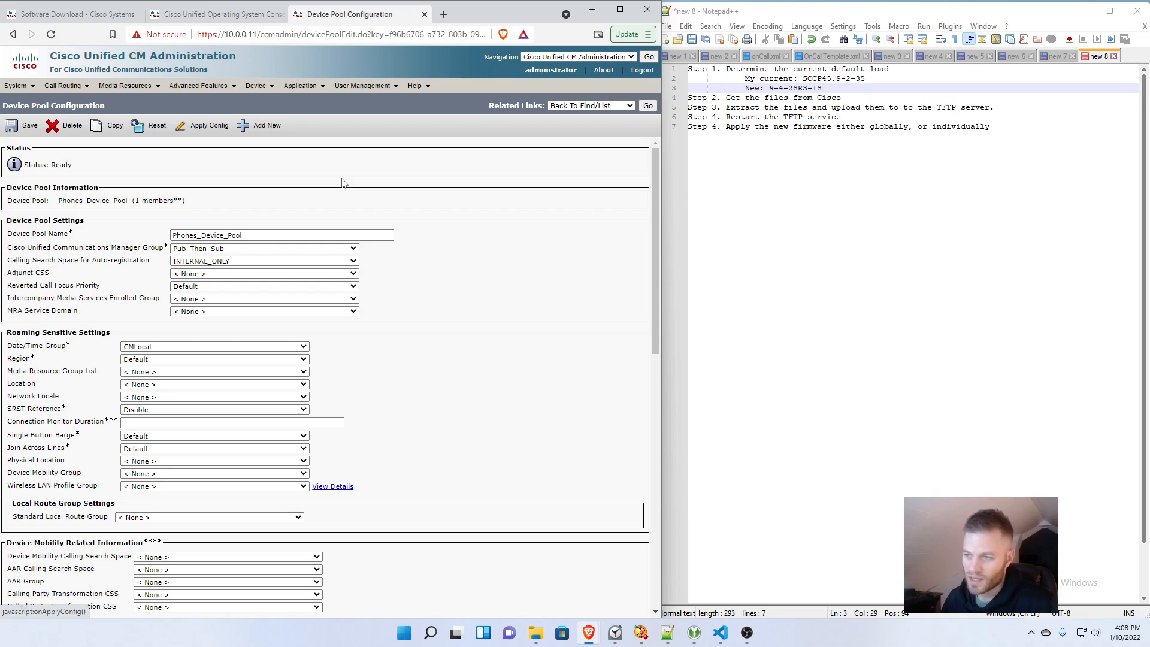
pyautogui.click(269, 140)
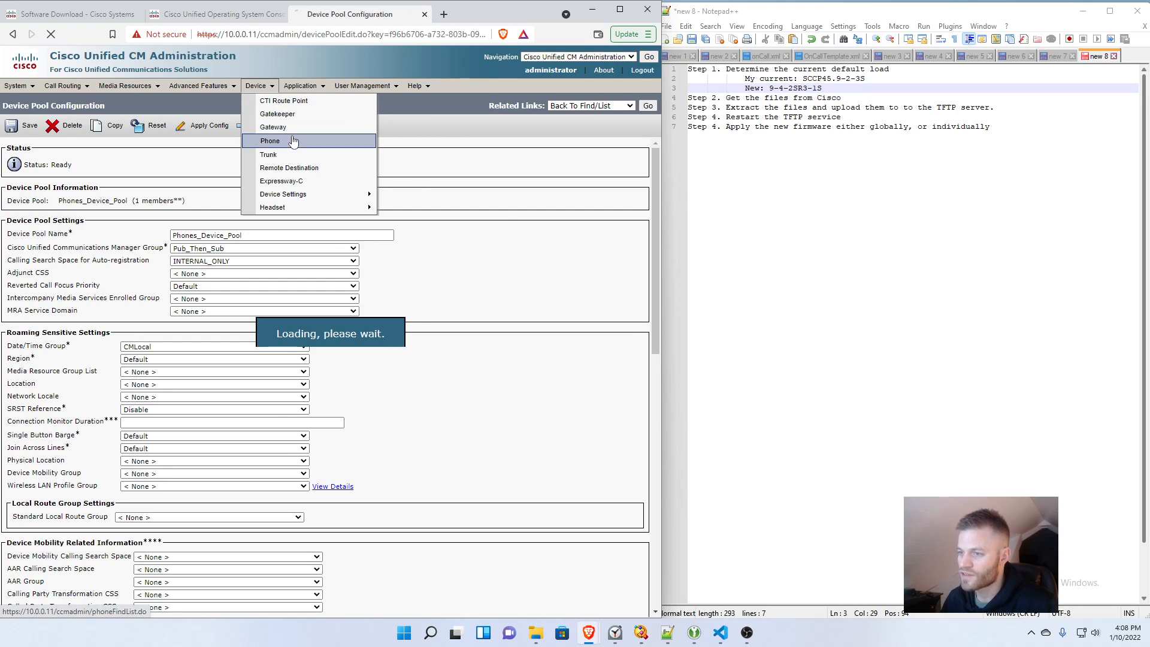
# Step: List Cisco 7945 phones, open the phone, and confirm Active Load ID SCCP45.9-4-2SR3-1S
pyautogui.click(269, 140)
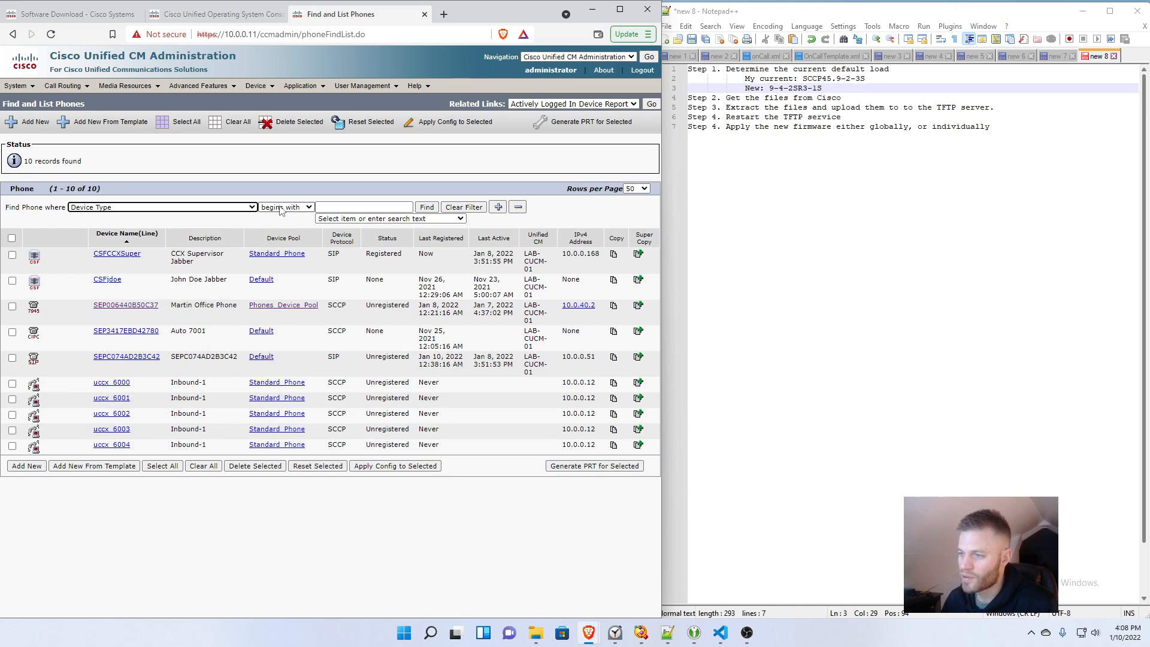
pyautogui.click(389, 219)
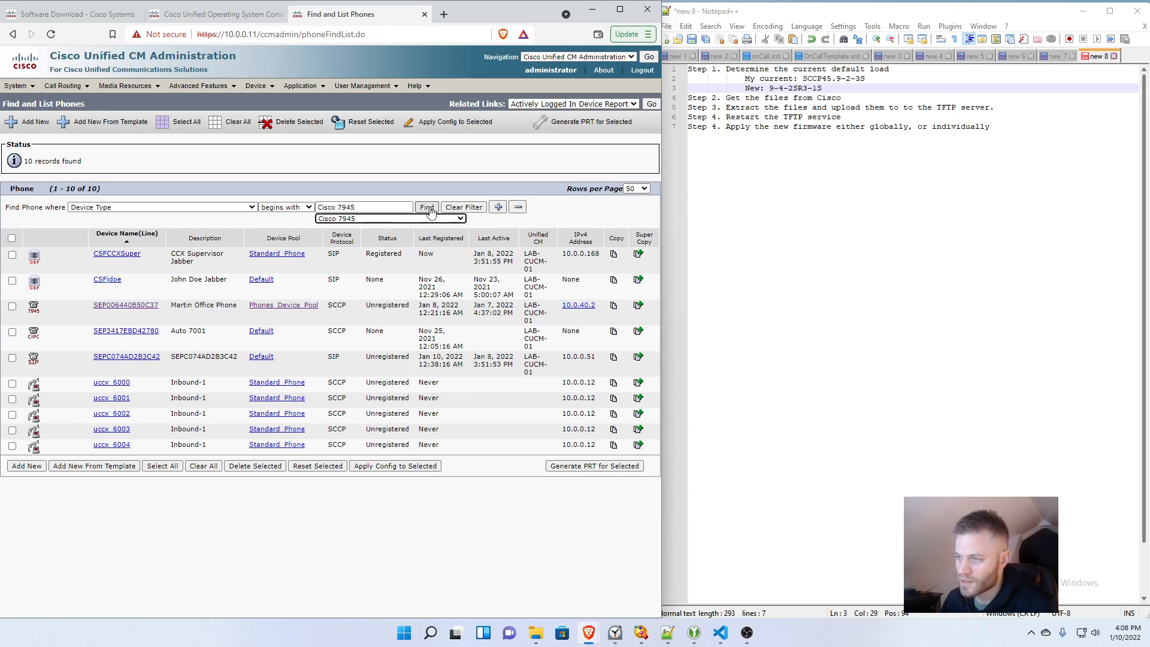
pyautogui.click(426, 207)
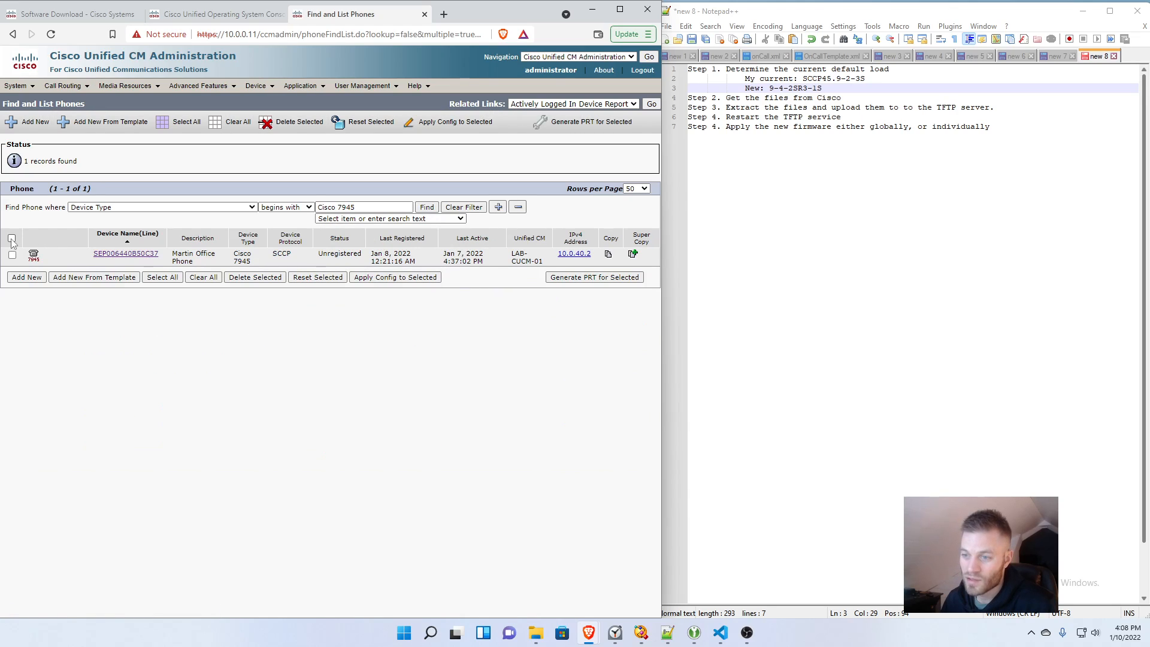
pyautogui.click(12, 238)
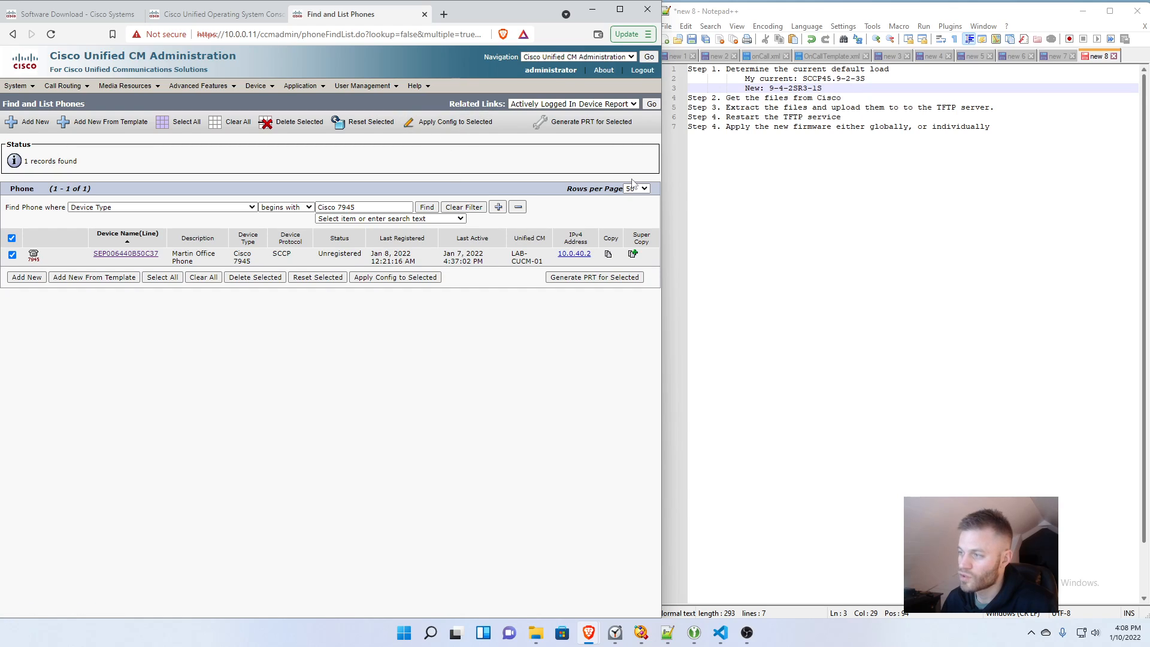
pyautogui.click(635, 188)
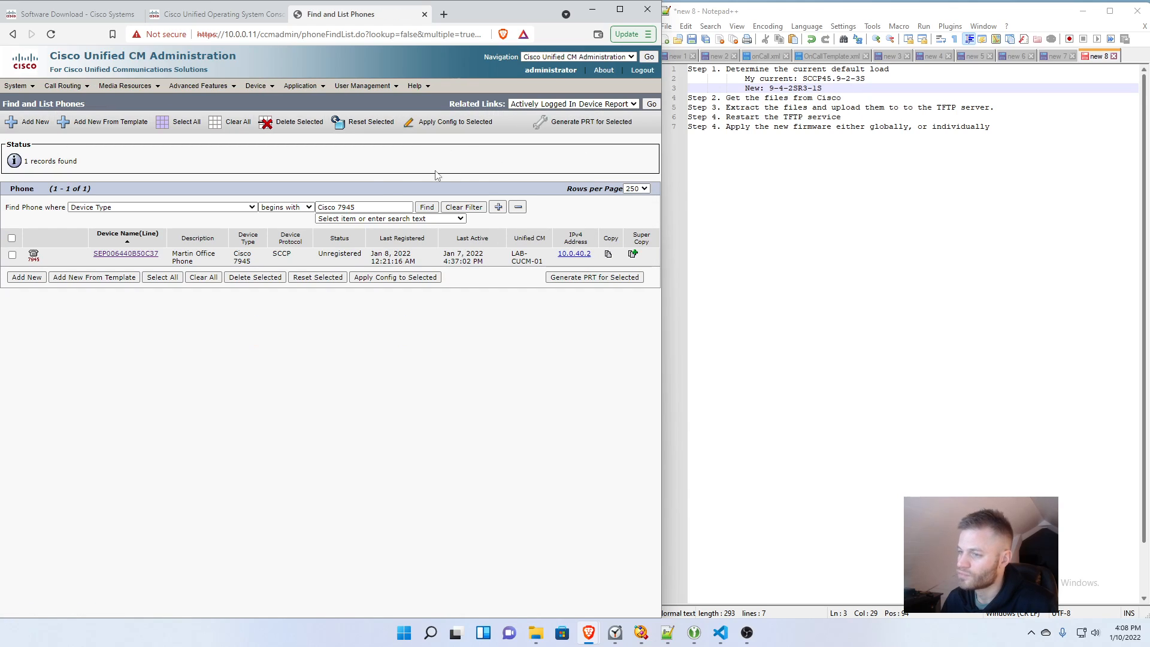
pyautogui.click(12, 238)
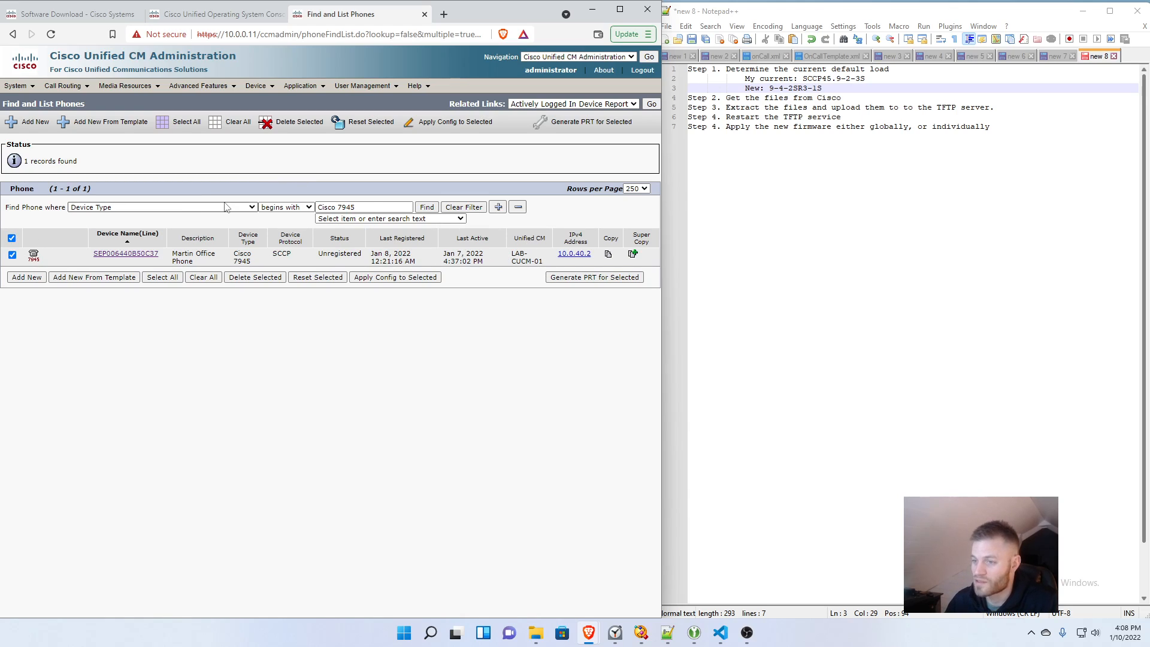
pyautogui.moveTo(79, 313)
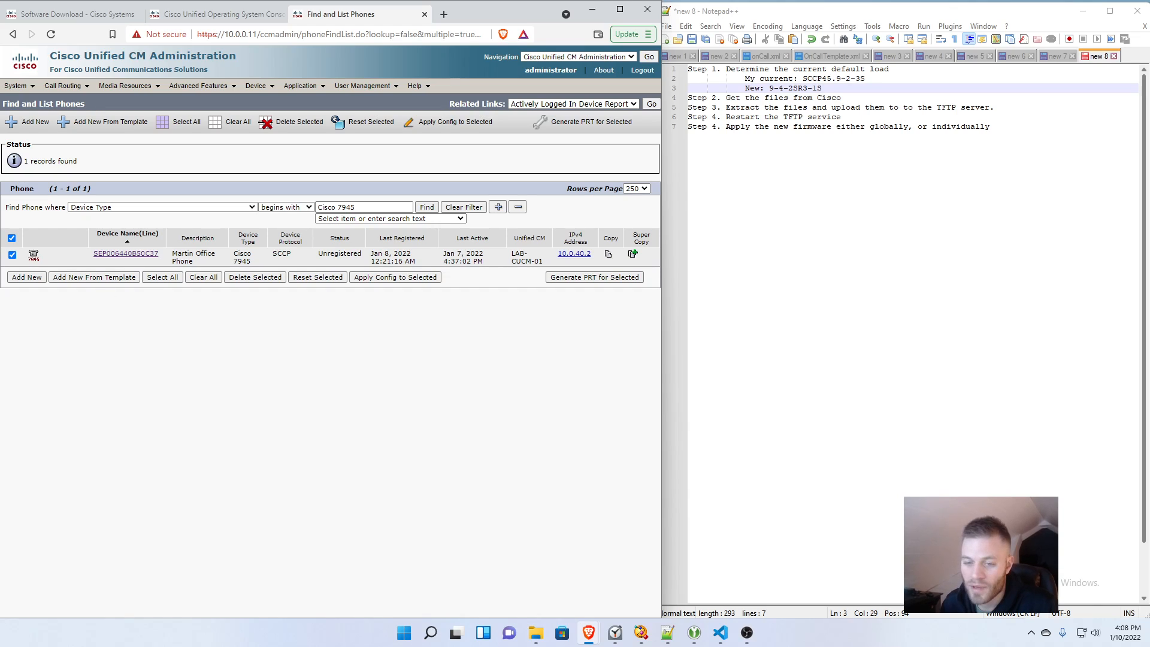
pyautogui.click(125, 253)
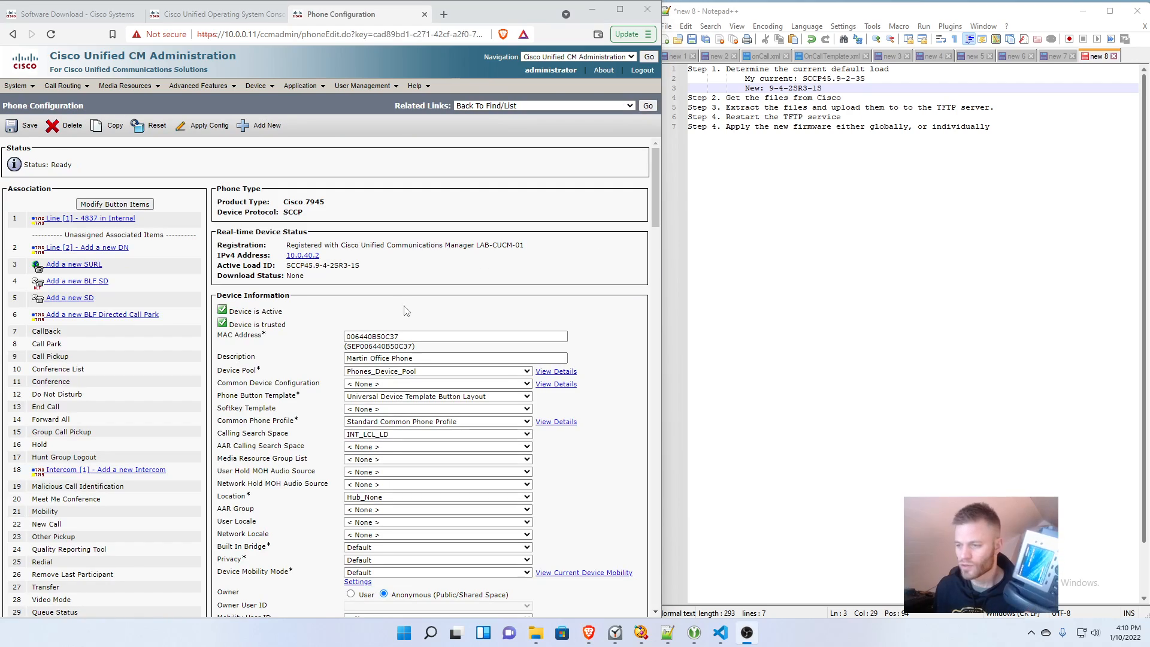
pyautogui.doubleClick(321, 264)
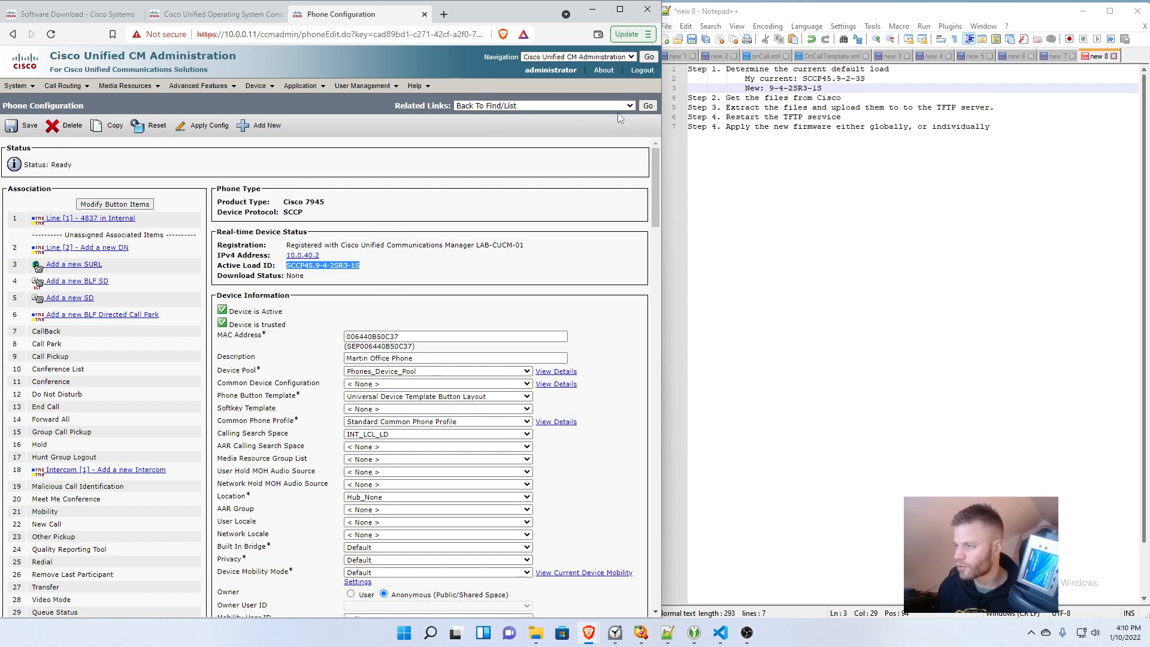